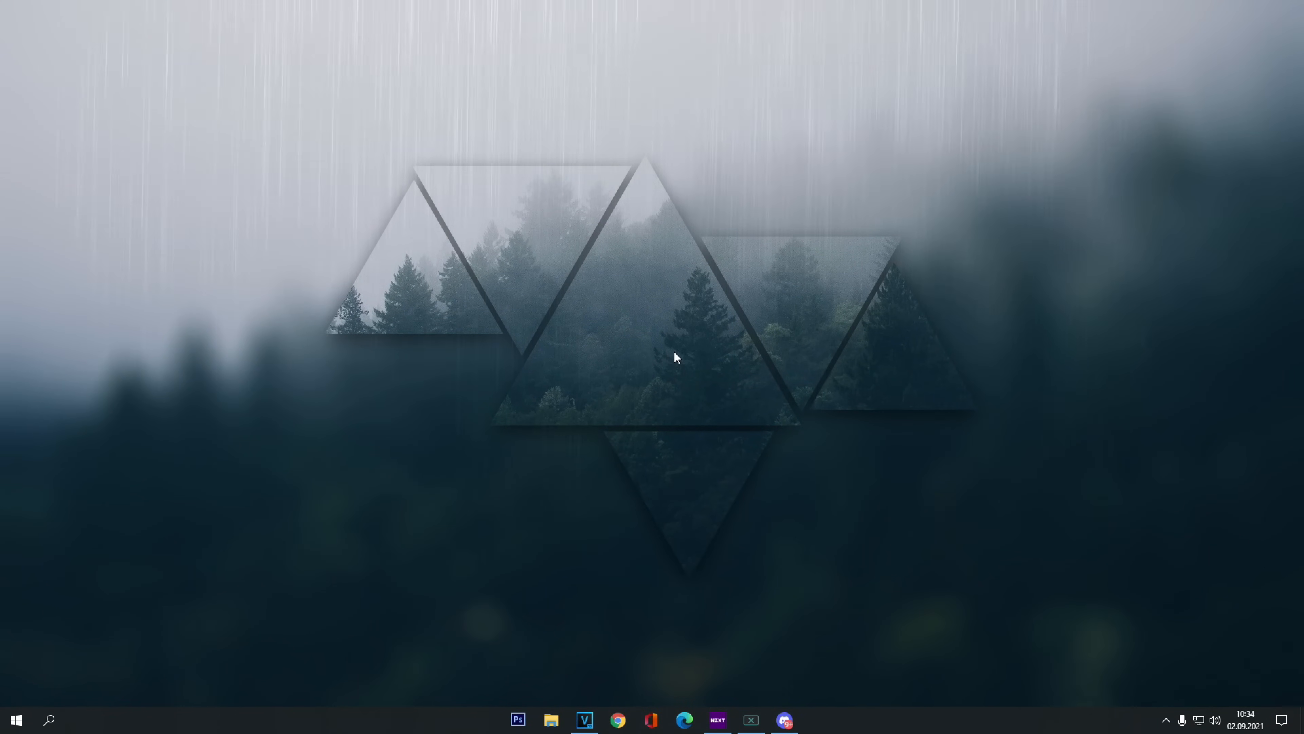
Search Windows for 'battle.net' and close the background apps settings
left_click(48, 720)
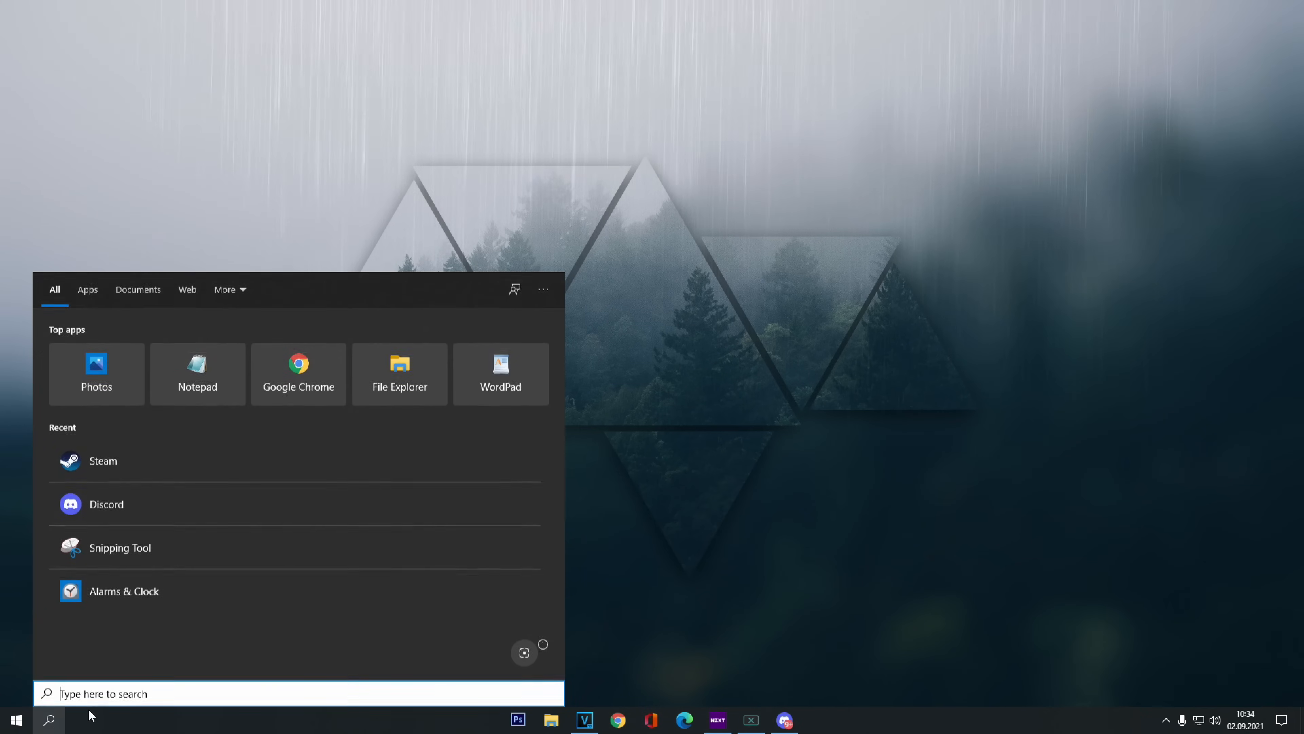
type("battle.net")
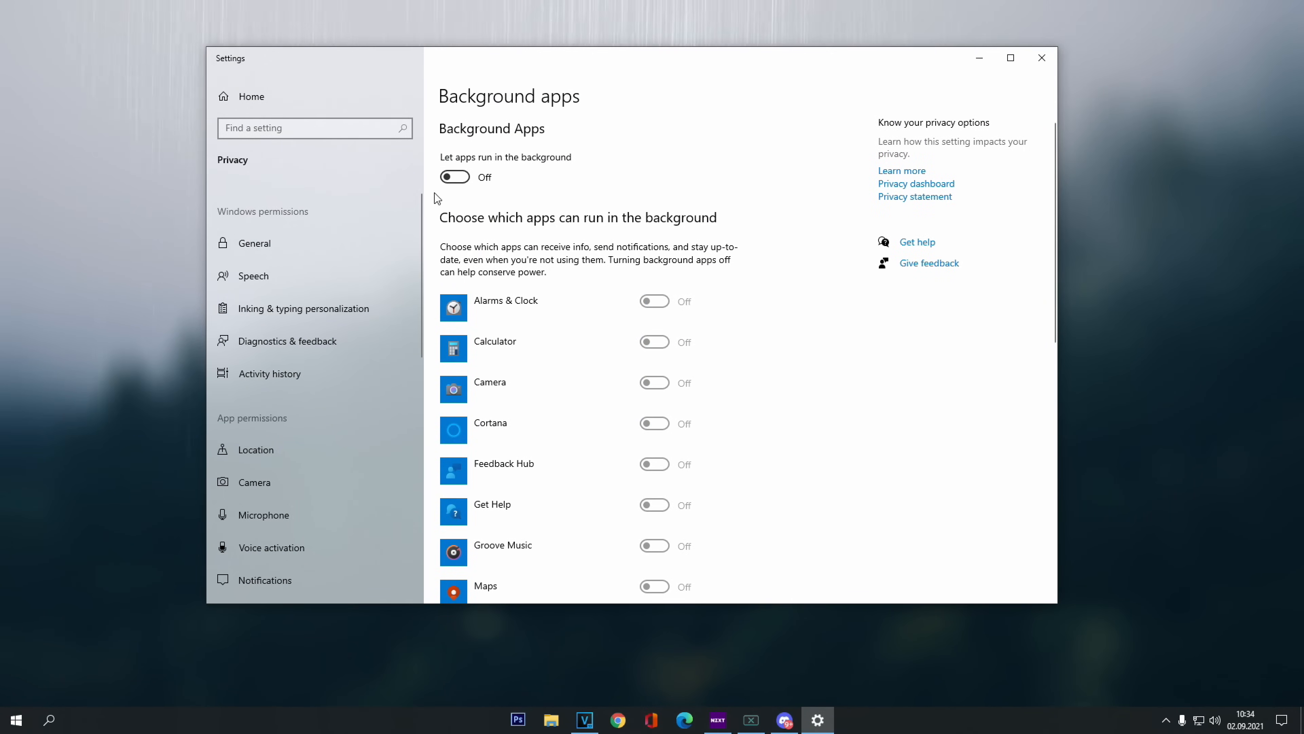
mouse_move(489, 149)
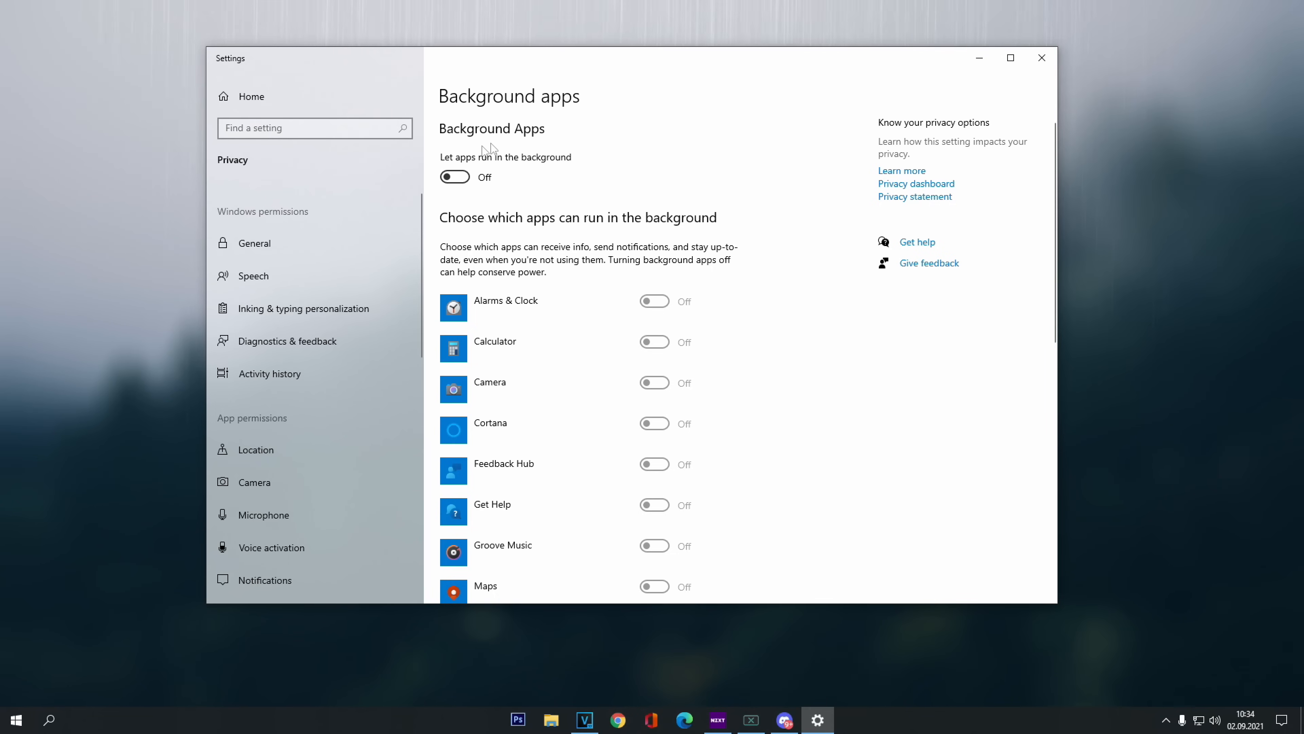
left_click(1041, 57)
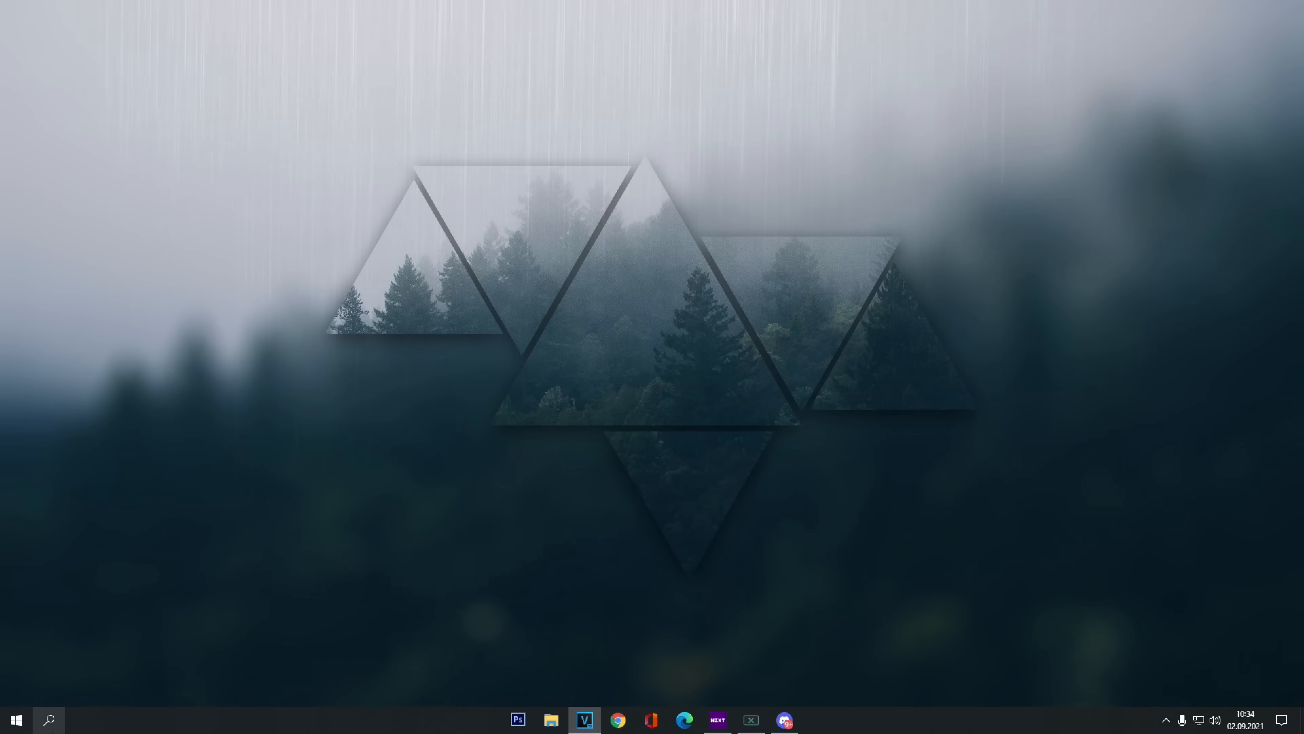
Find Power & sleep via search and reach the additional power plan options
left_click(48, 720)
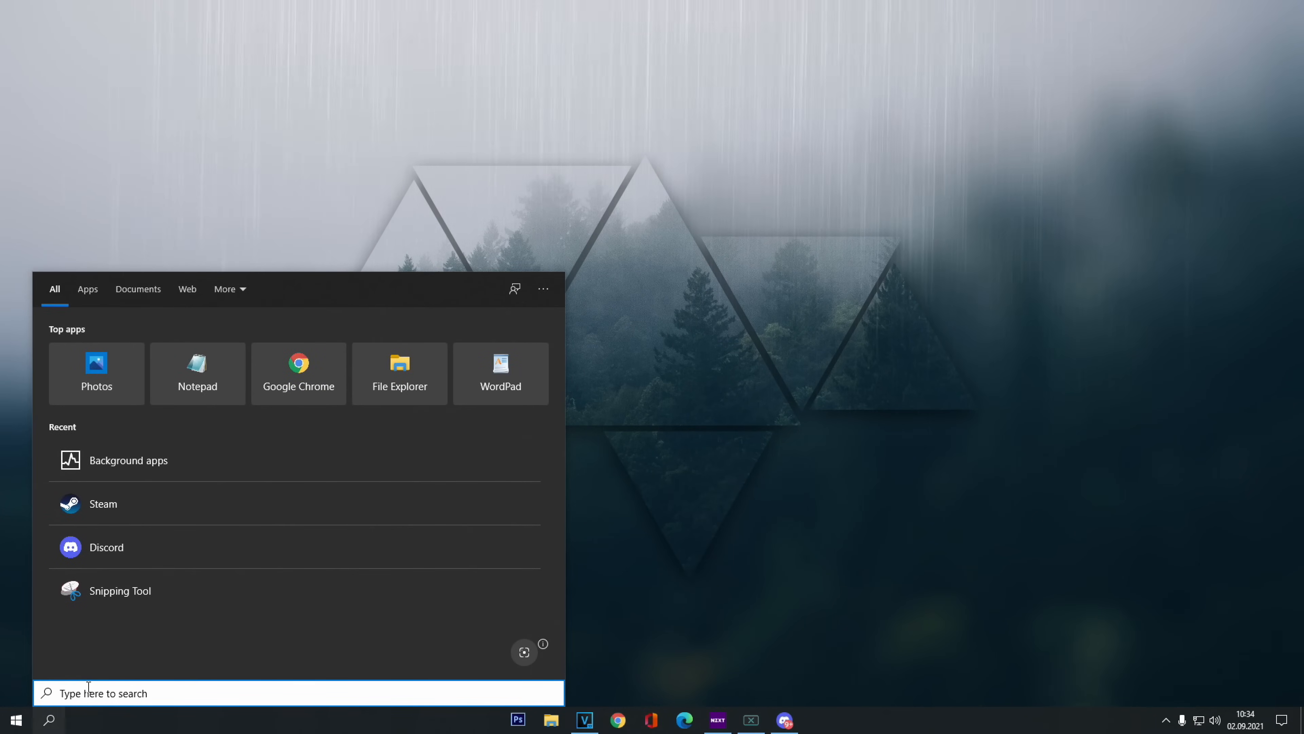
type("powerPoint")
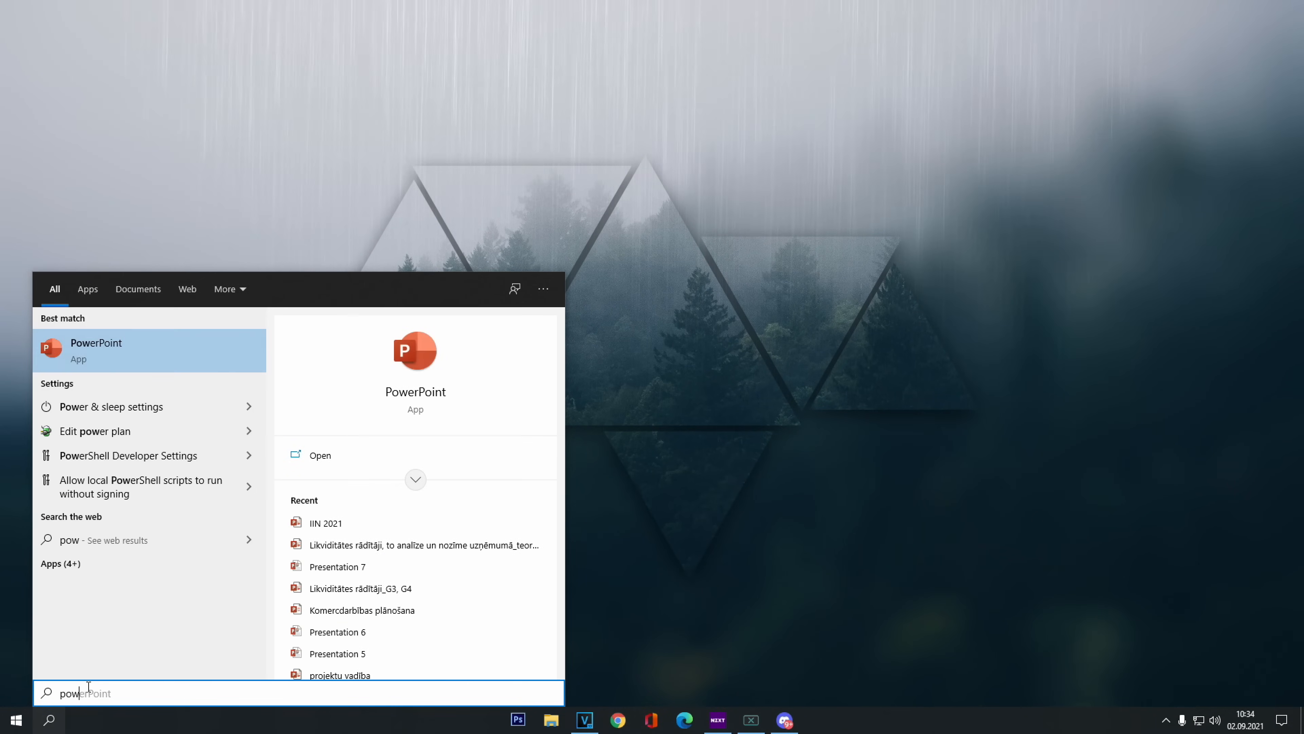
left_click(114, 406)
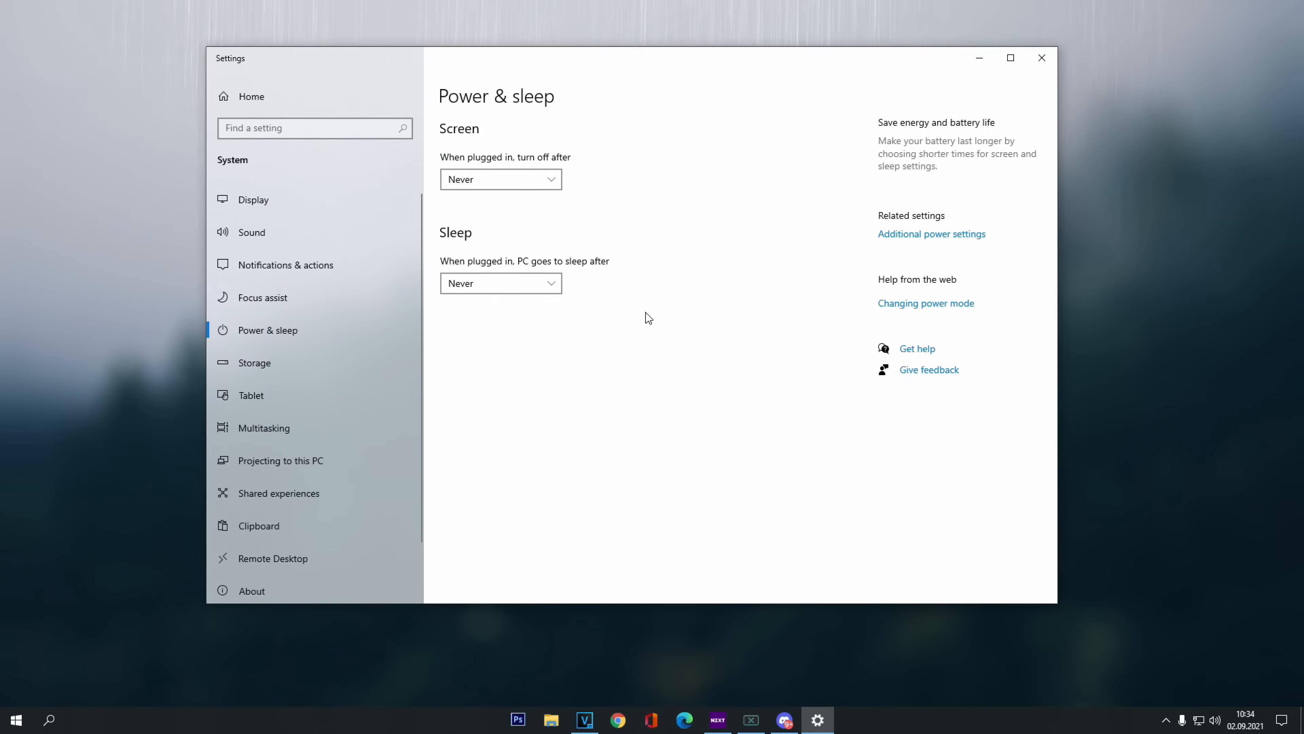
mouse_move(931, 234)
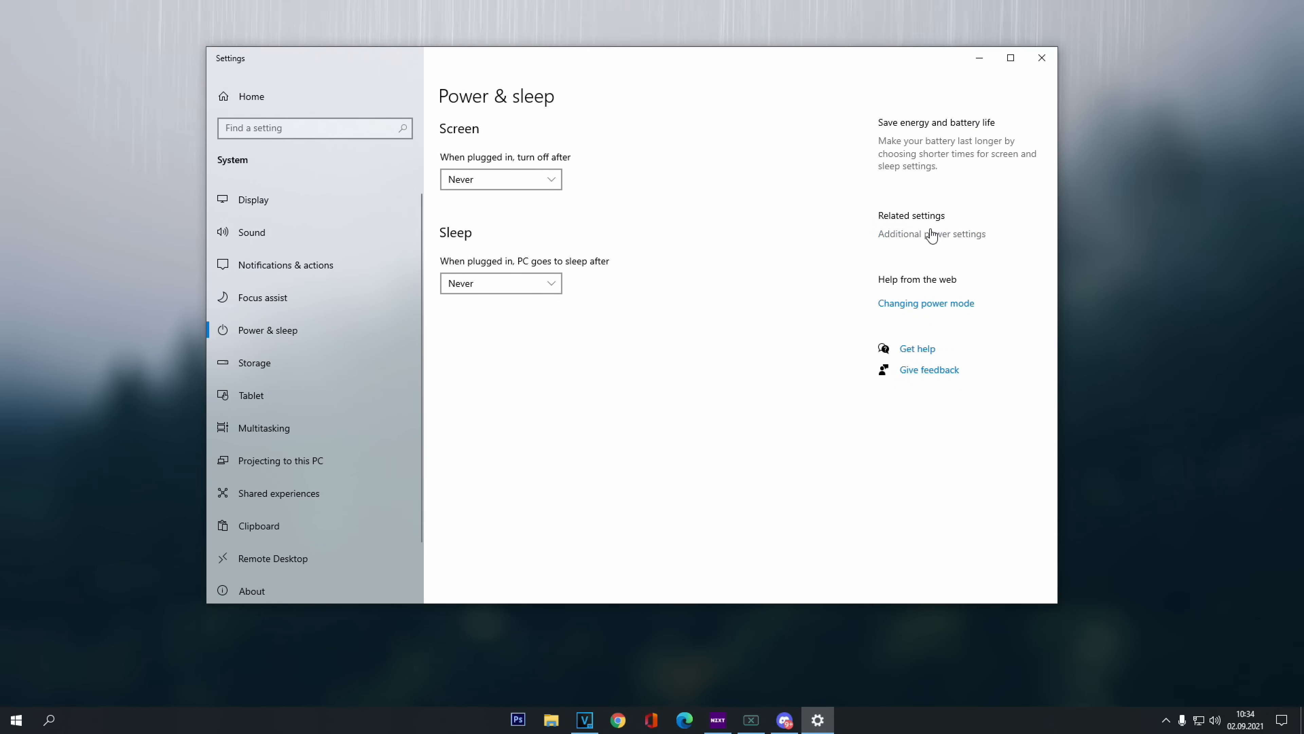
left_click(931, 234)
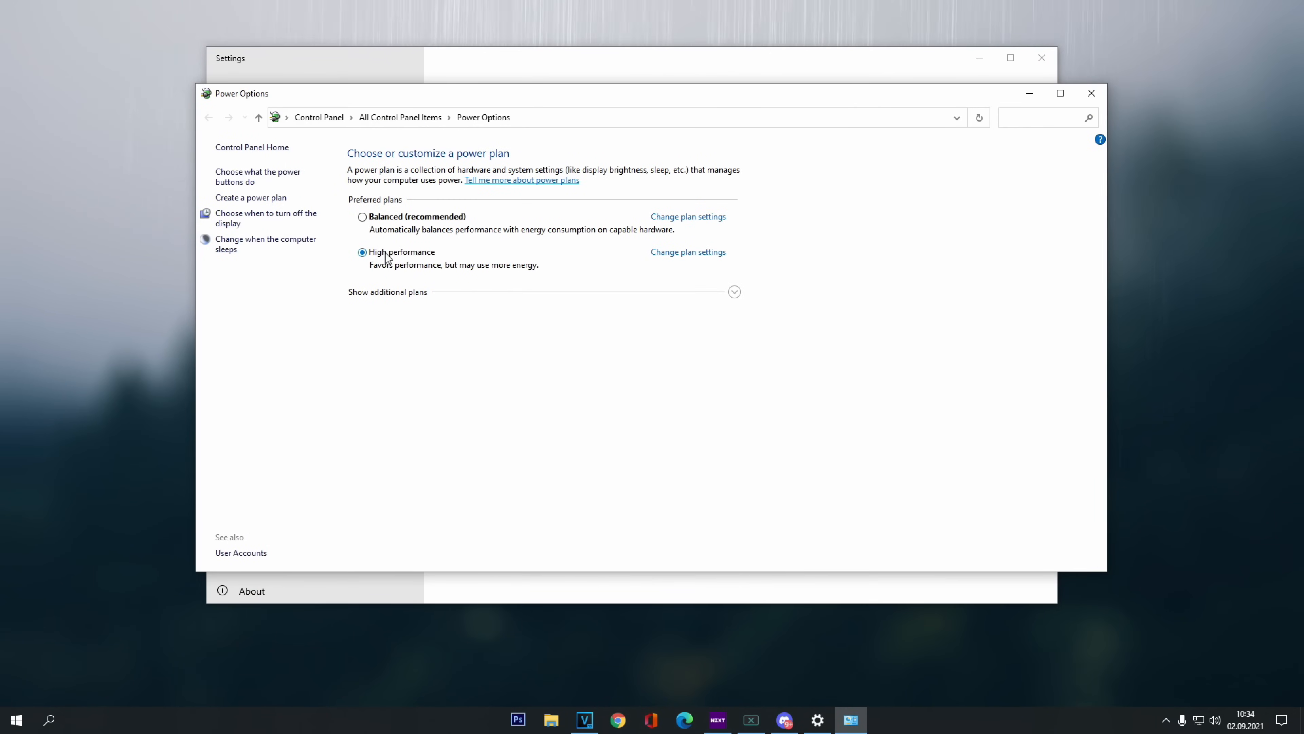
mouse_move(493, 347)
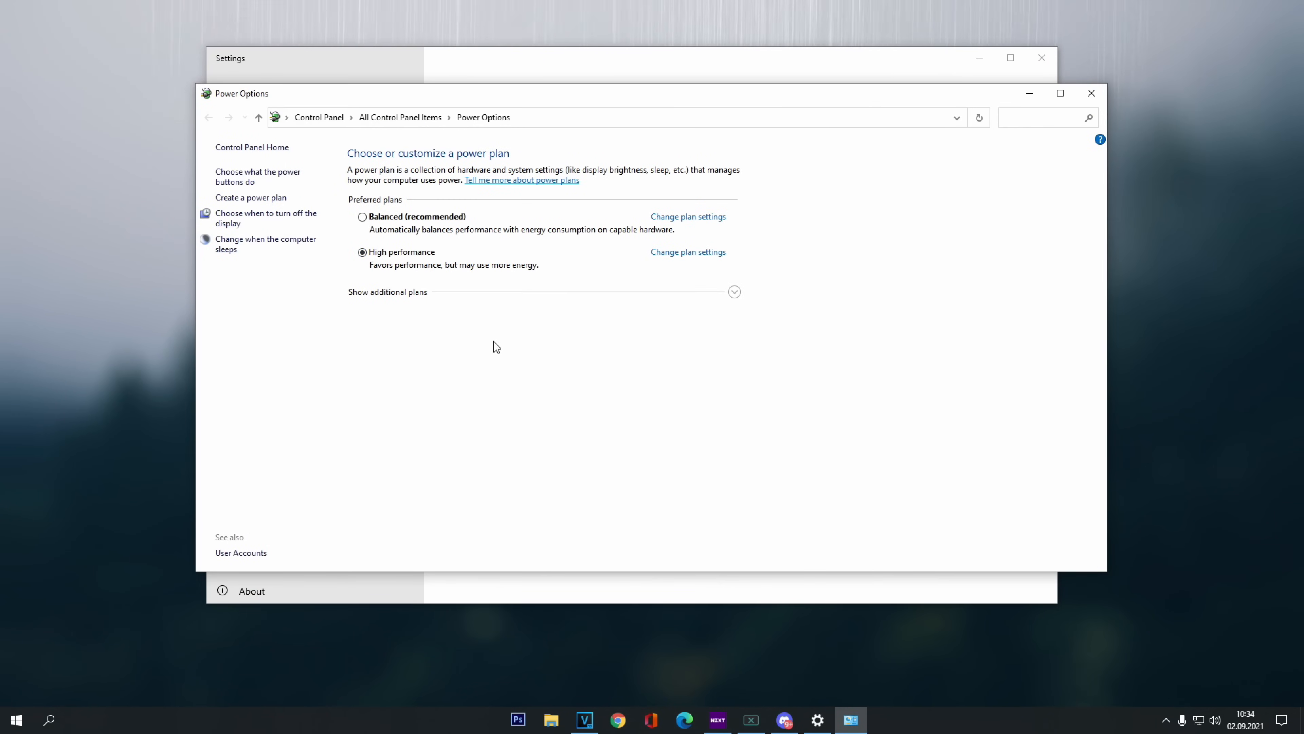
mouse_move(489, 338)
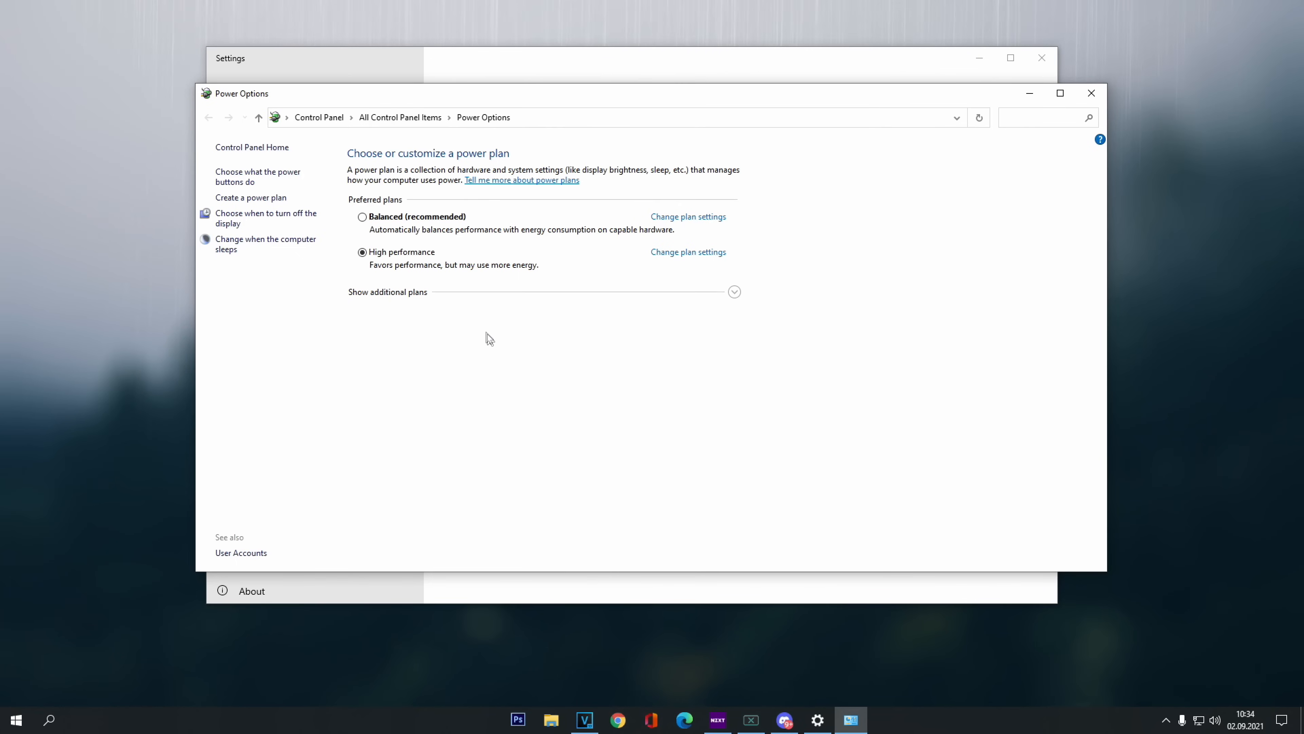
mouse_move(391, 264)
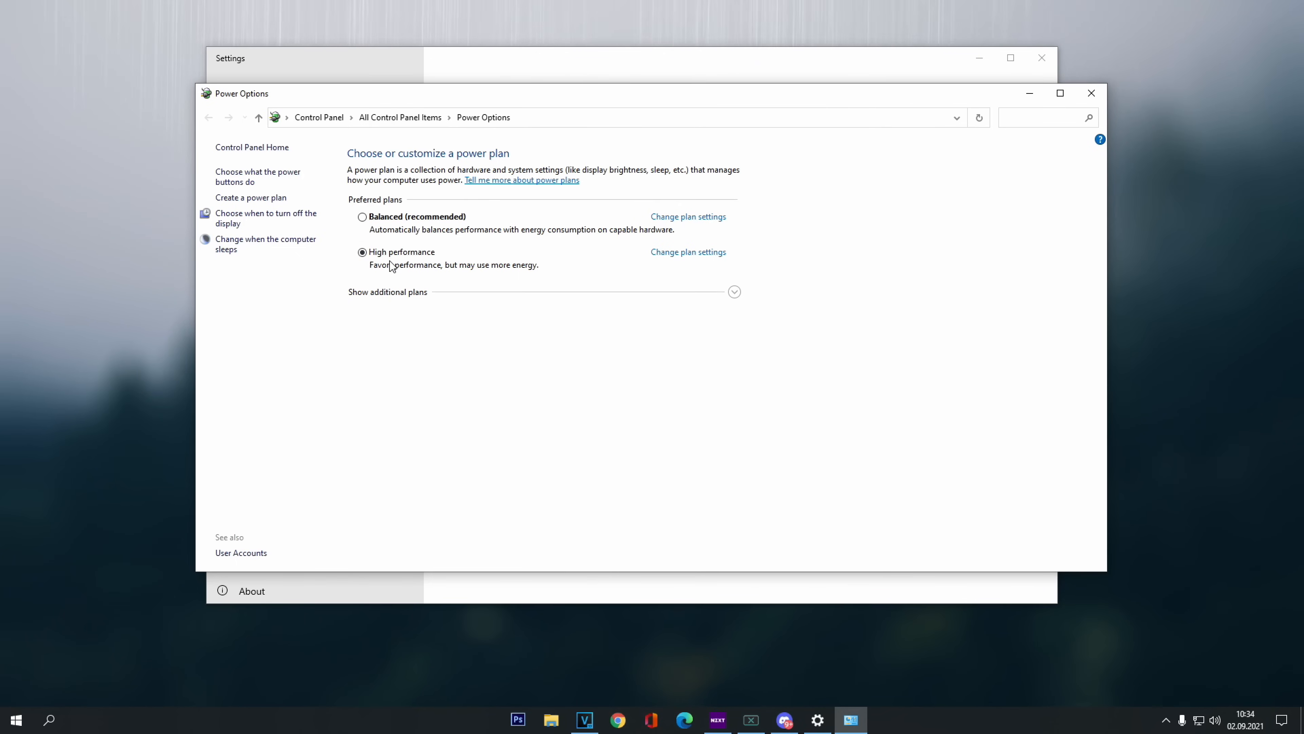
mouse_move(438, 269)
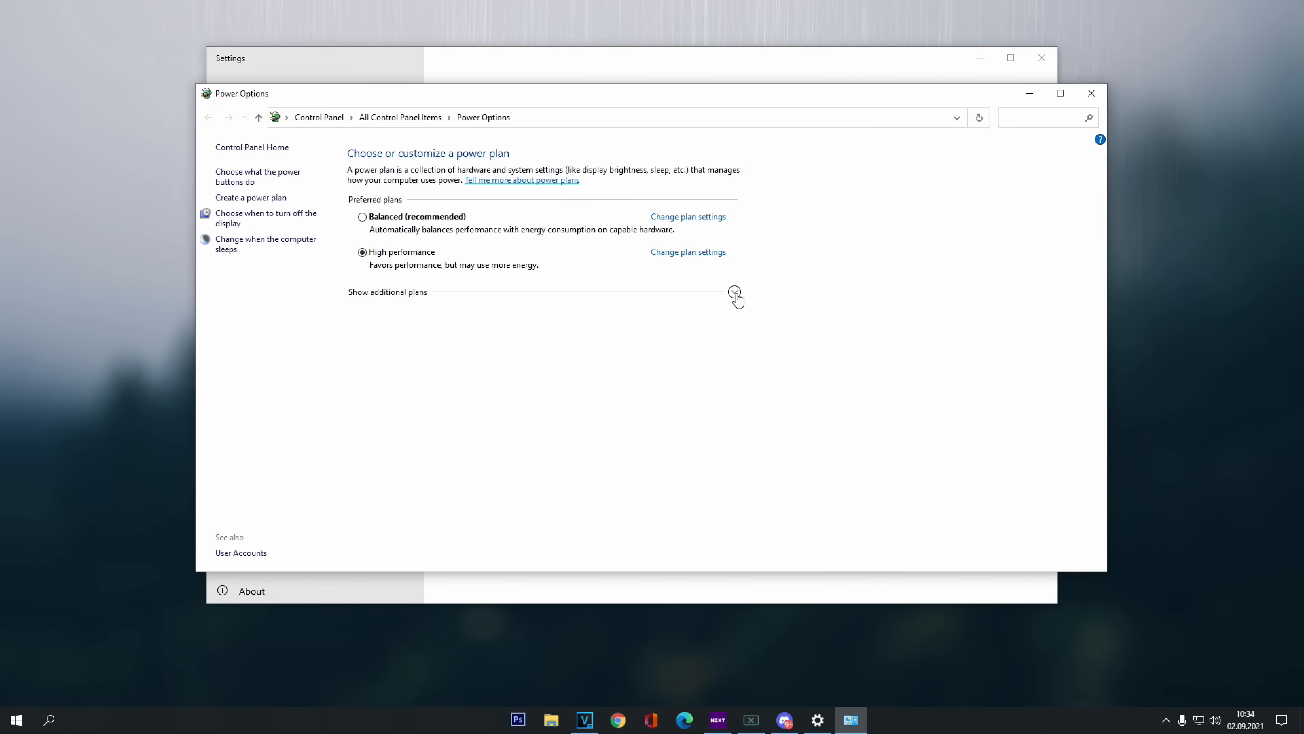
Reveal the additional power plans with High performance active, then close the power windows
left_click(735, 296)
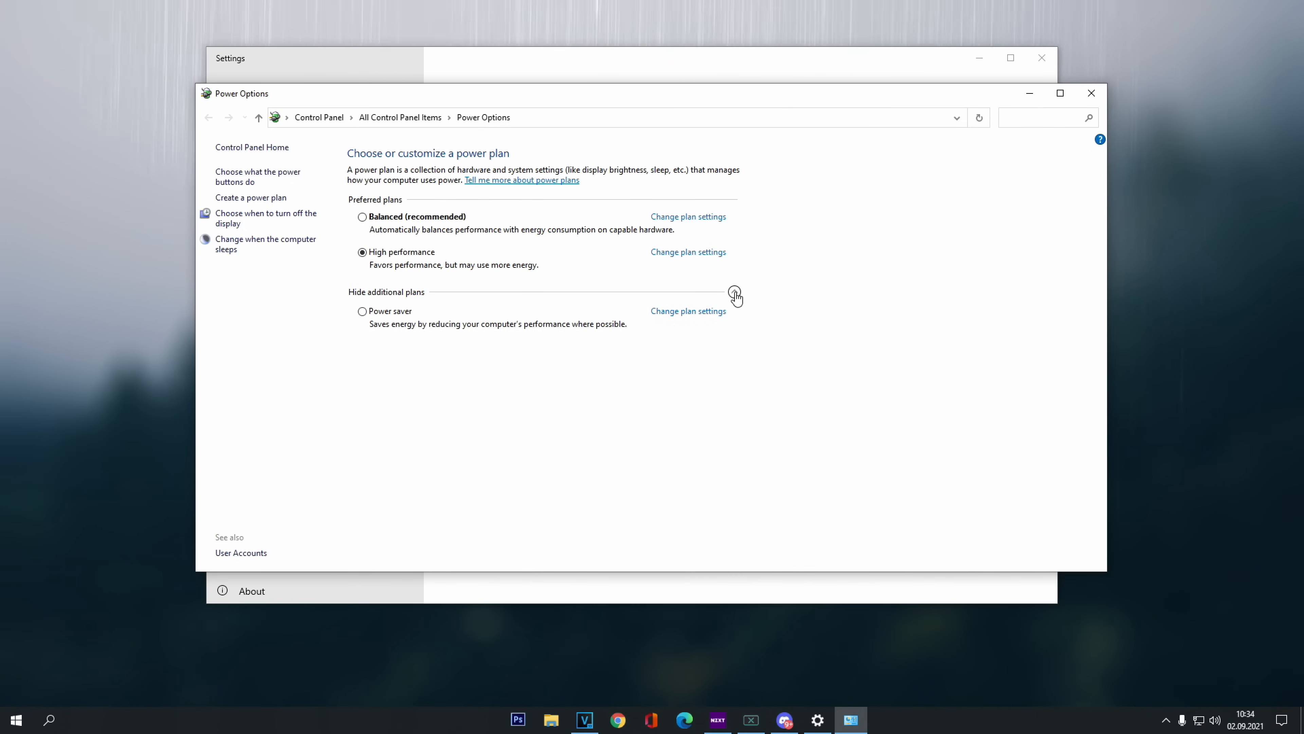
left_click(735, 296)
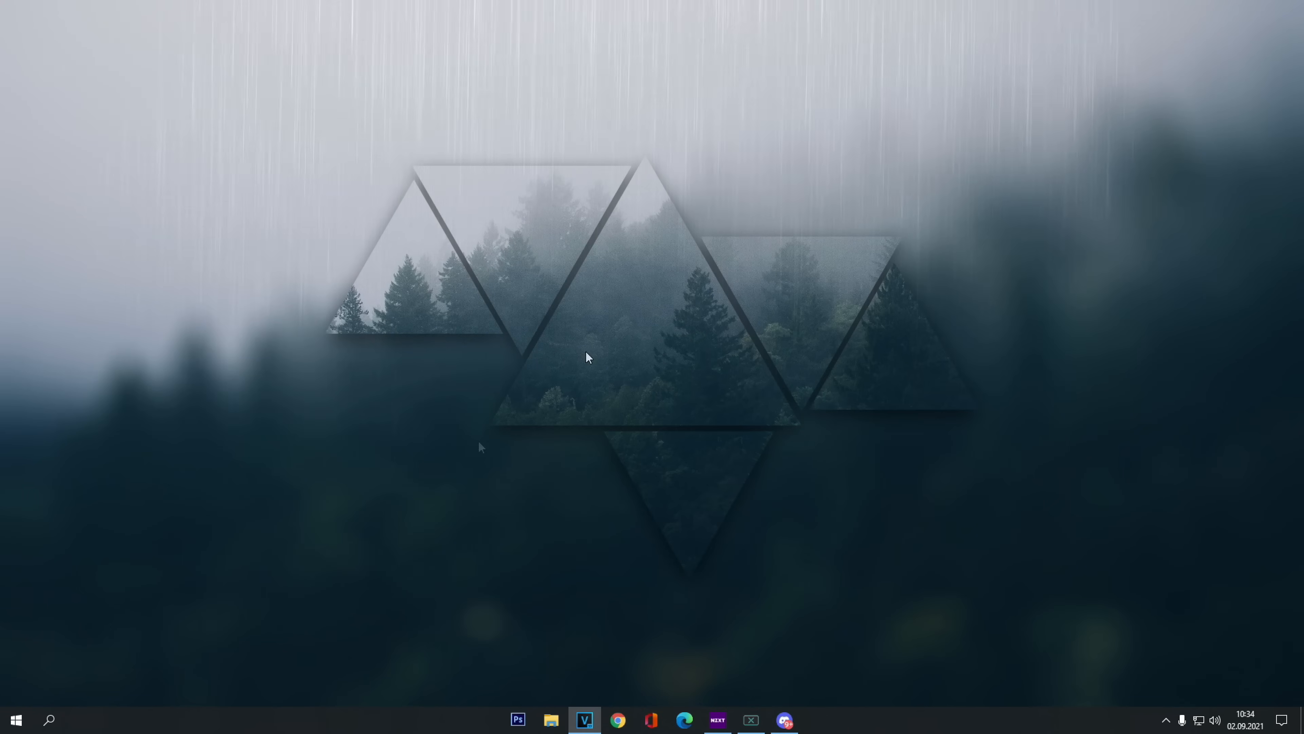
Search 'game' to reach Game Mode settings and the Xbox Game Bar page
left_click(15, 718)
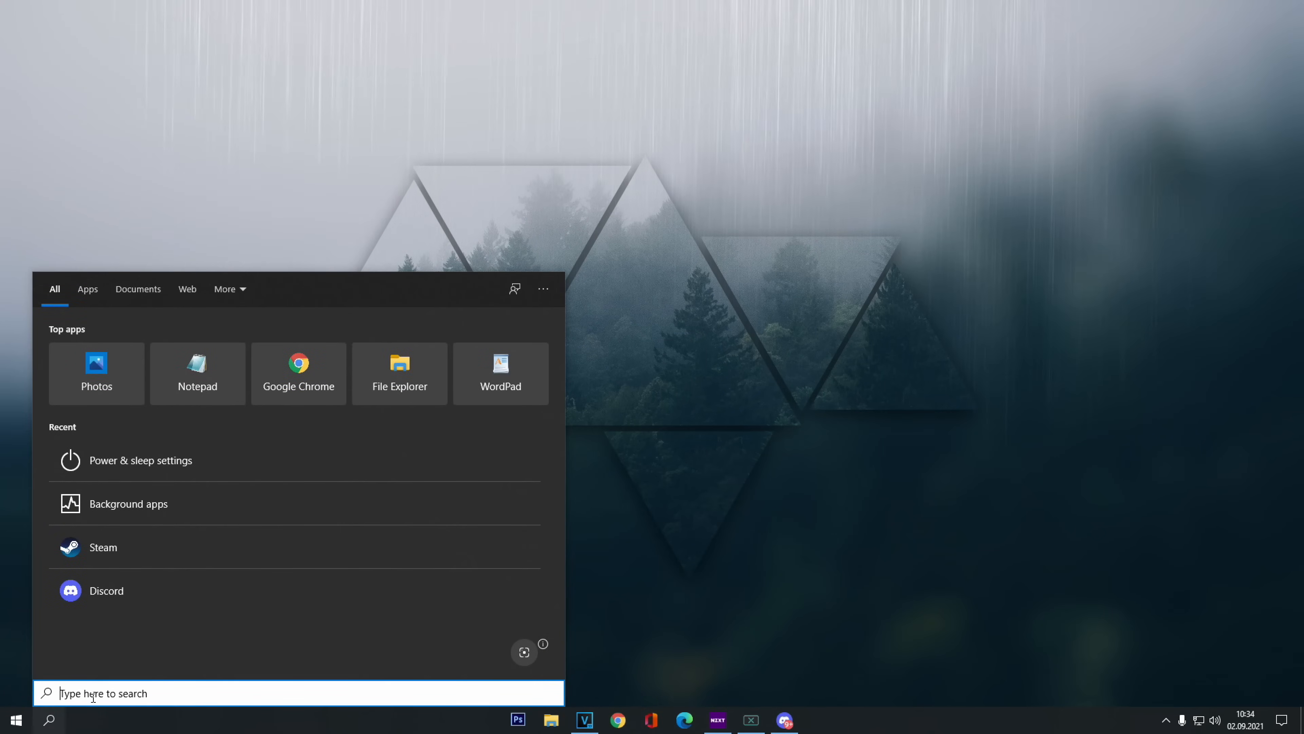
type("game")
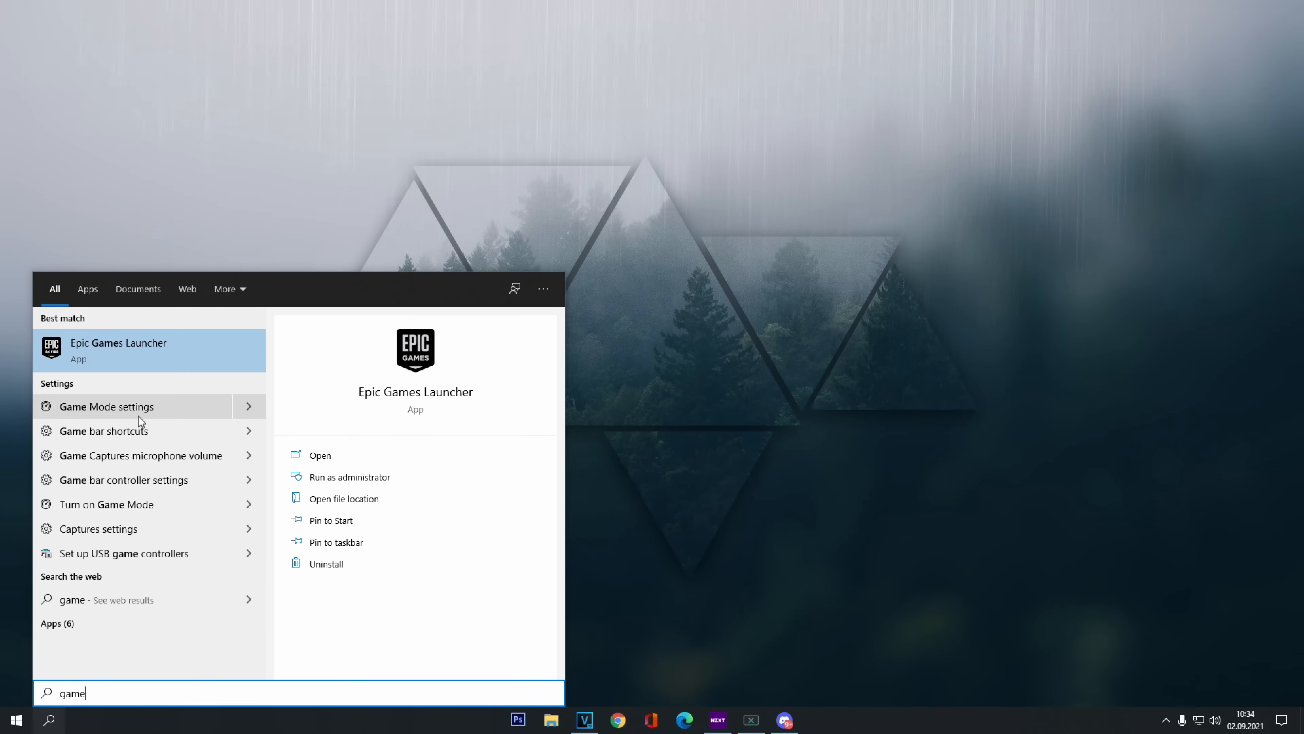
left_click(106, 406)
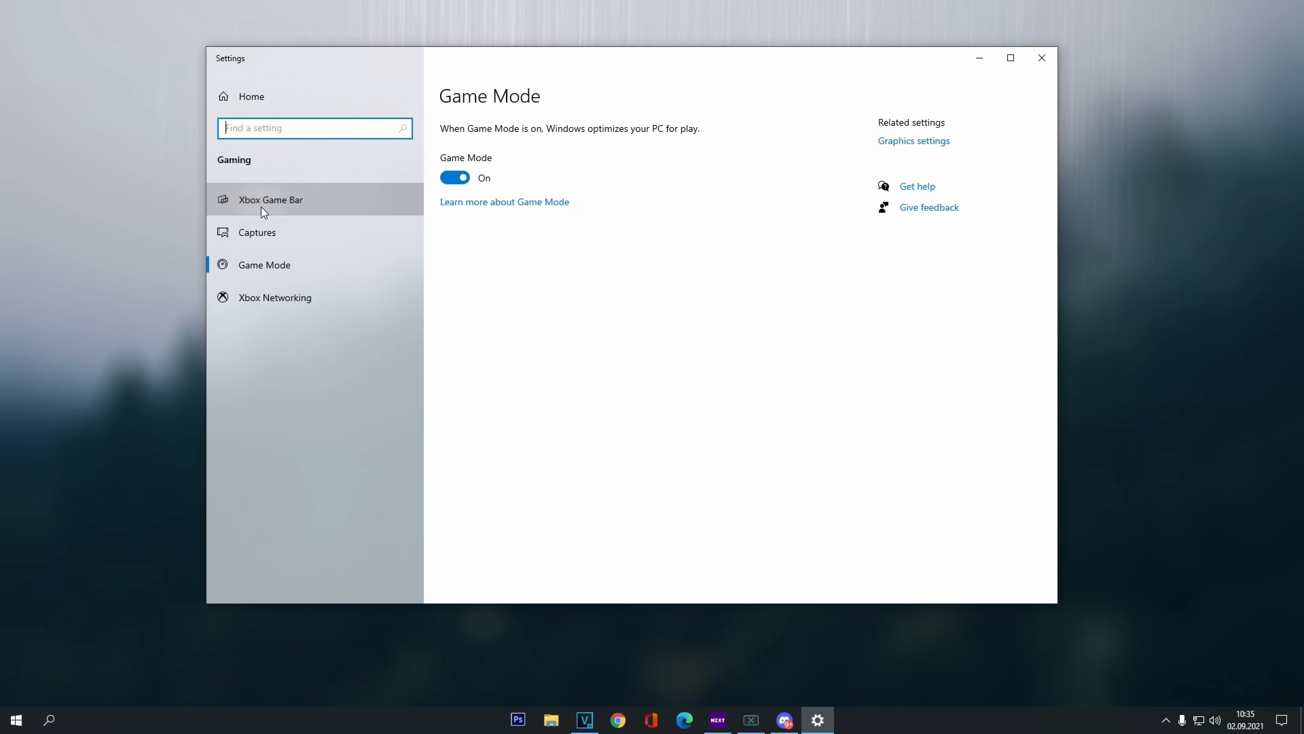
left_click(270, 199)
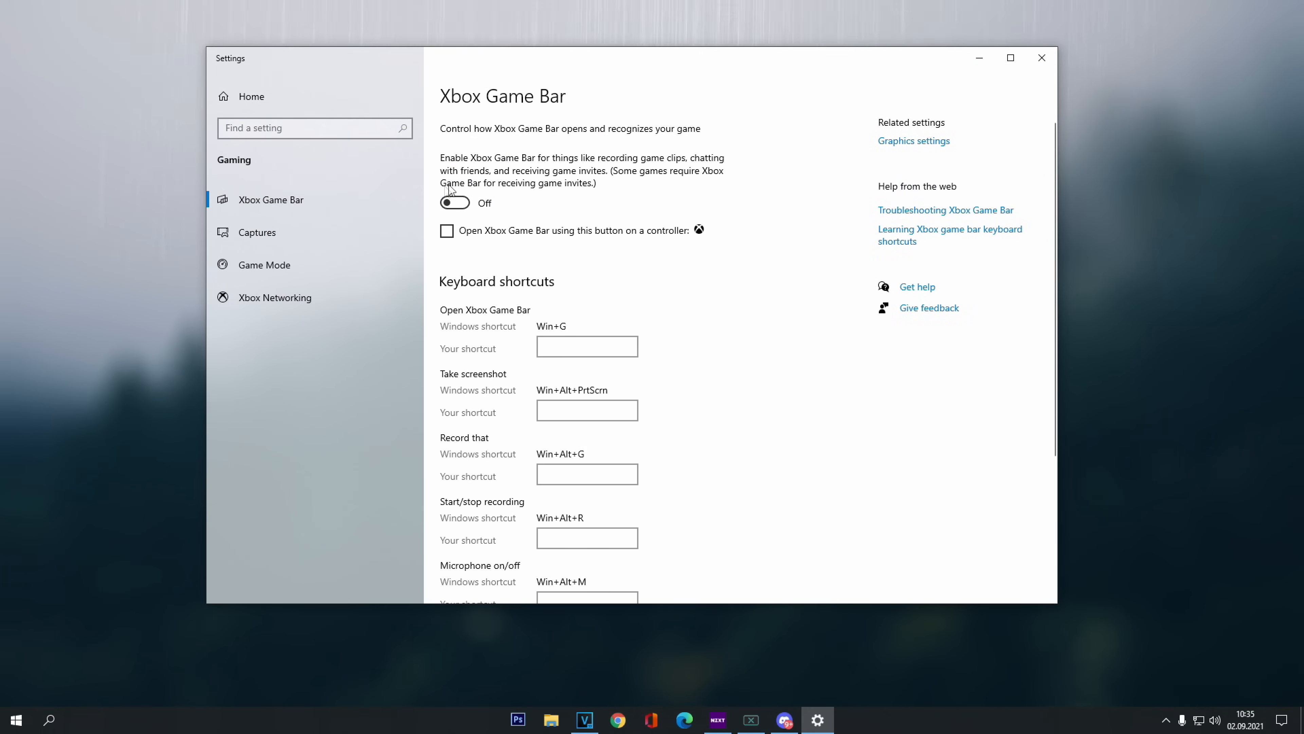
mouse_move(521, 188)
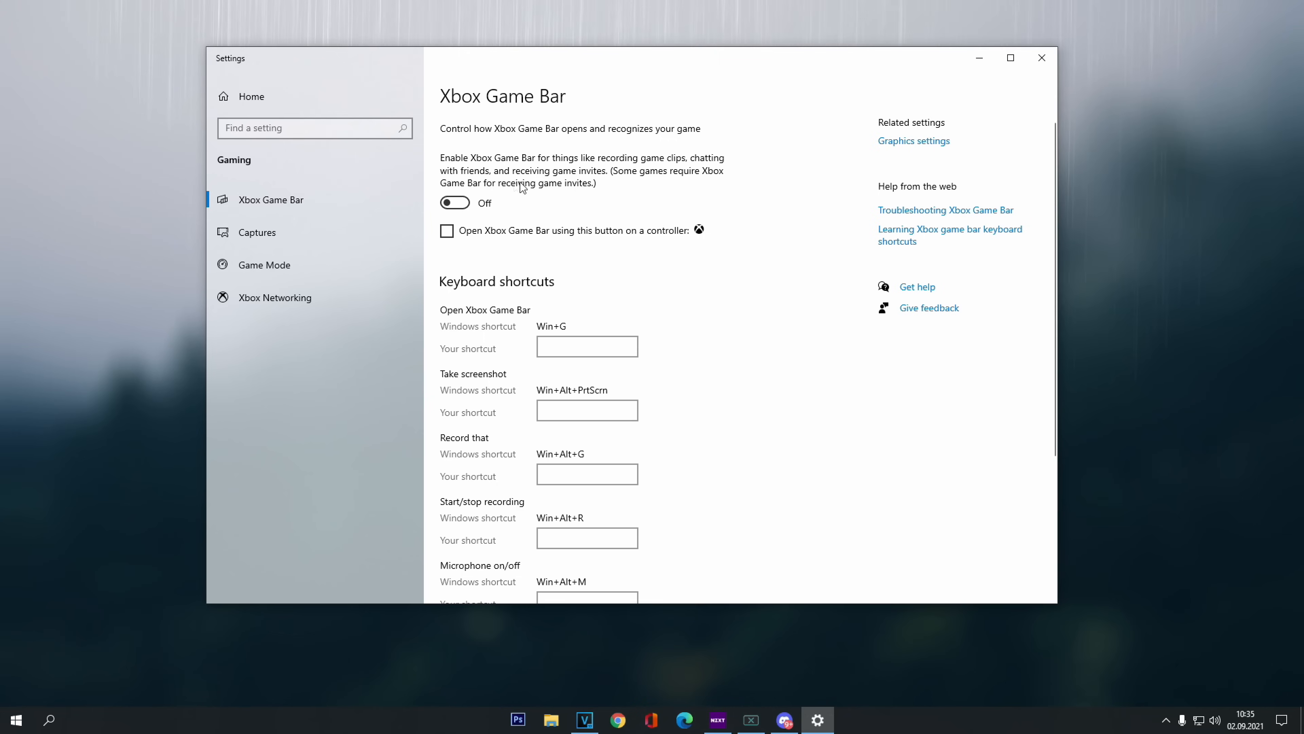
mouse_move(528, 195)
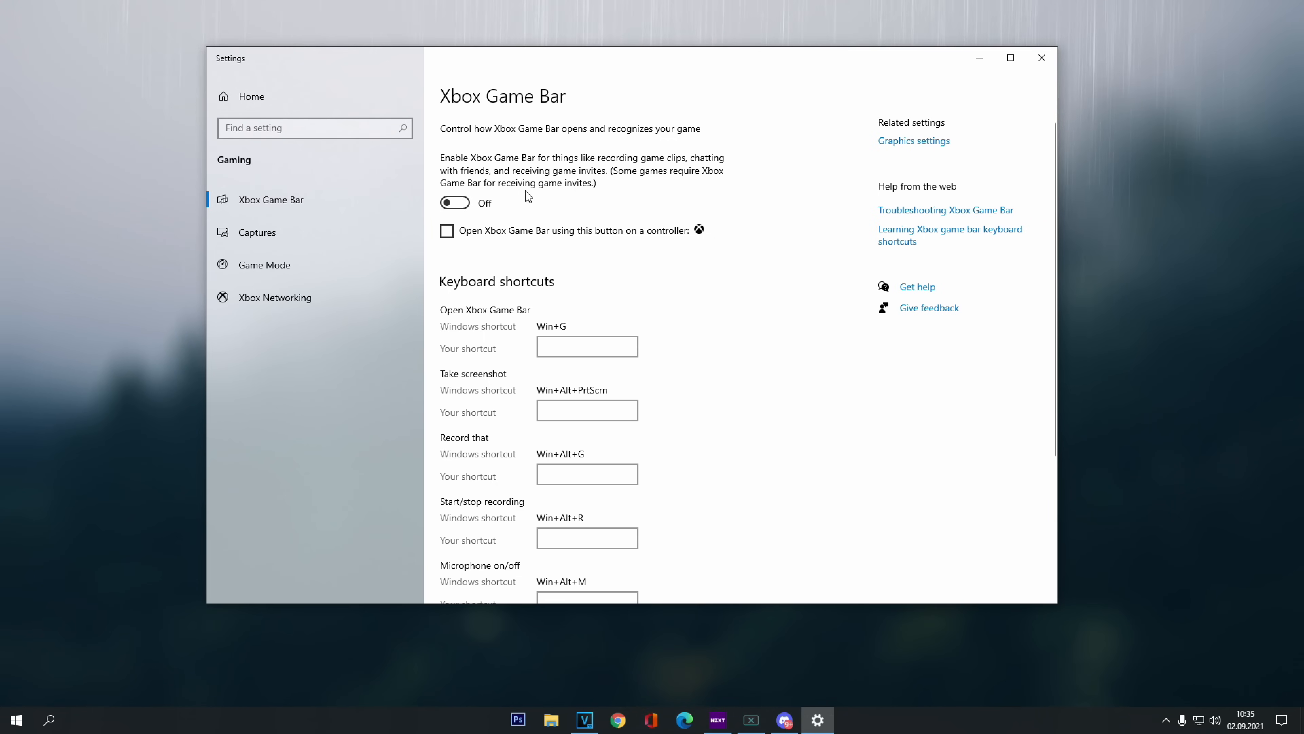
mouse_move(525, 199)
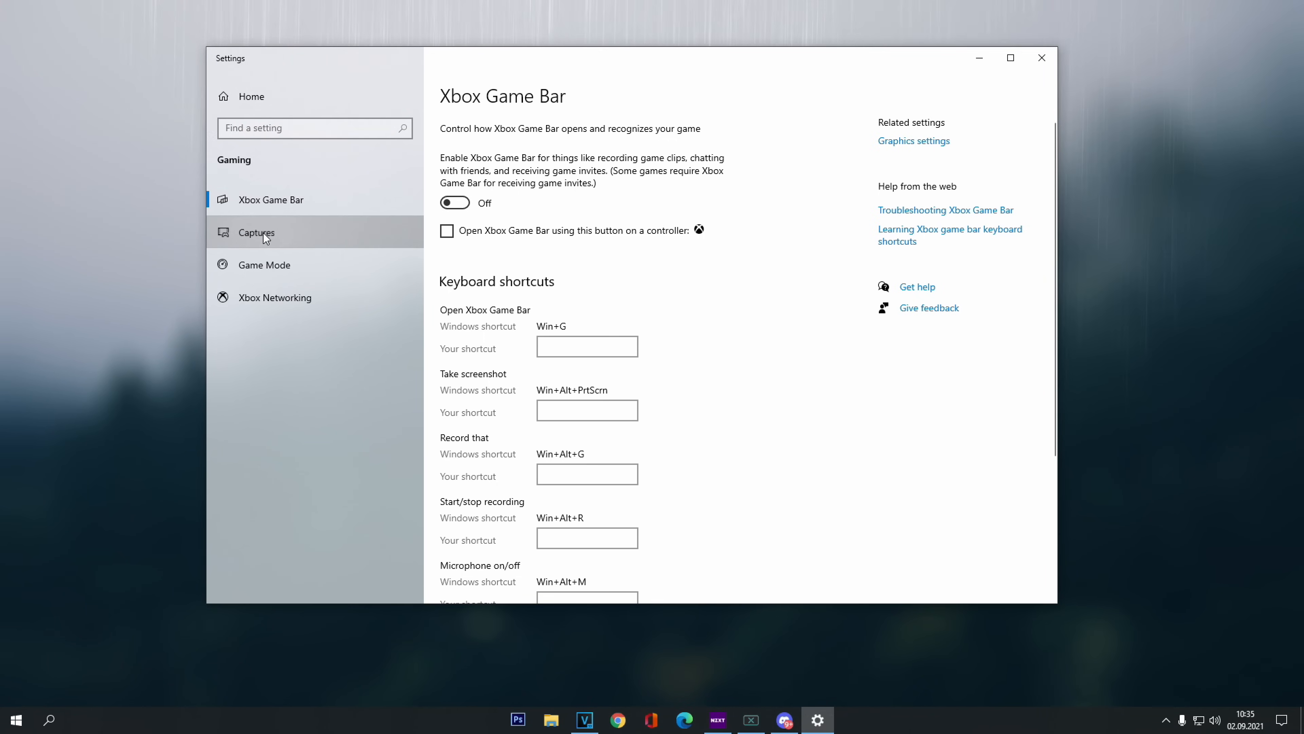
mouse_move(301, 233)
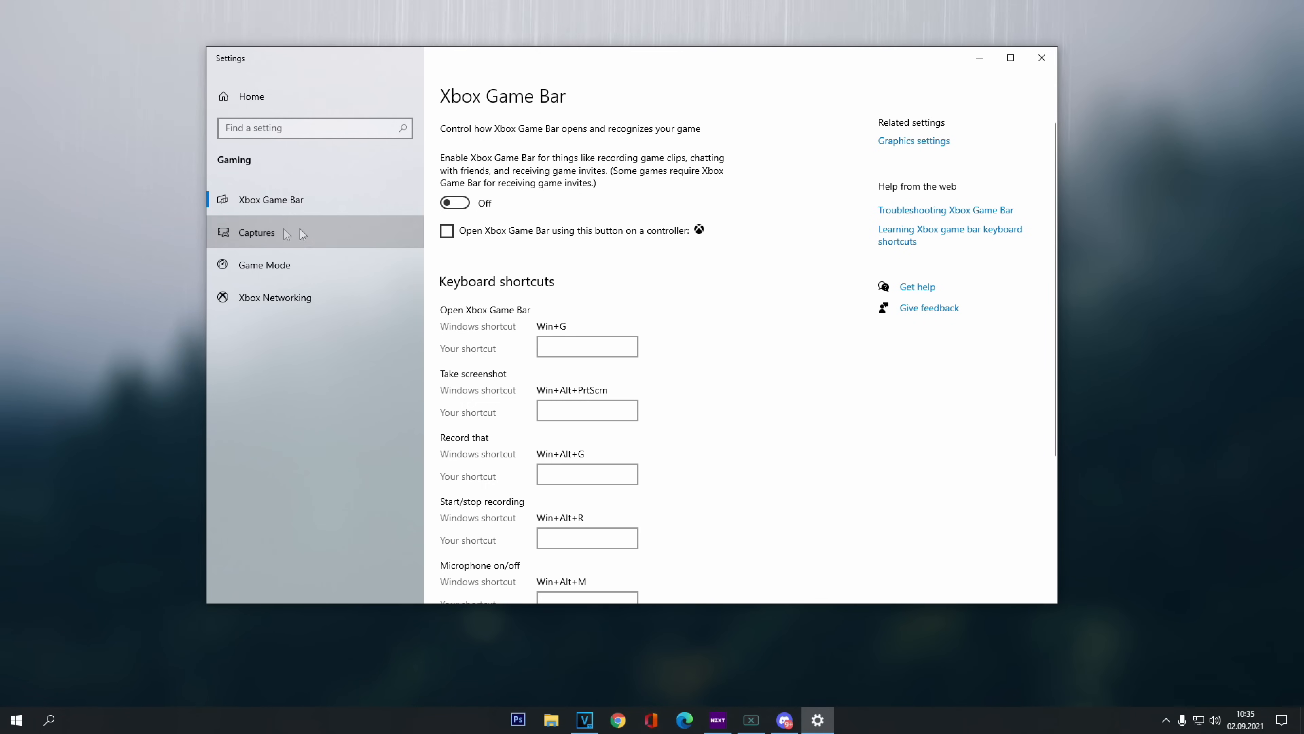
View the Captures settings with background recording and game audio recording off
left_click(257, 232)
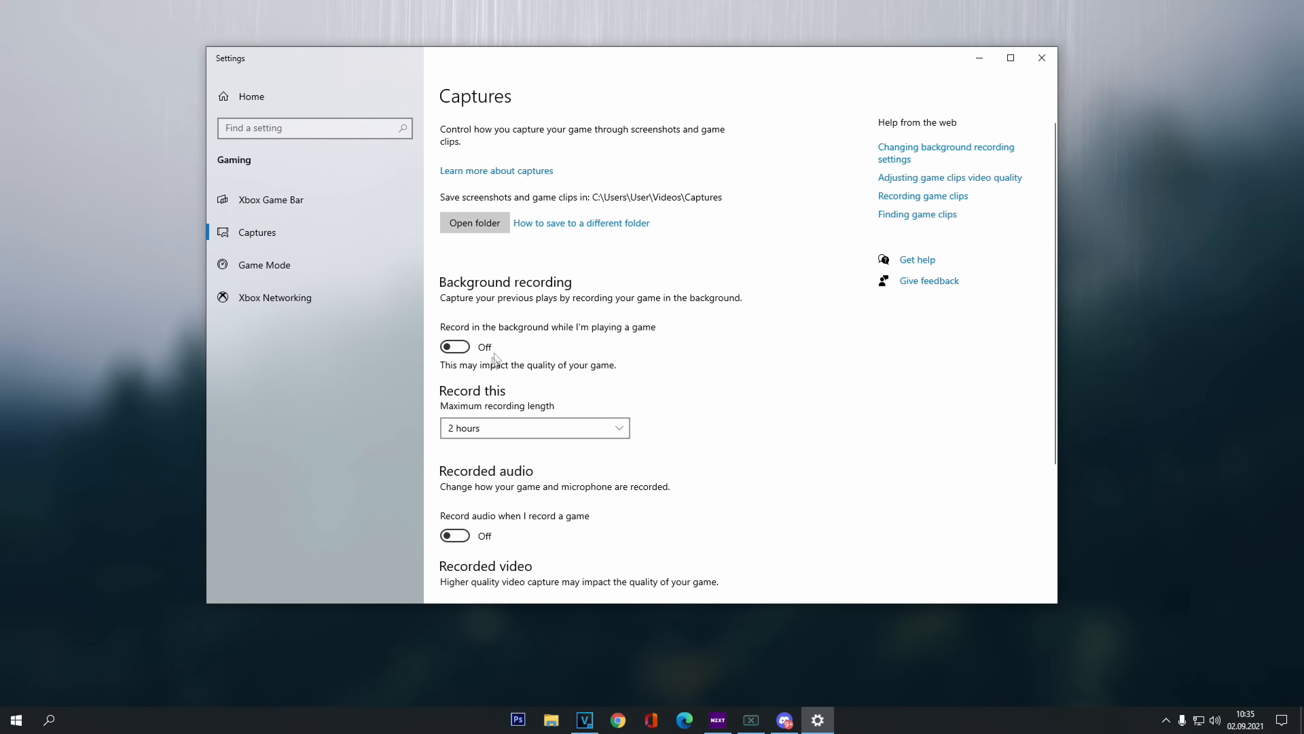
scroll("down", 3)
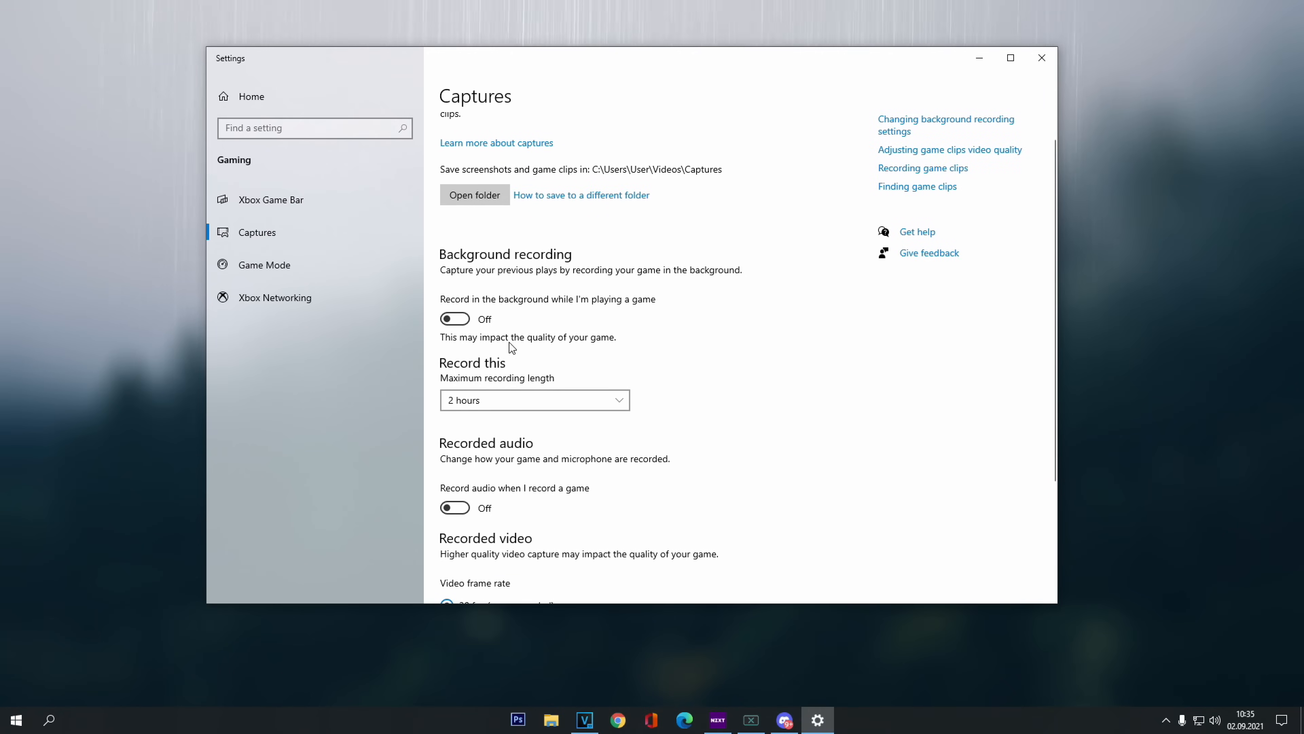
mouse_move(526, 501)
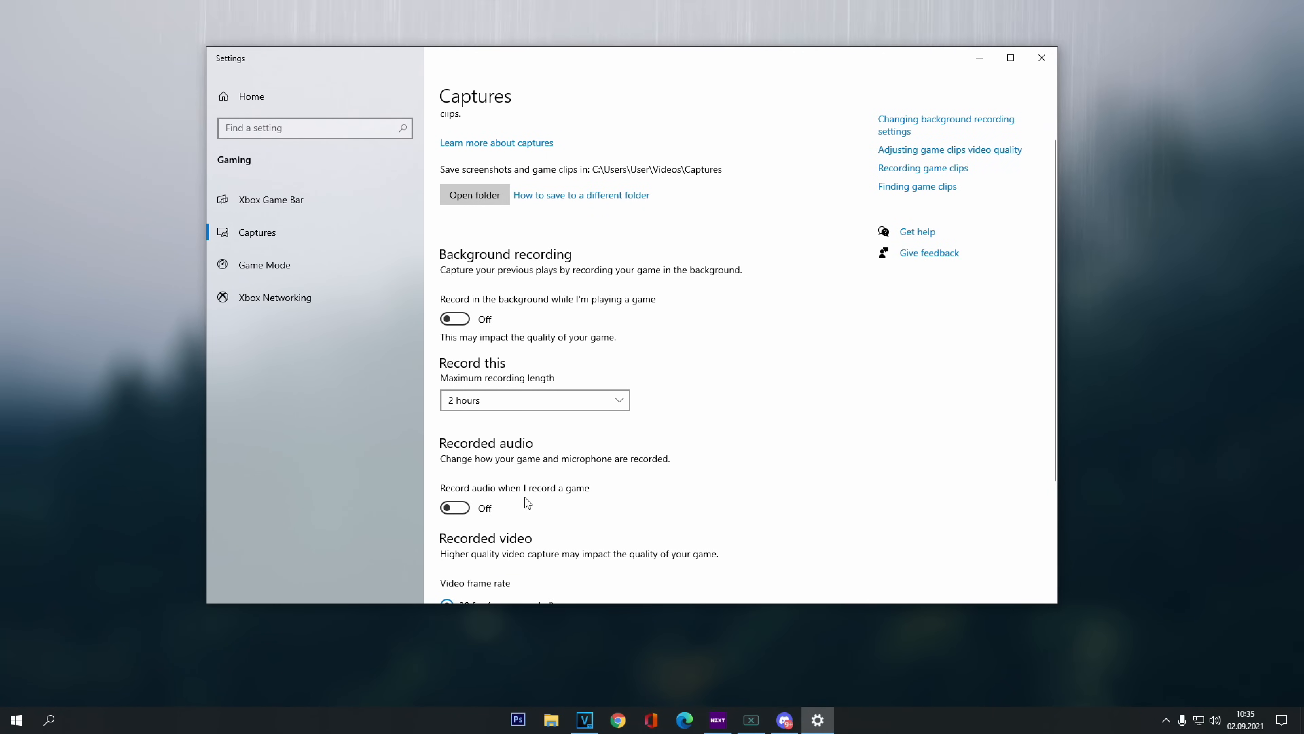
Return to Game Mode and reach Graphics settings, with GPU scheduling and variable refresh rate off
left_click(264, 264)
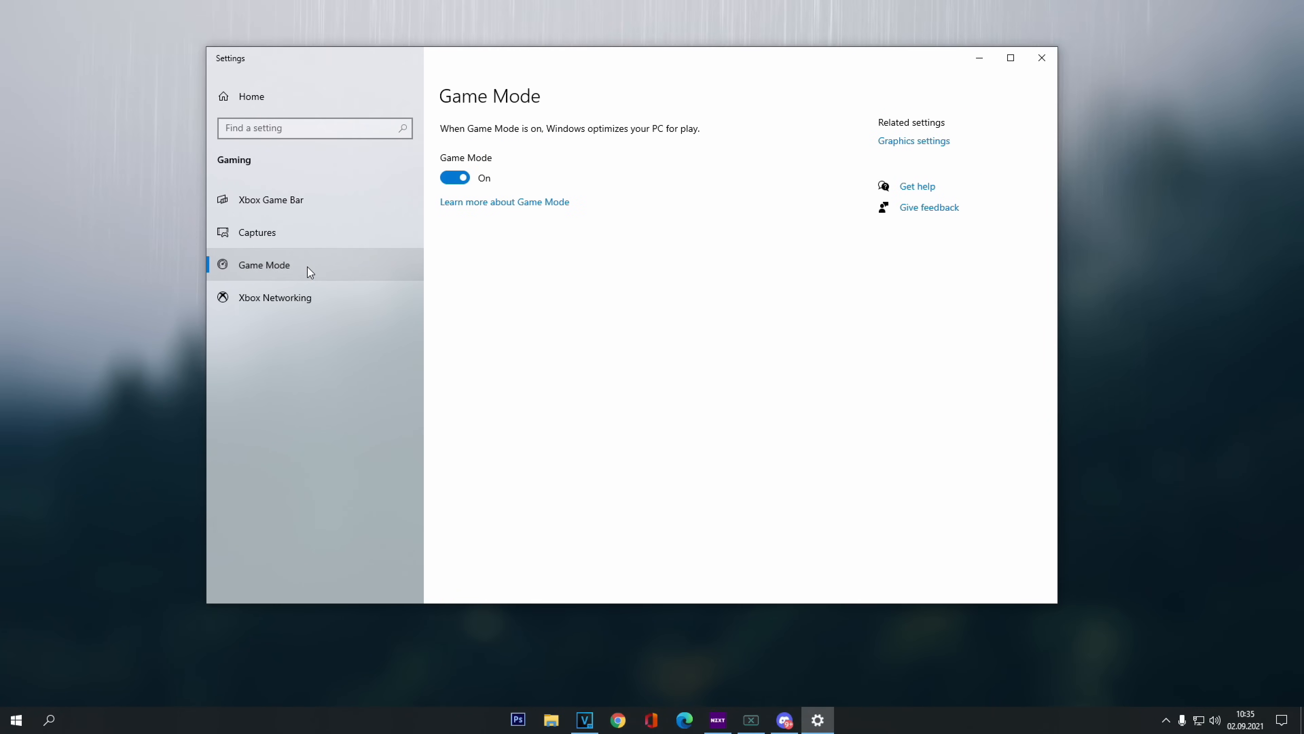
mouse_move(515, 186)
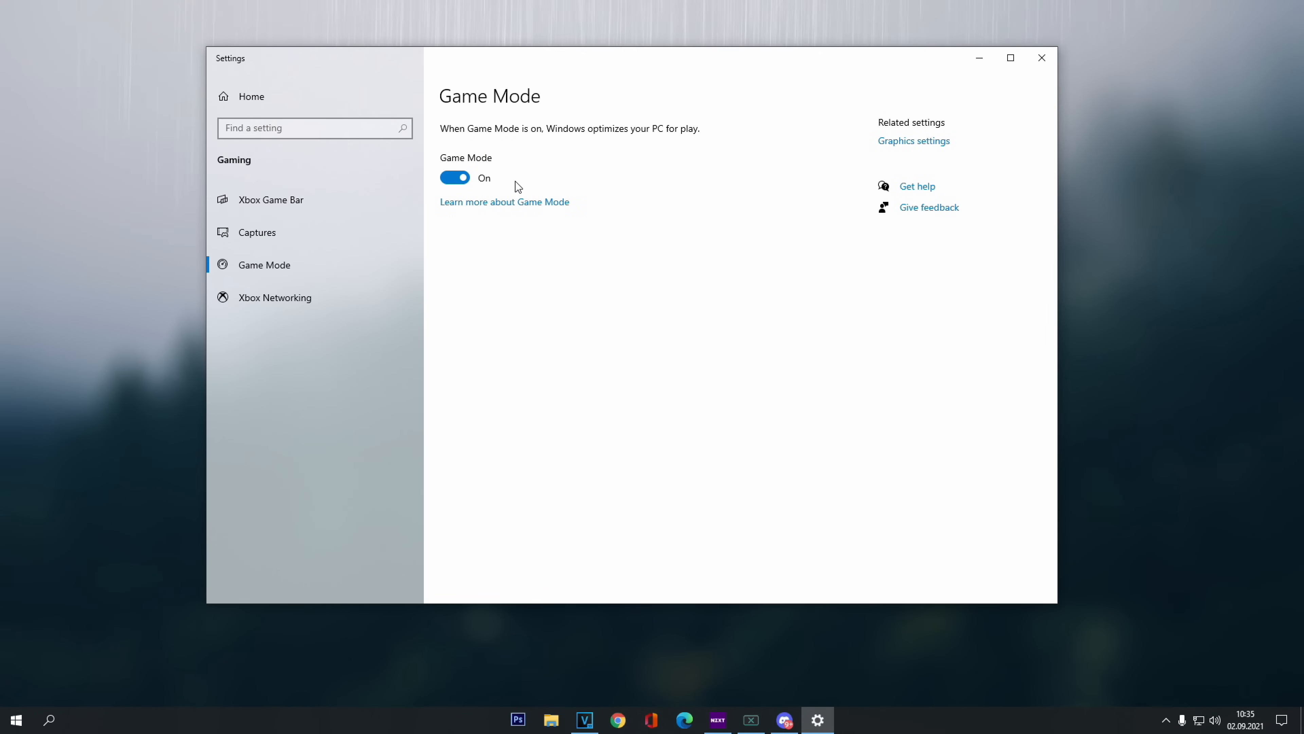
mouse_move(603, 210)
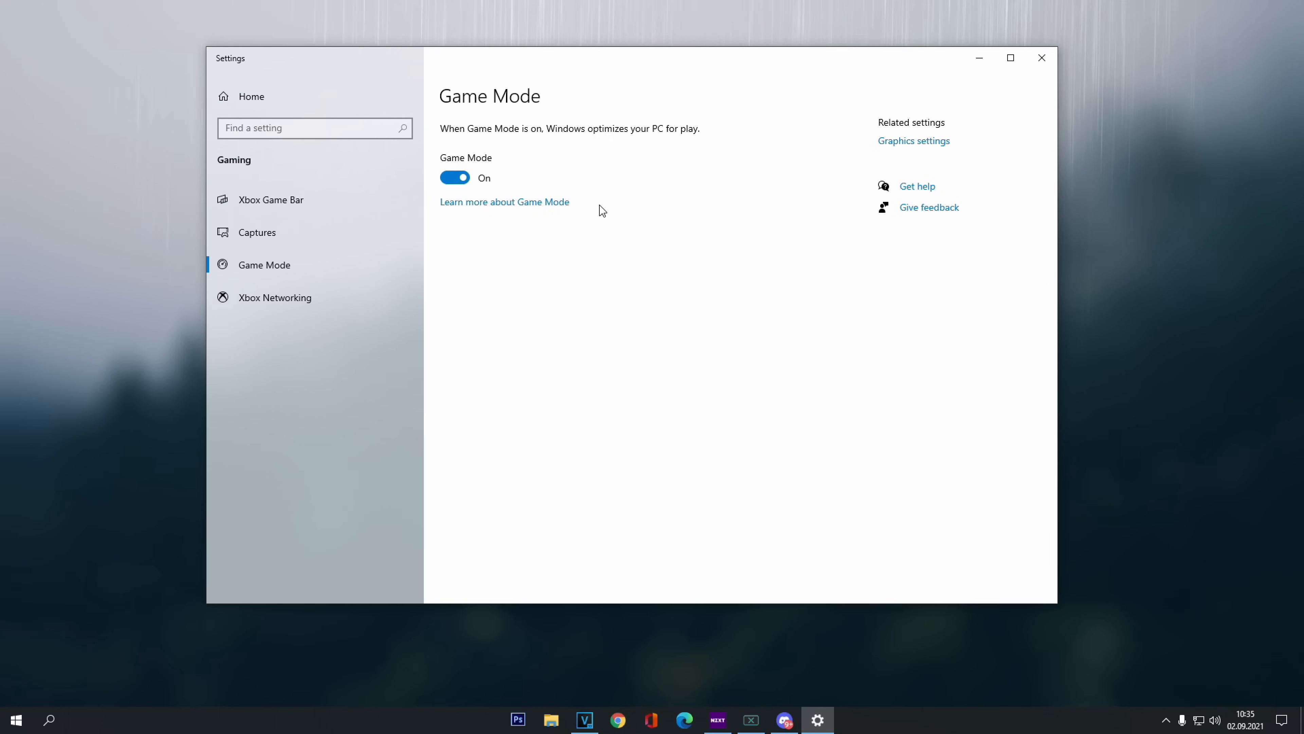
mouse_move(611, 233)
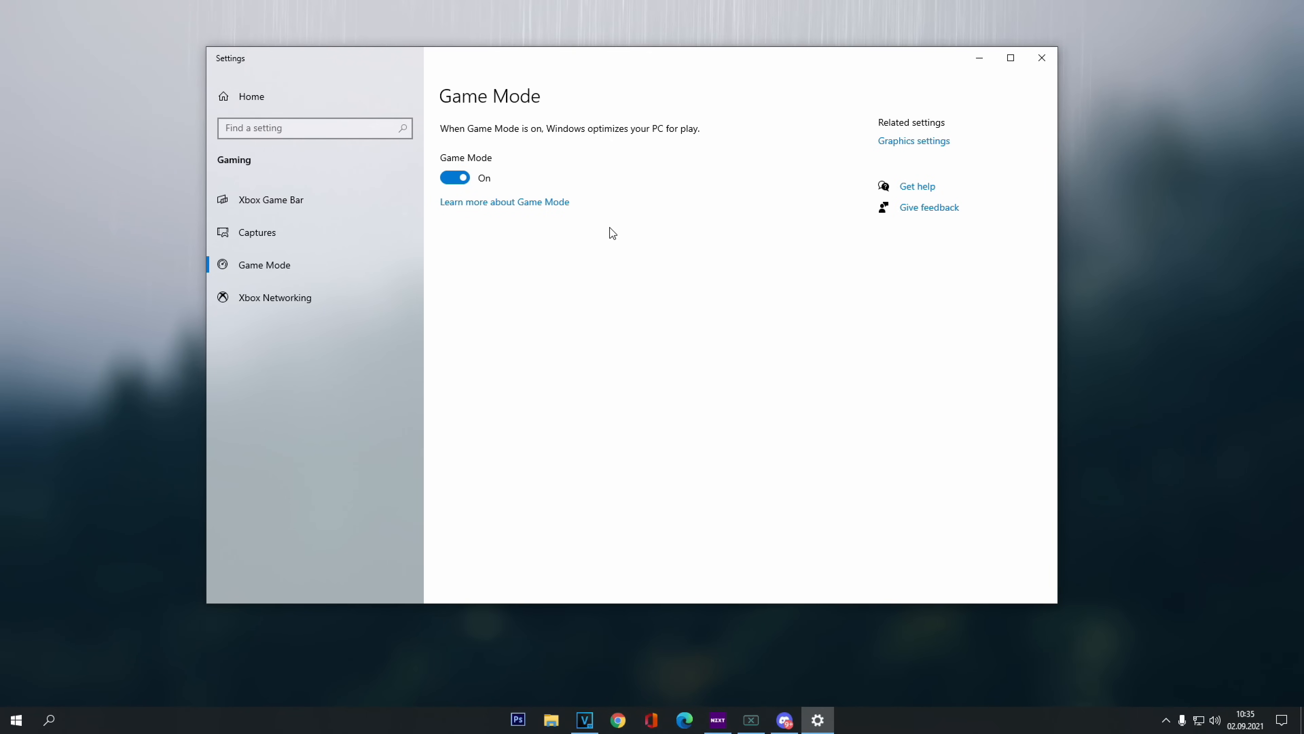
mouse_move(913, 141)
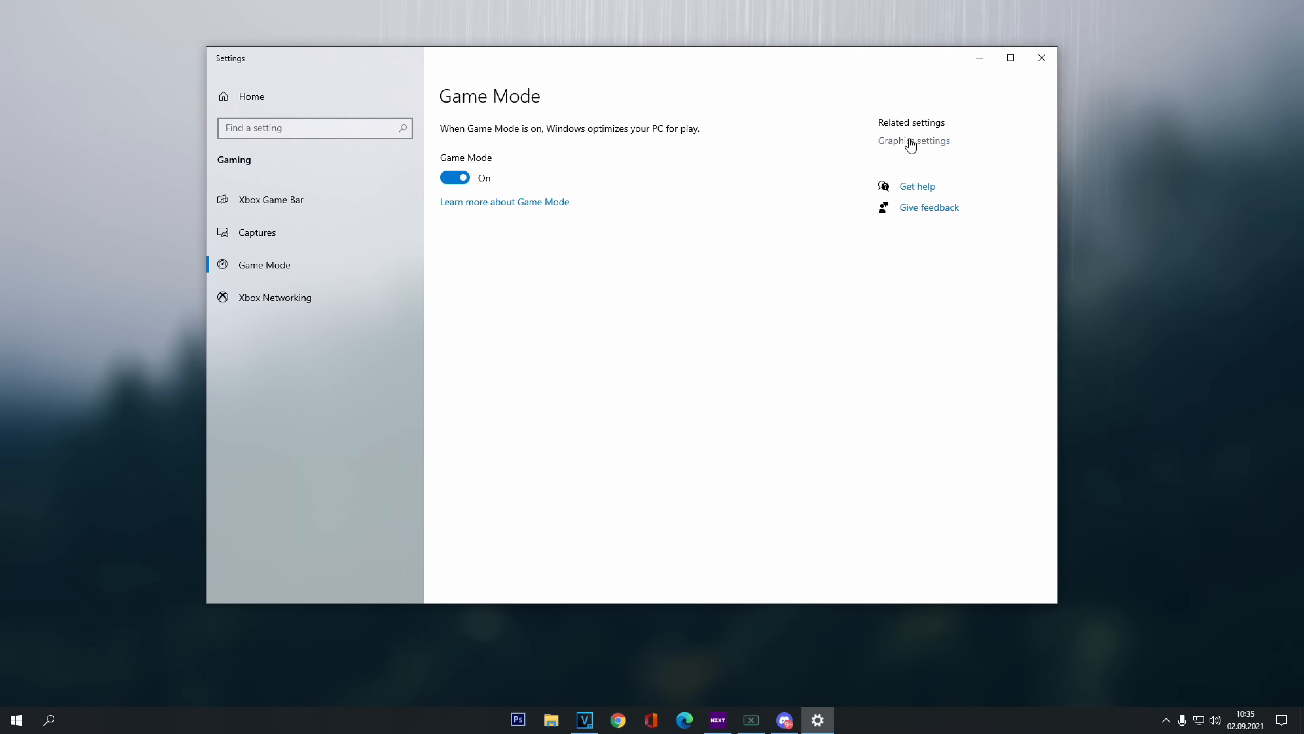
left_click(913, 141)
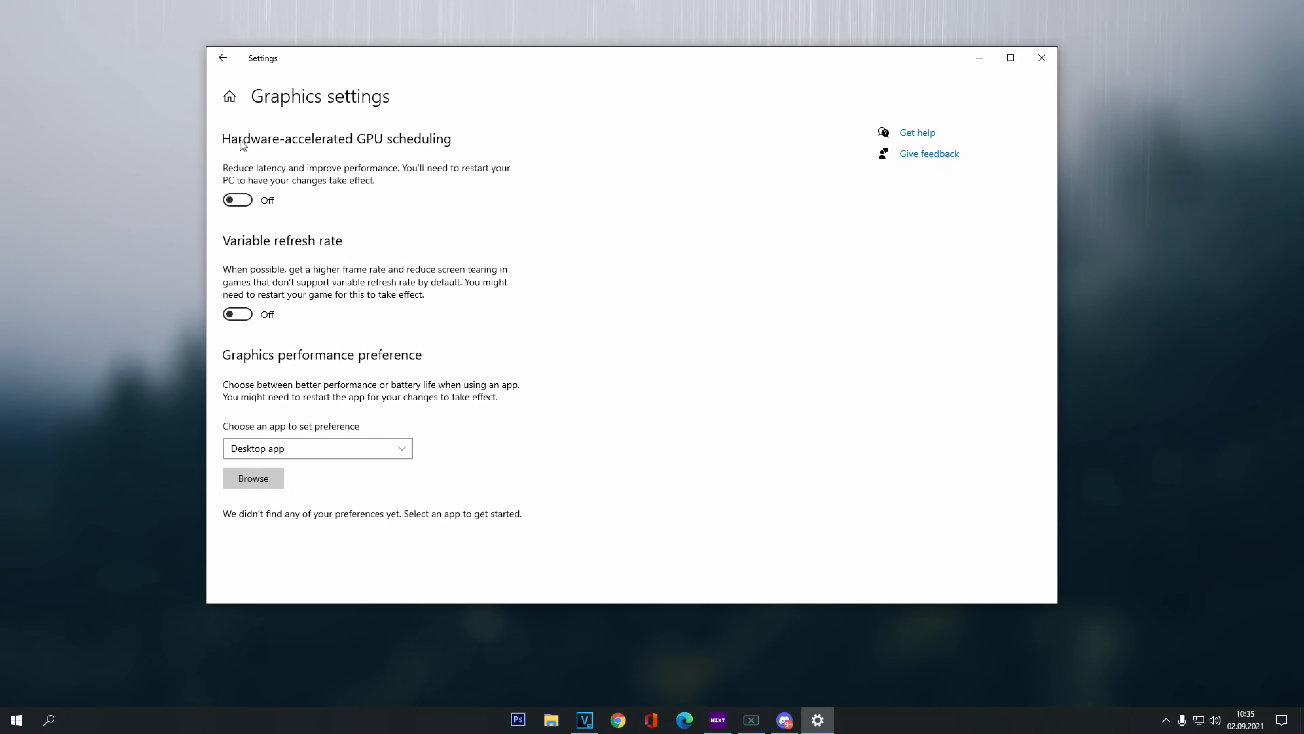
mouse_move(264, 249)
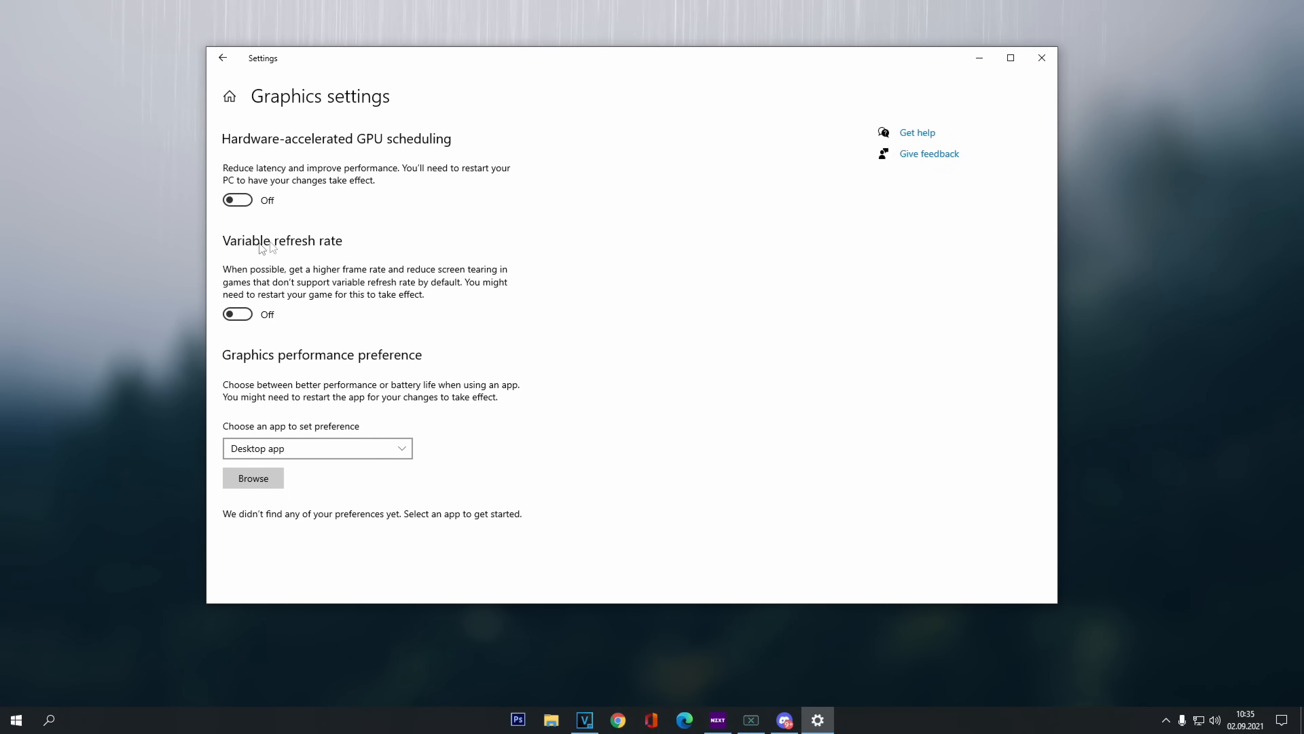
mouse_move(290, 205)
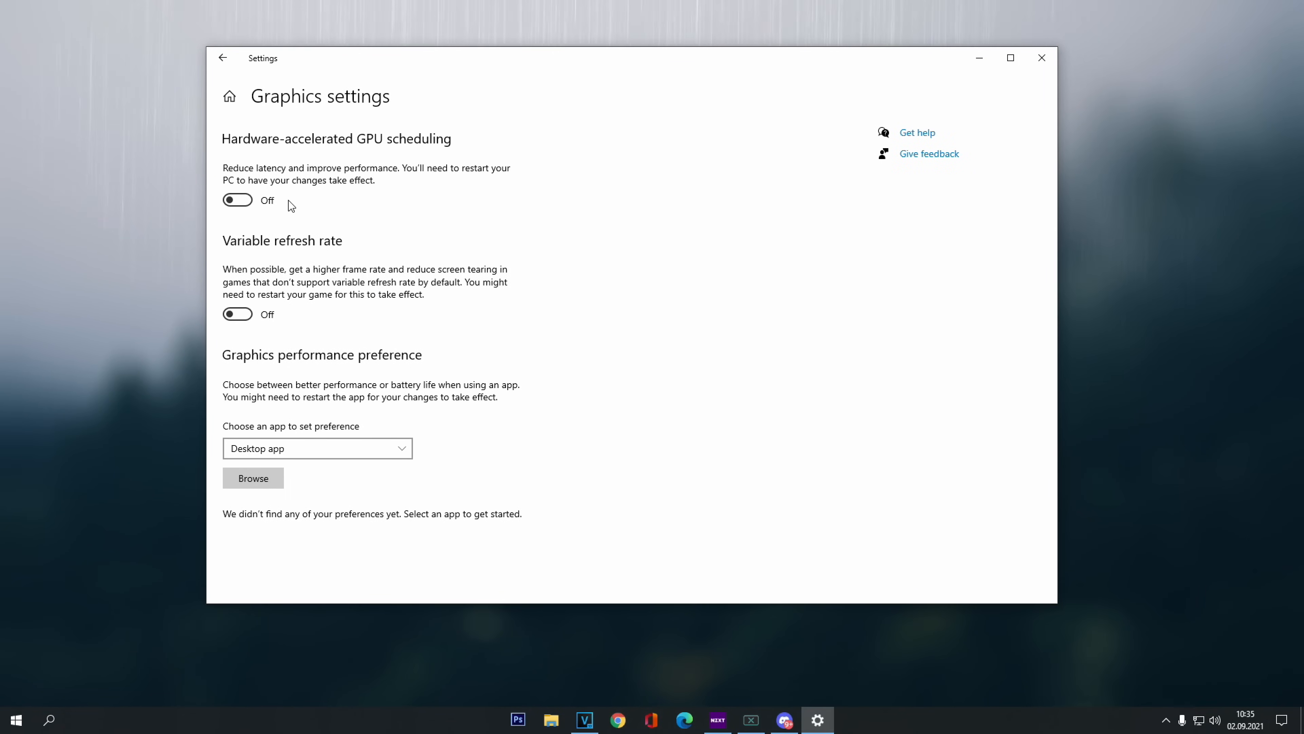
mouse_move(536, 200)
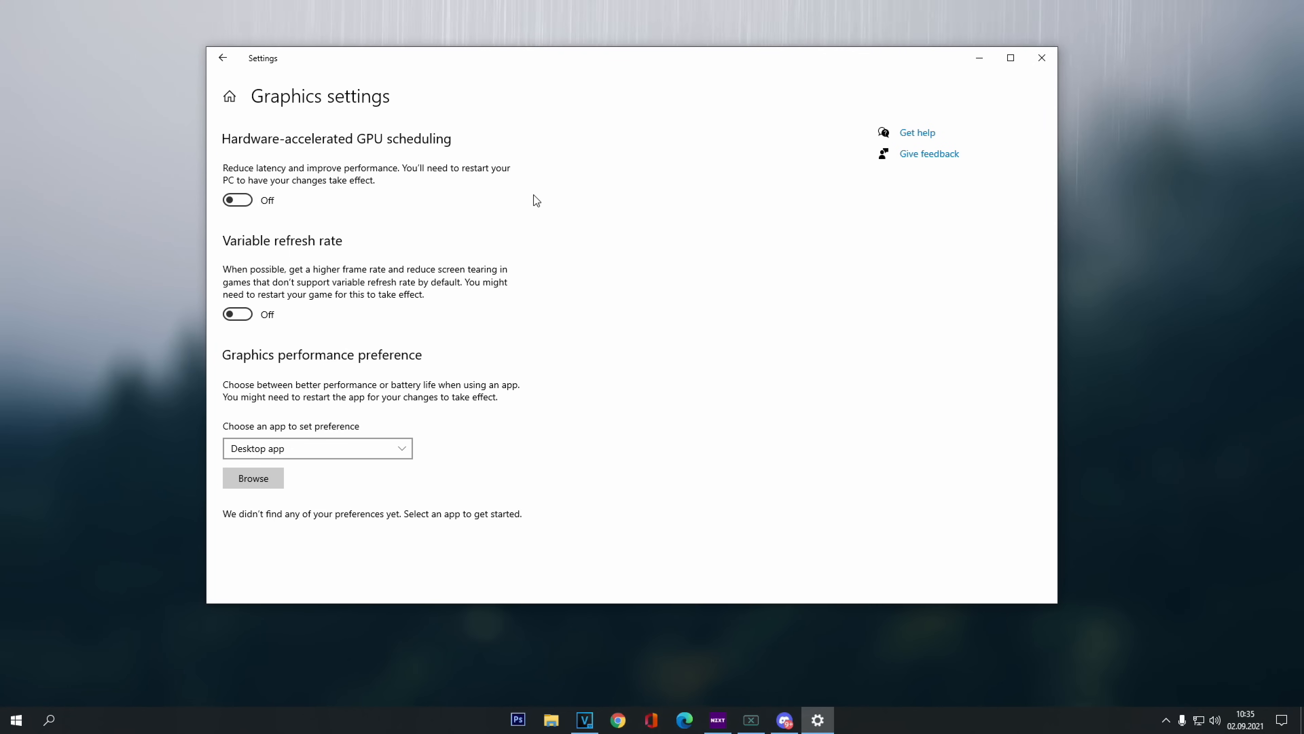
mouse_move(603, 228)
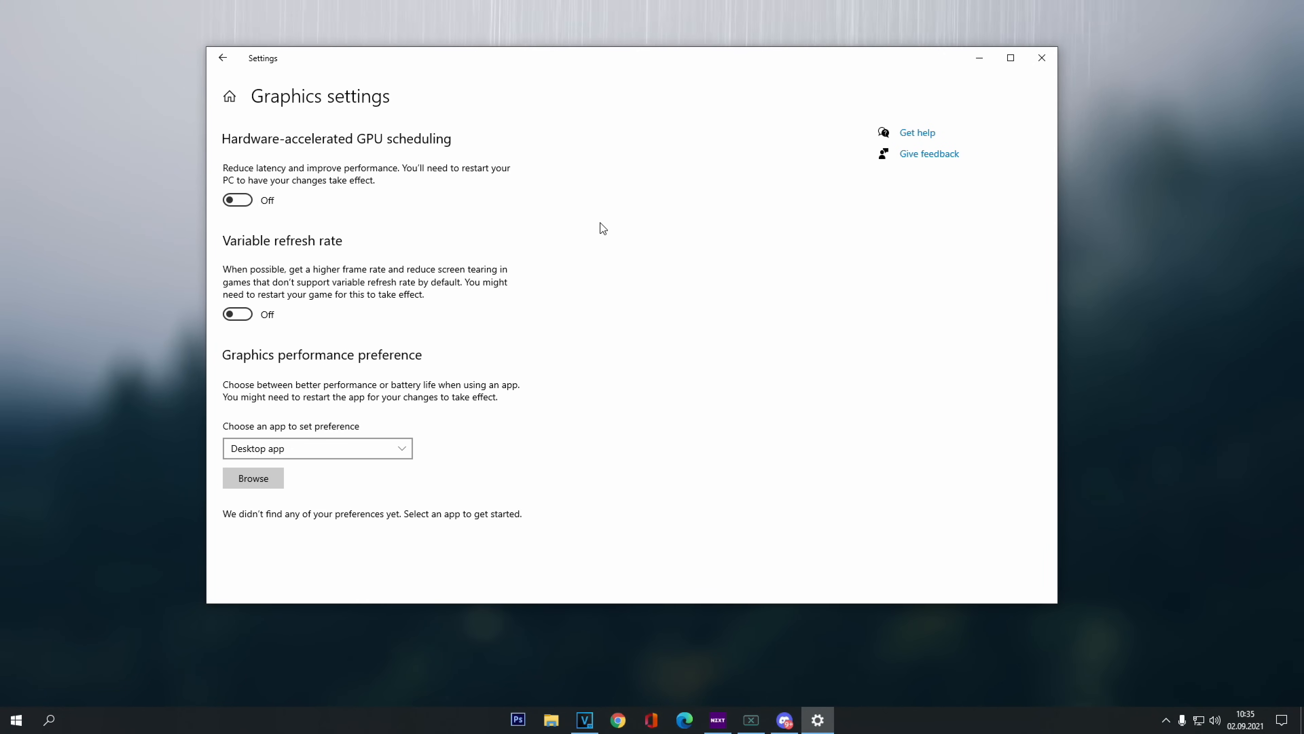
mouse_move(623, 254)
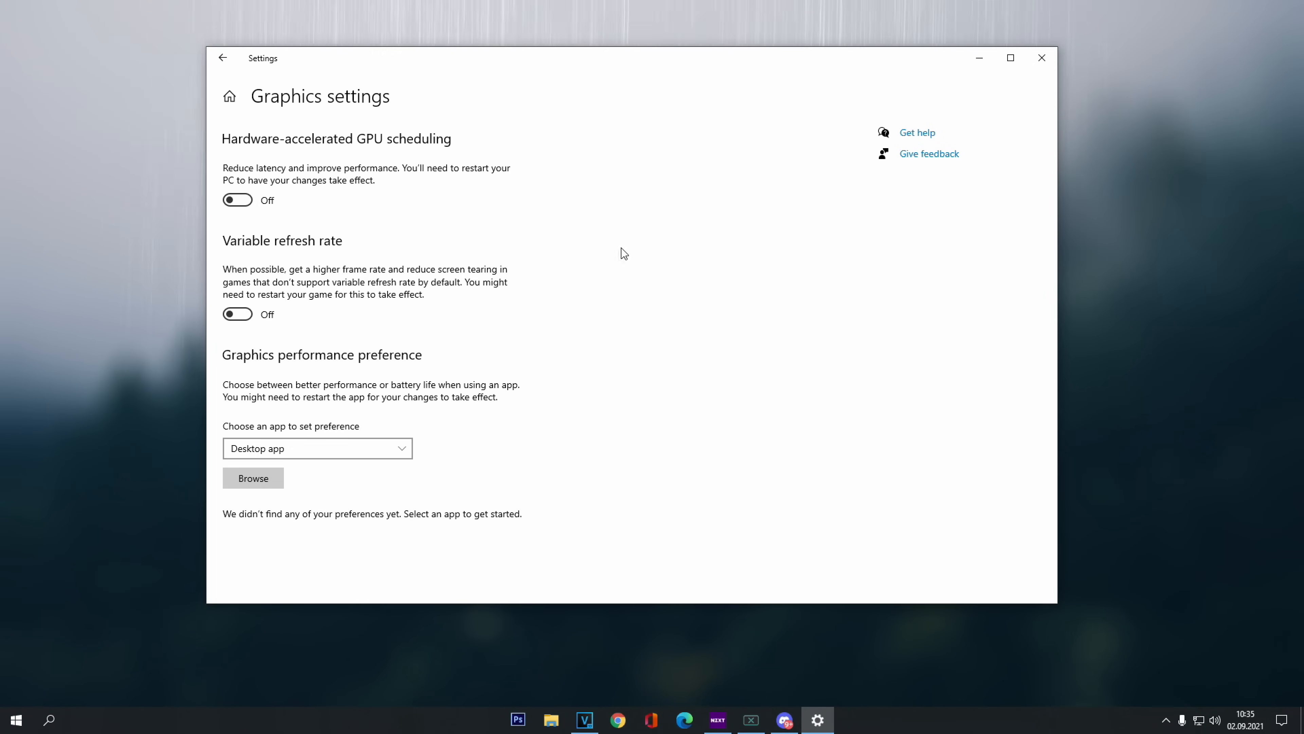
mouse_move(601, 255)
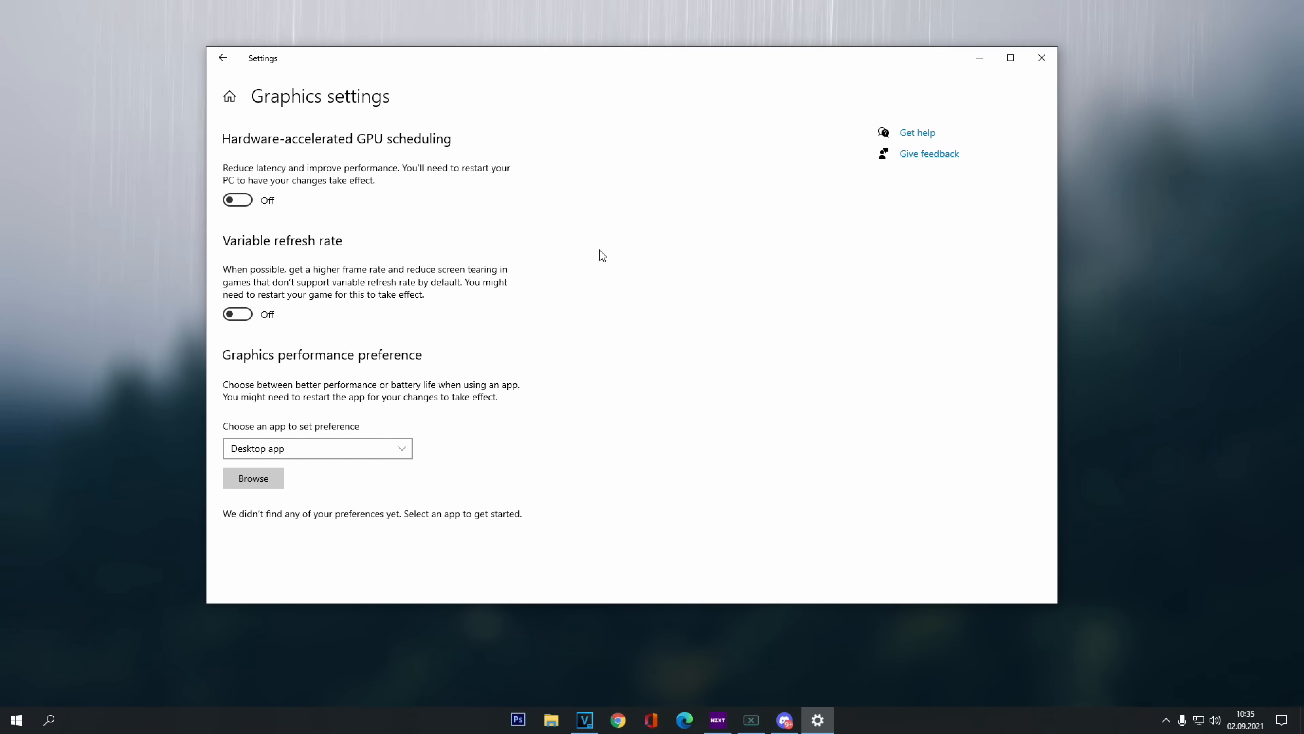
Close Settings and use the desktop context menu to reach NVIDIA Control Panel
left_click(1040, 57)
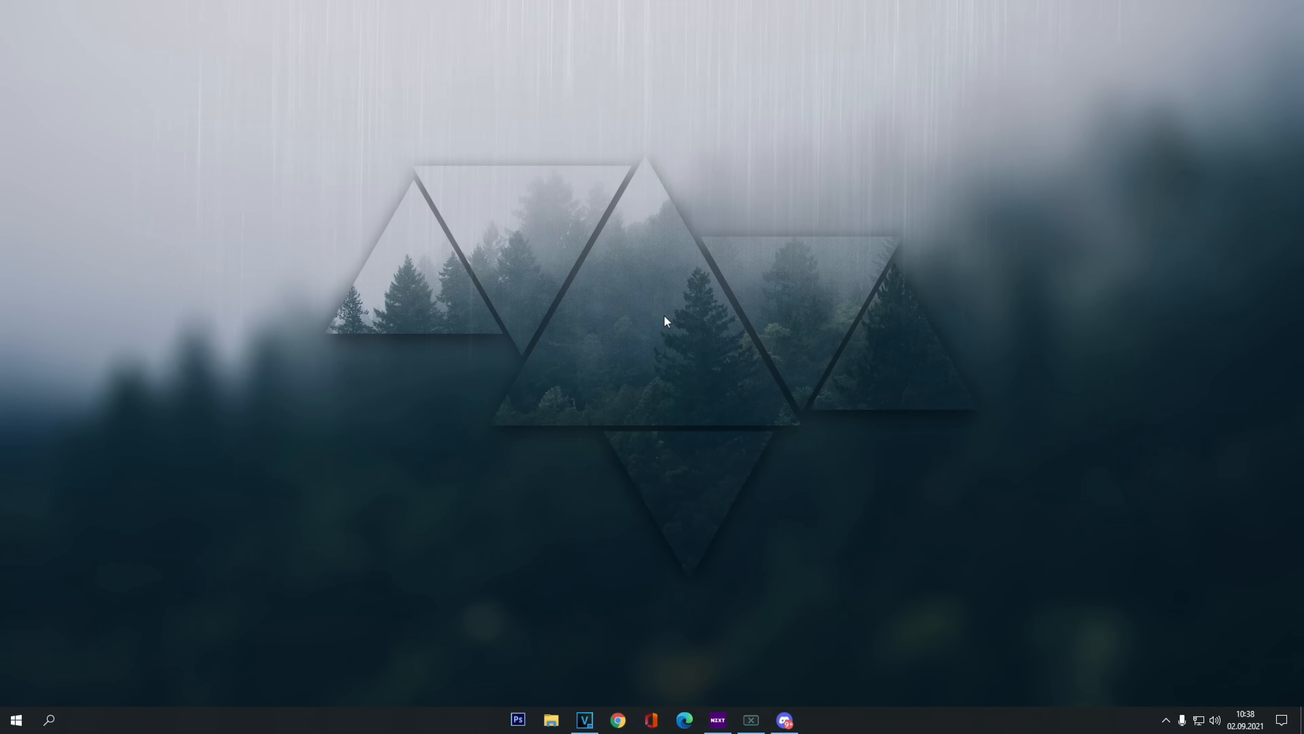
mouse_move(662, 315)
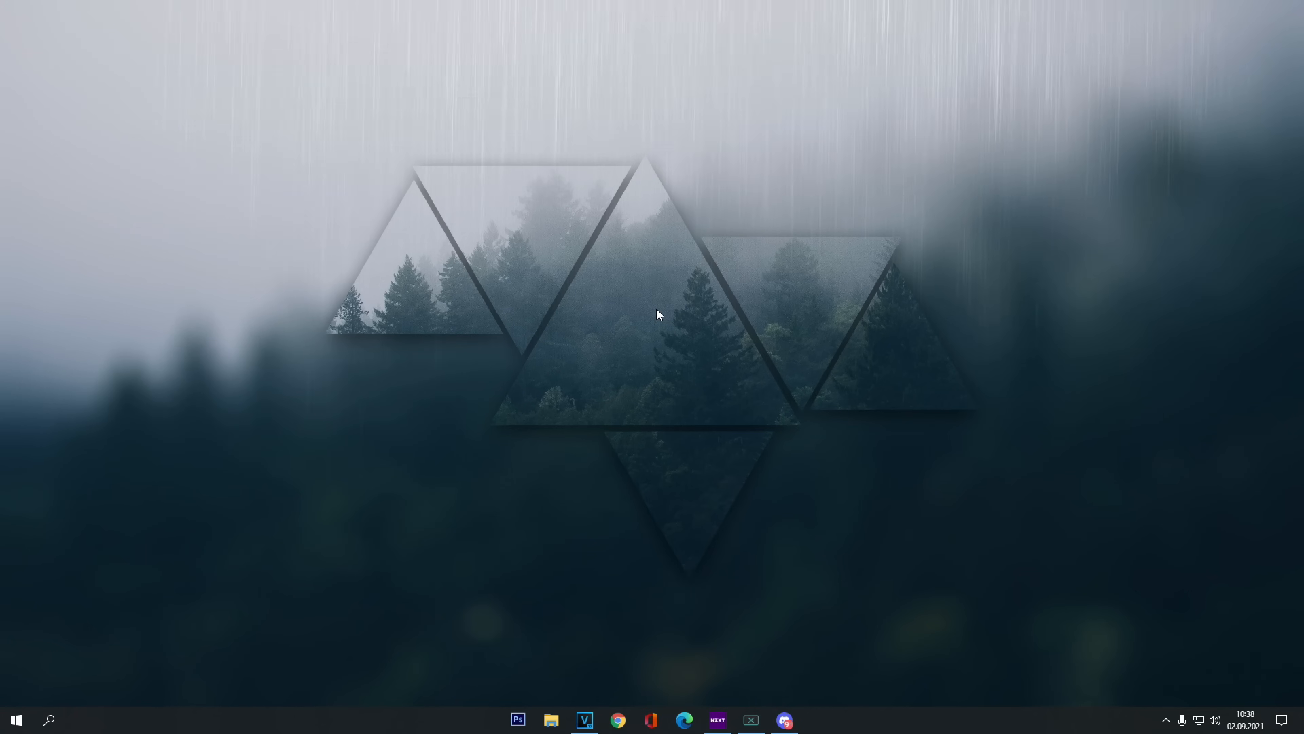
right_click(608, 301)
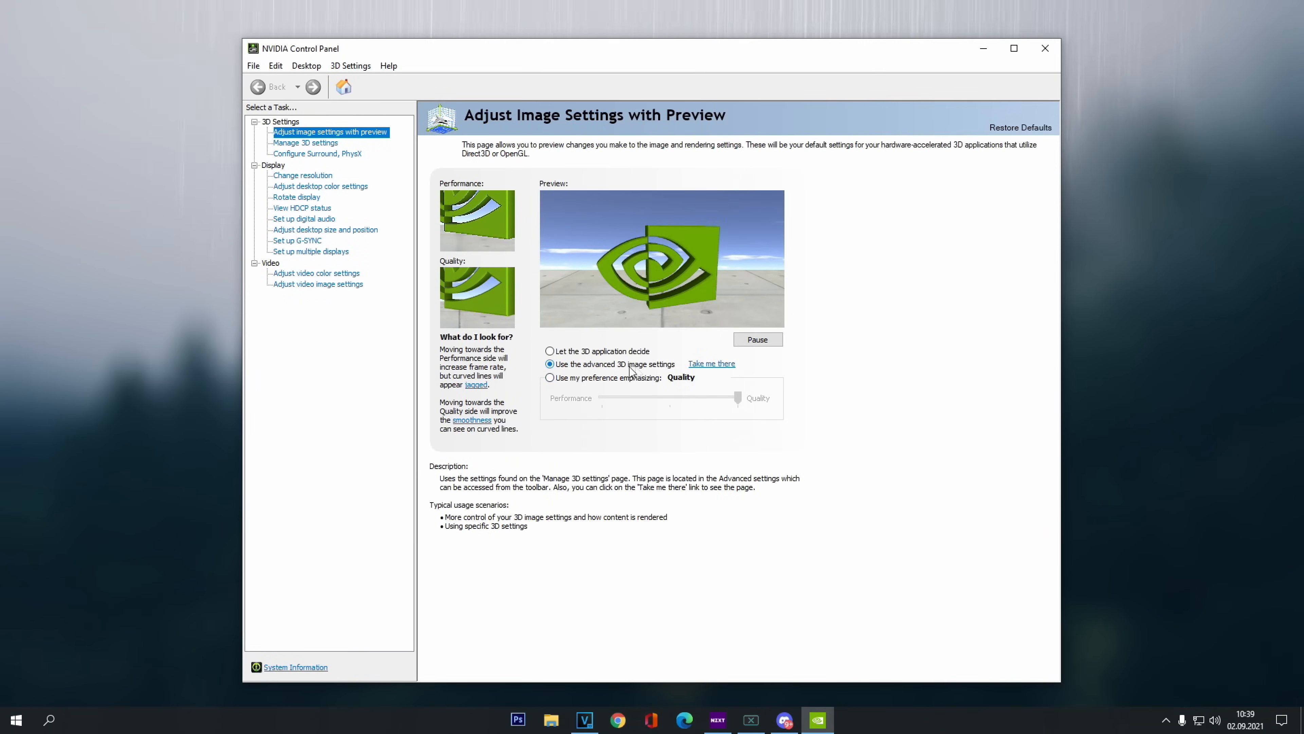
Keep 'Use the advanced 3D image settings' and go to Manage 3D settings
left_click(549, 351)
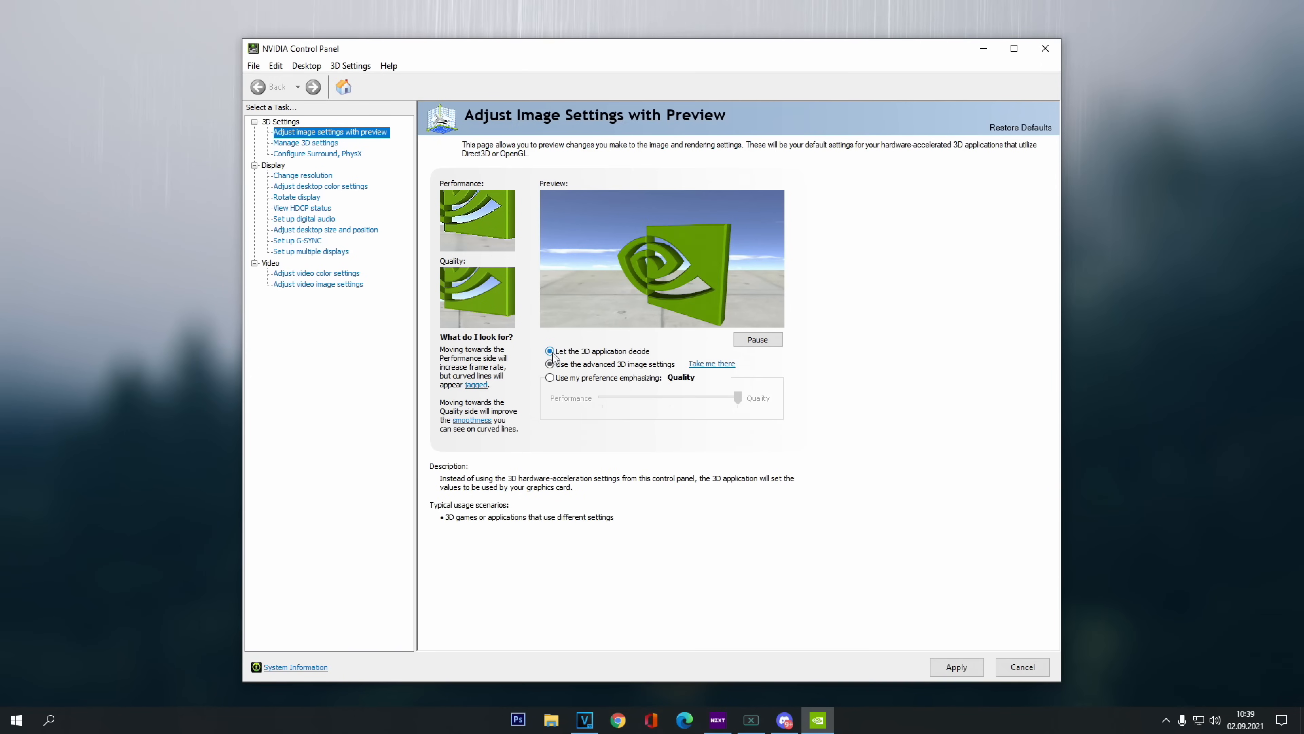
left_click(549, 363)
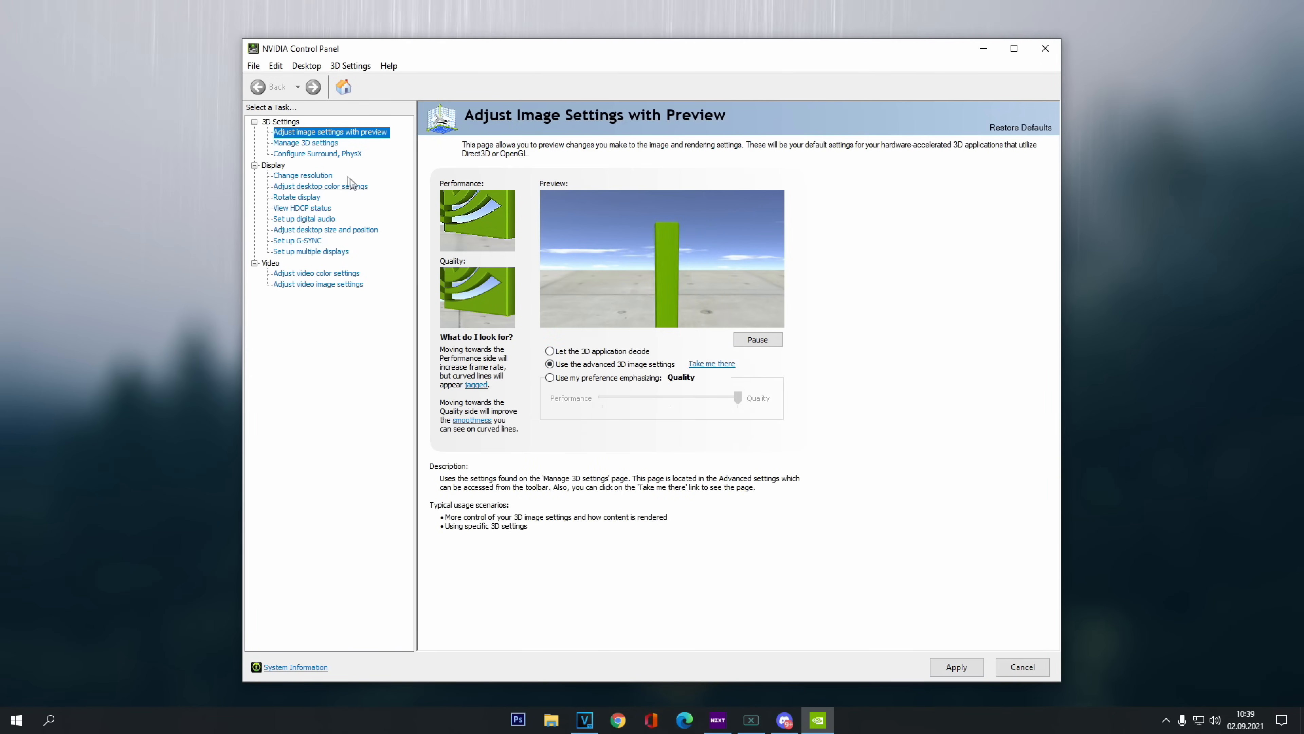
left_click(305, 142)
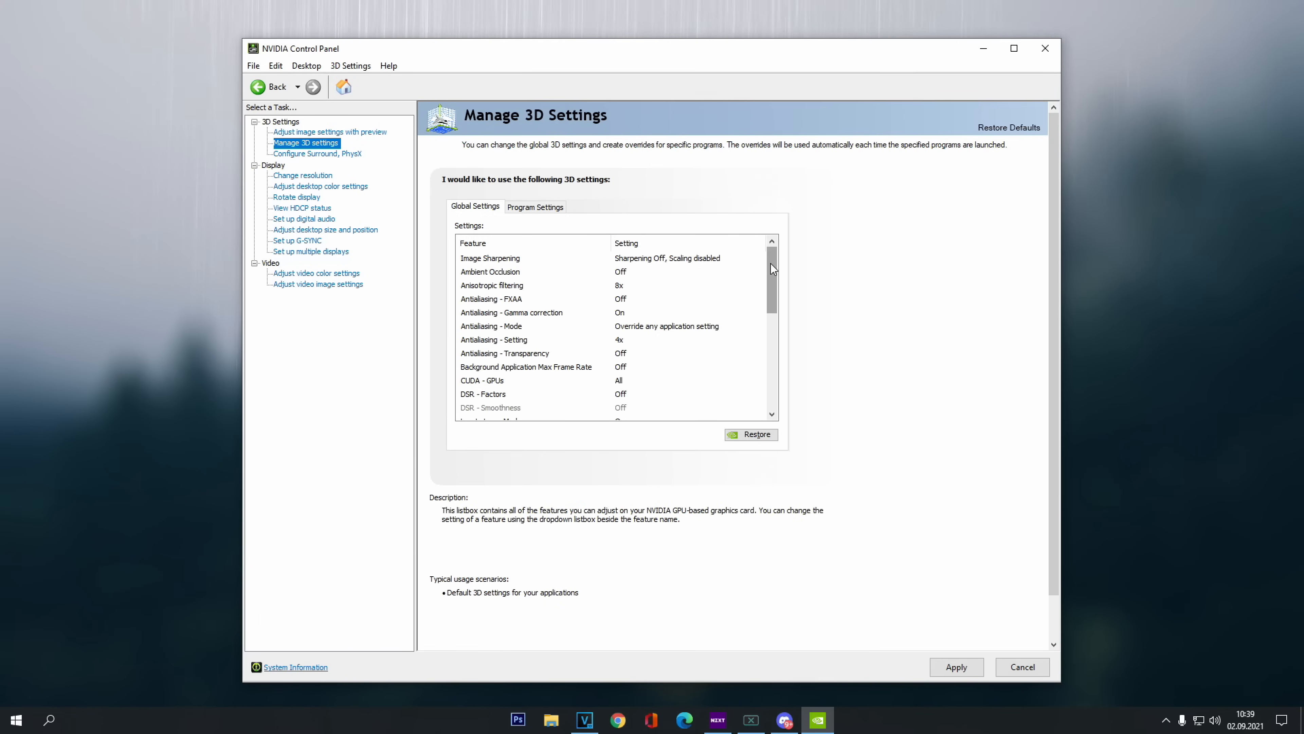
mouse_move(769, 274)
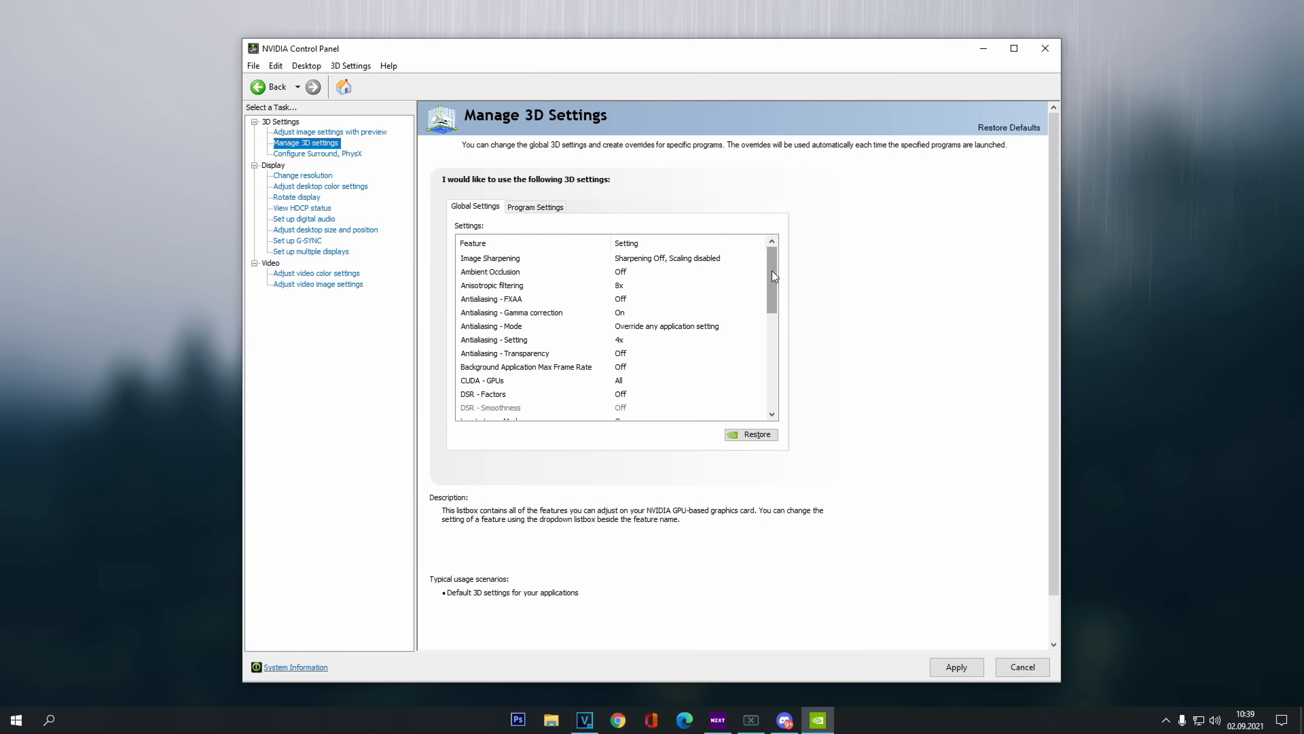
Review the global 3D feature list for performance-oriented values
scroll("down", 3)
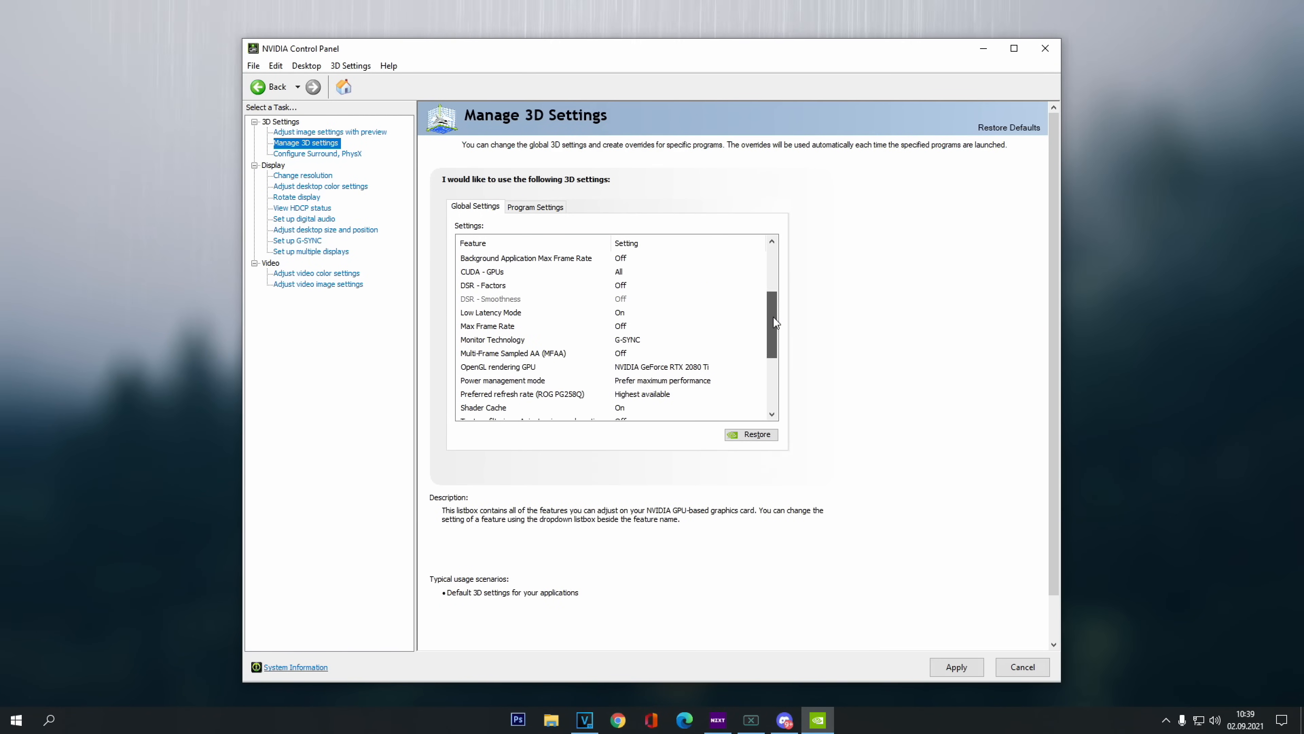
scroll("down", 3)
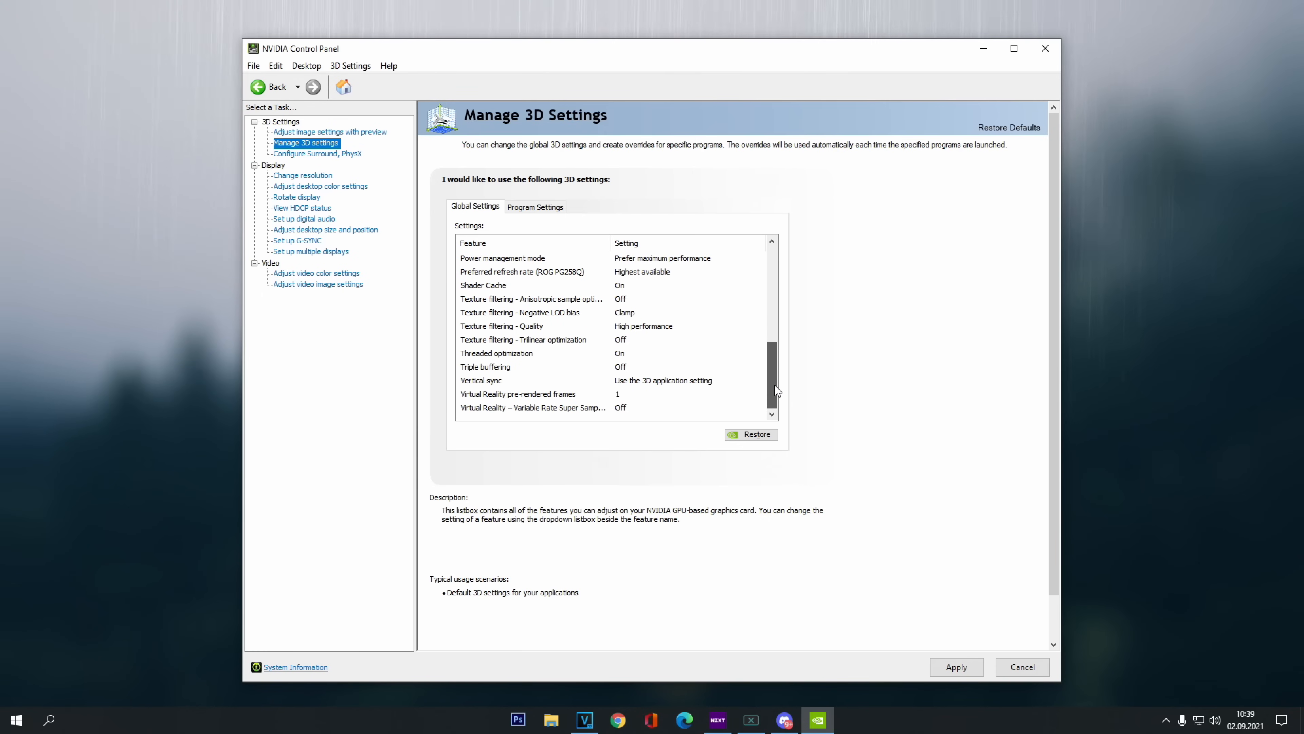
scroll("up", 3)
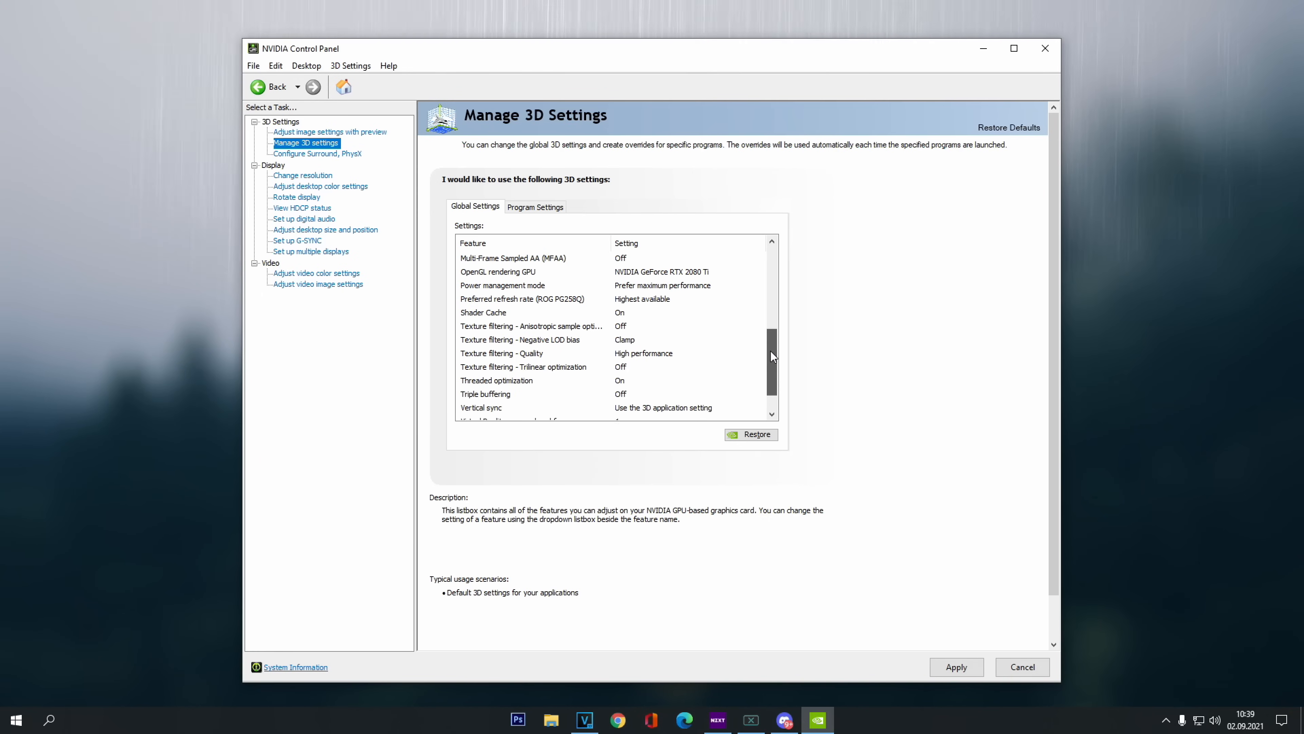
scroll("up", 3)
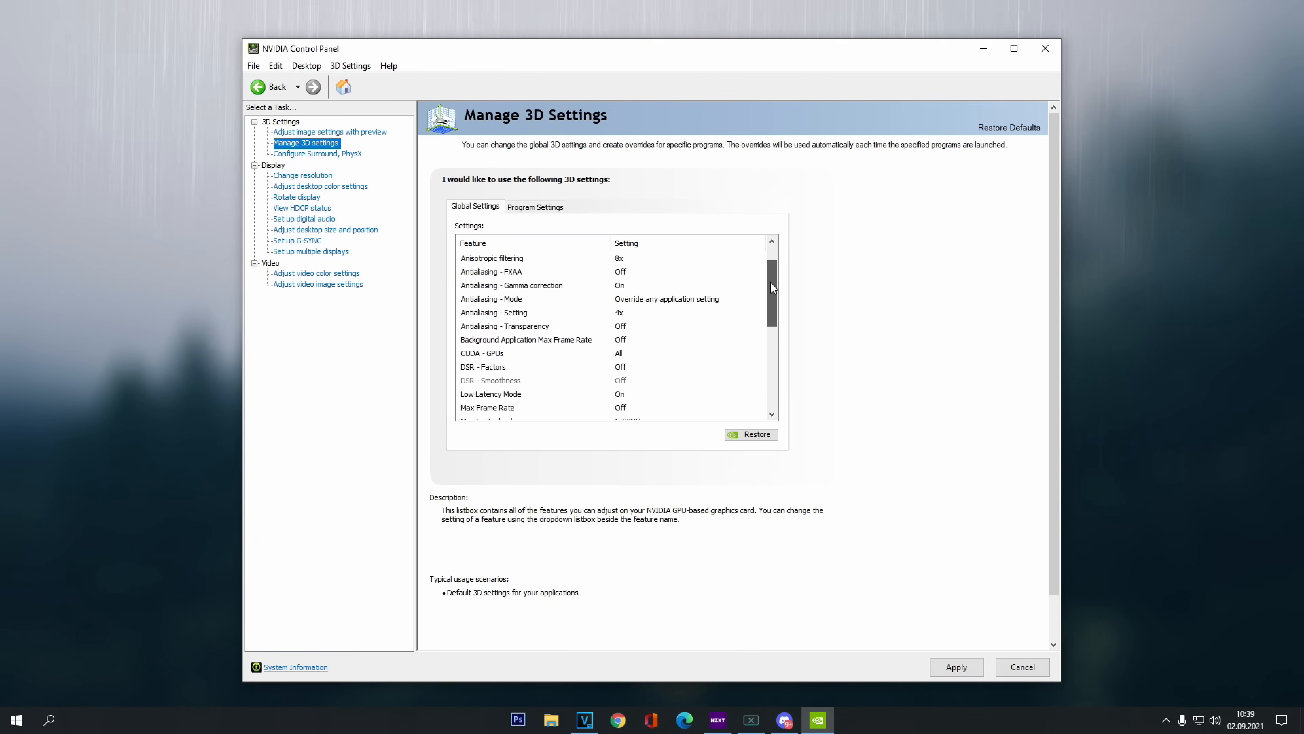
scroll("up", 3)
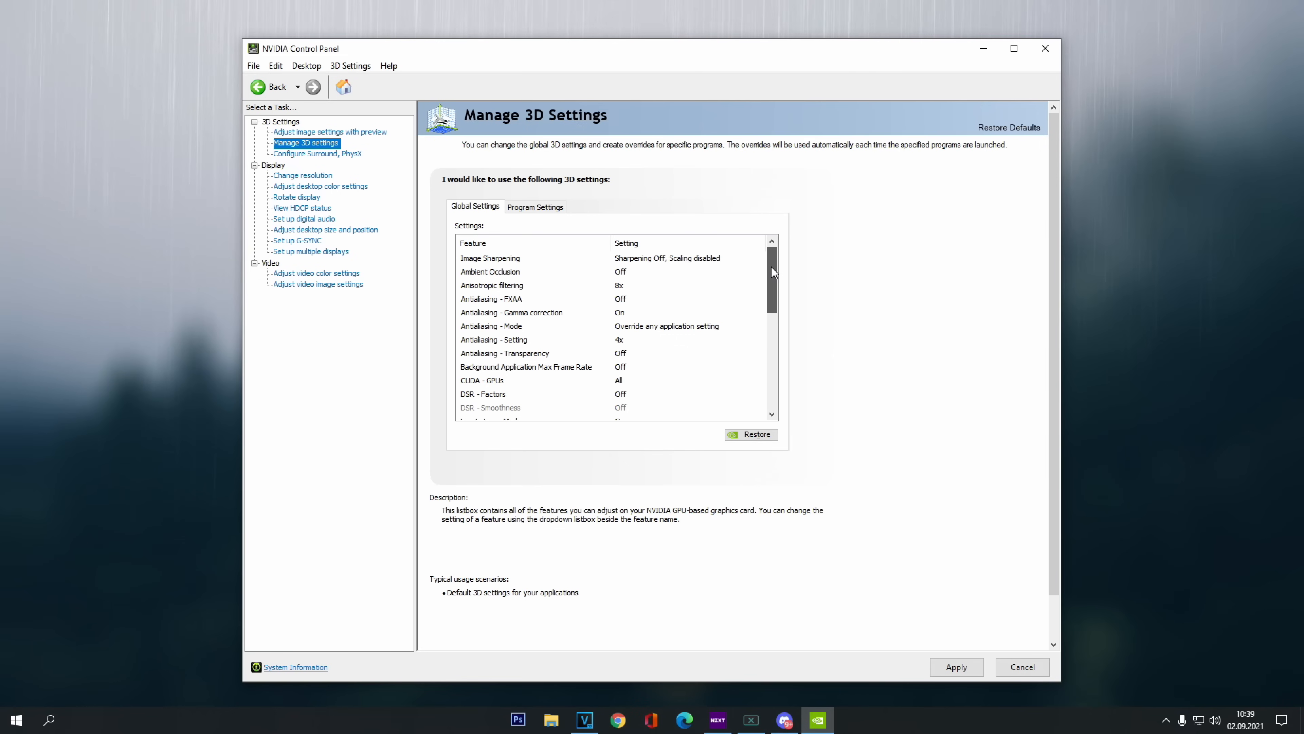
scroll("down", 3)
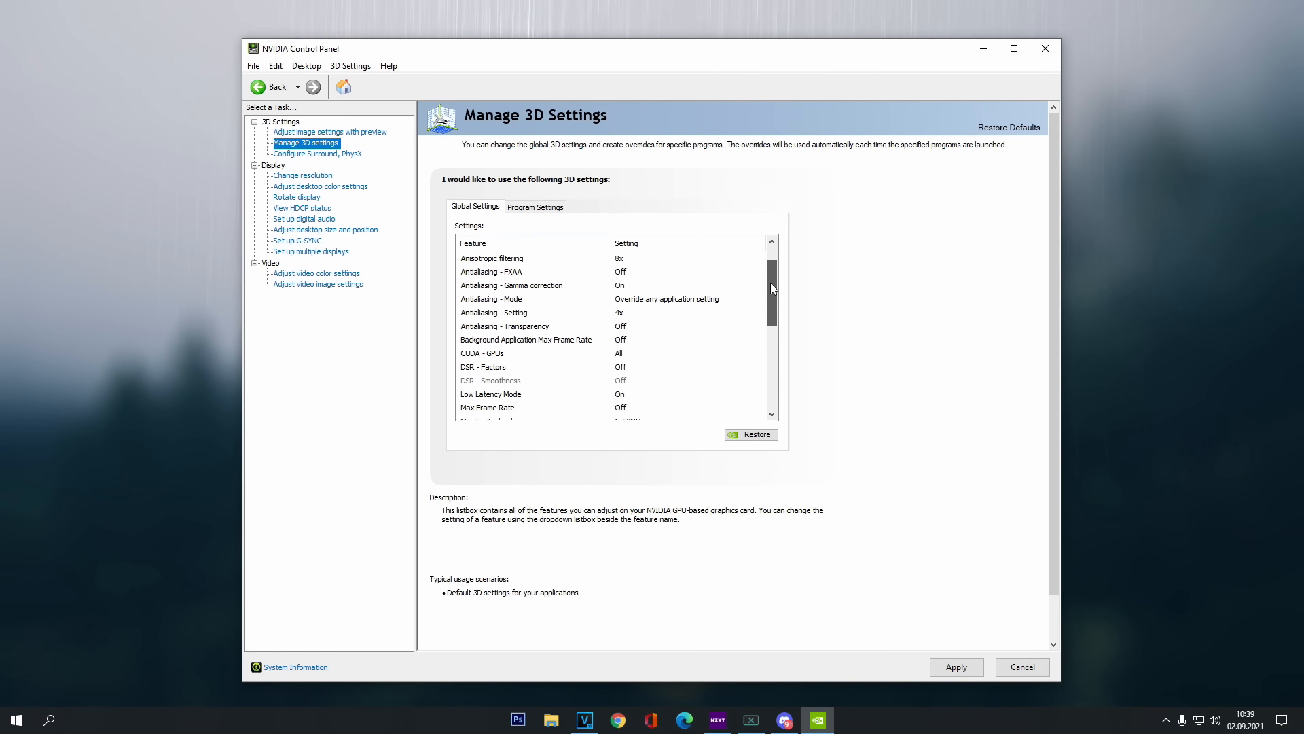
scroll("down", 3)
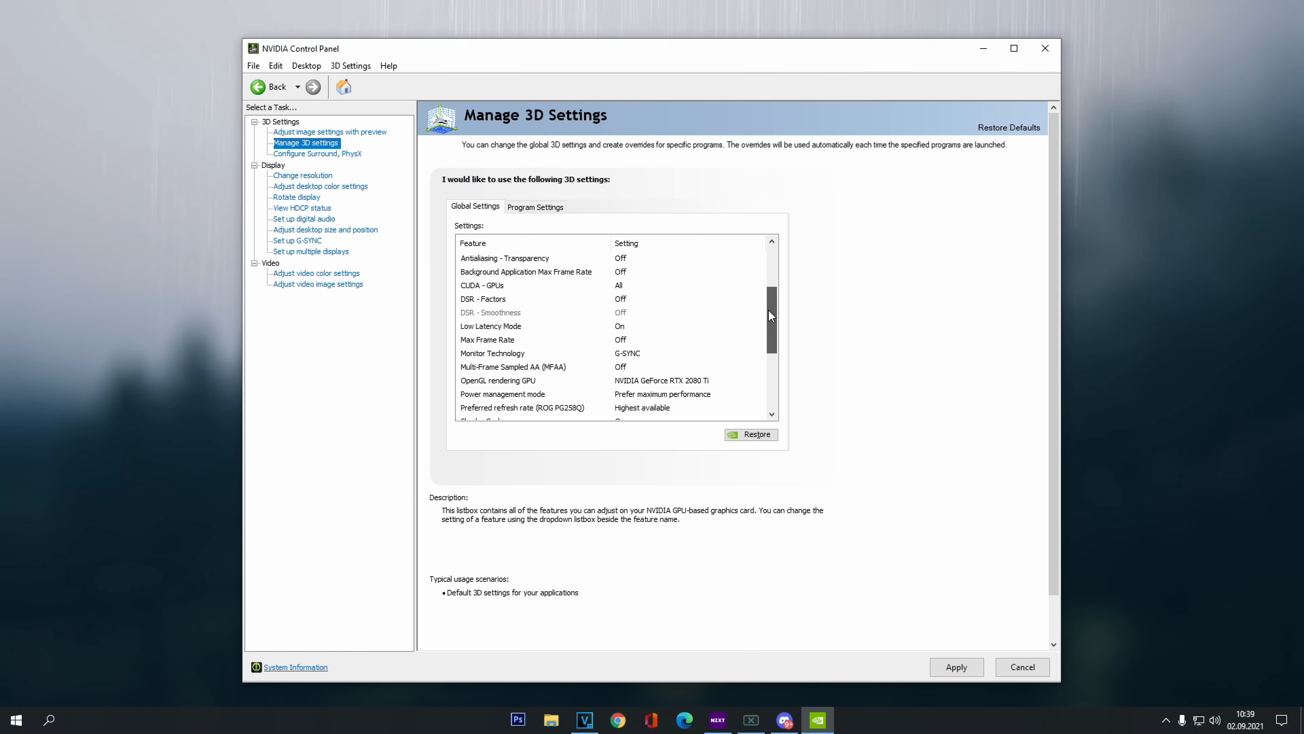
scroll("down", 3)
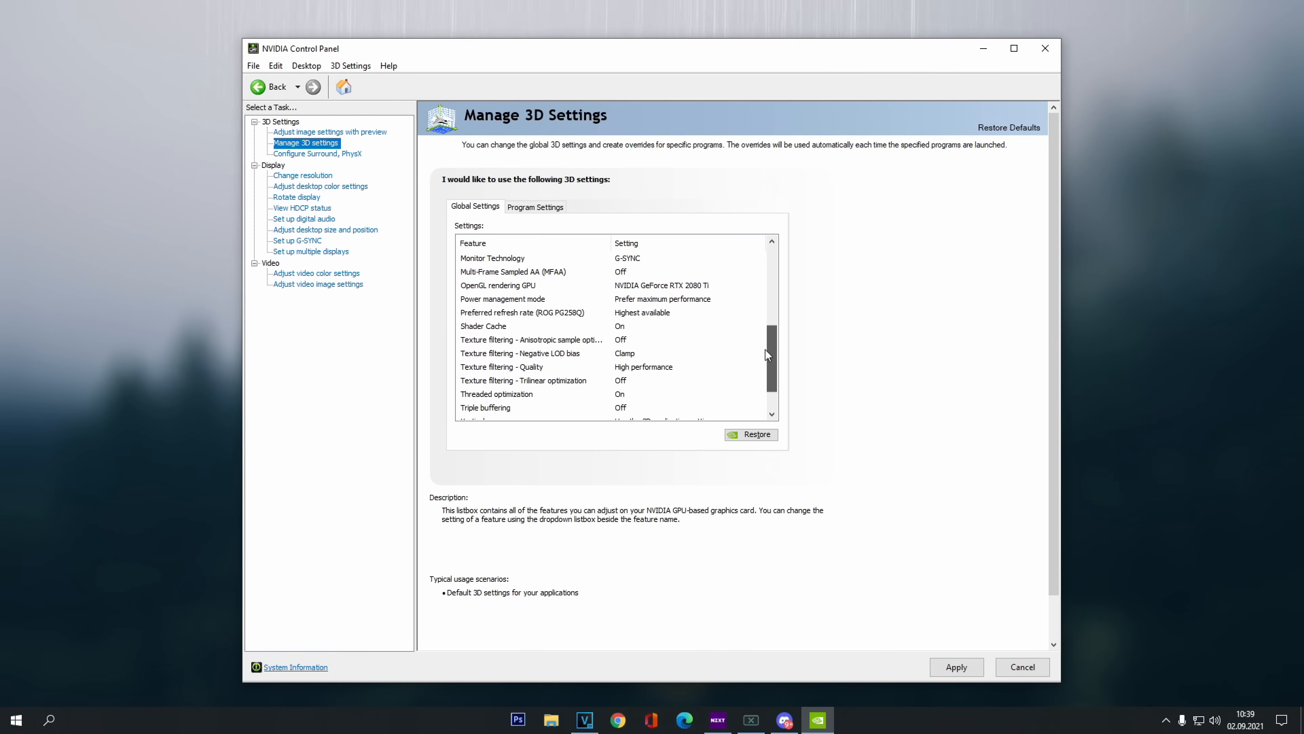
scroll("down", 3)
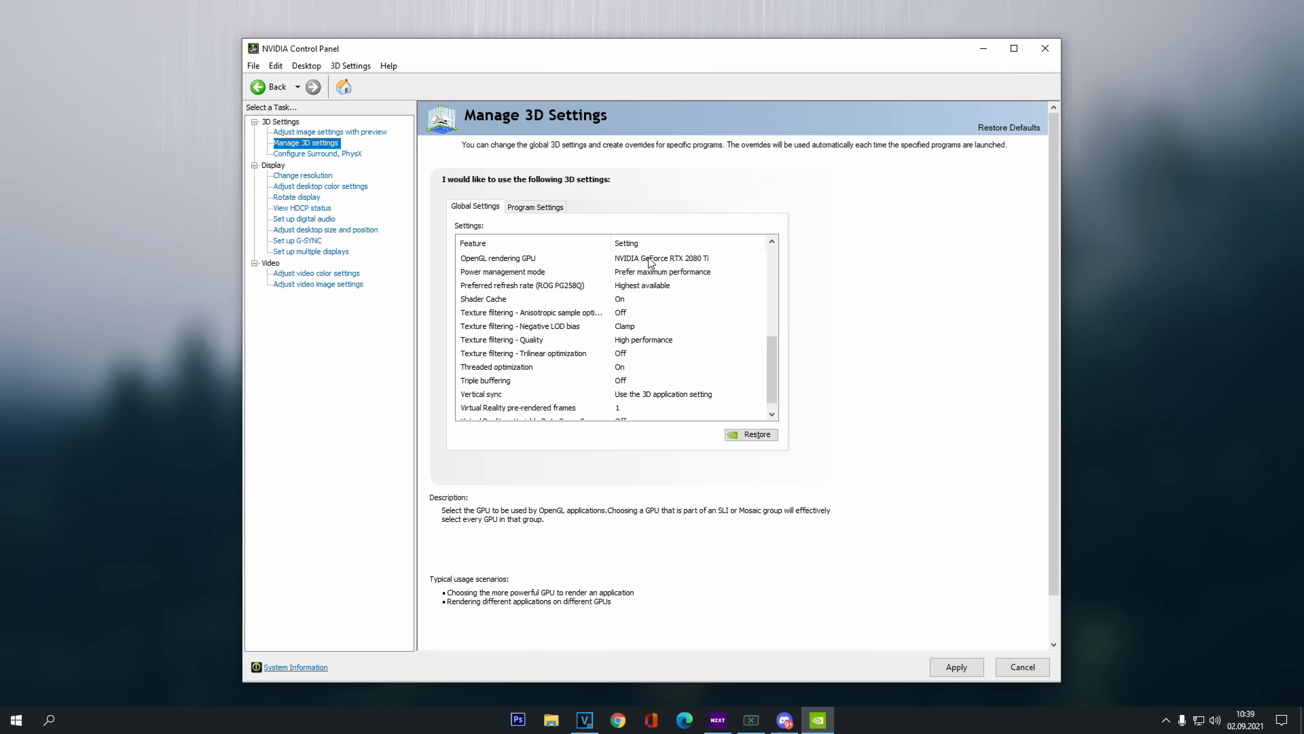
Set the OpenGL rendering GPU to the GeForce RTX 2080 Ti and recheck the list
left_click(758, 258)
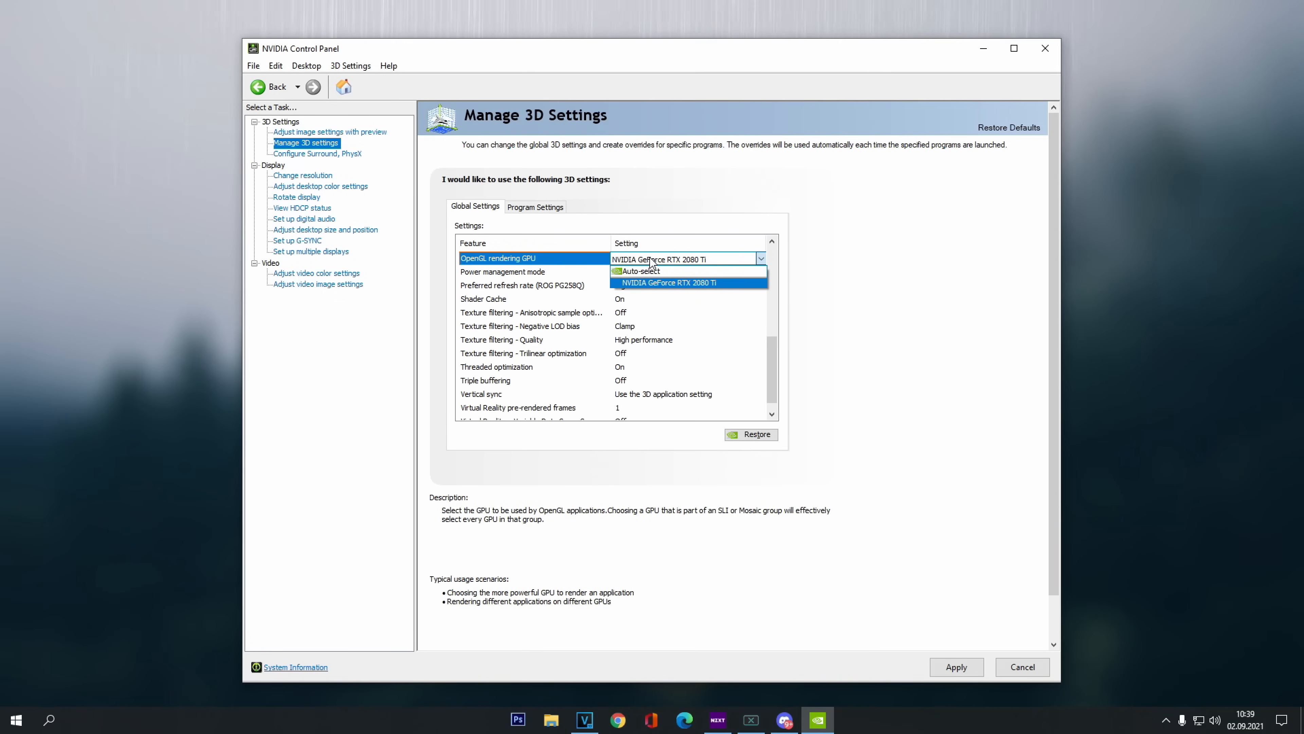
mouse_move(653, 283)
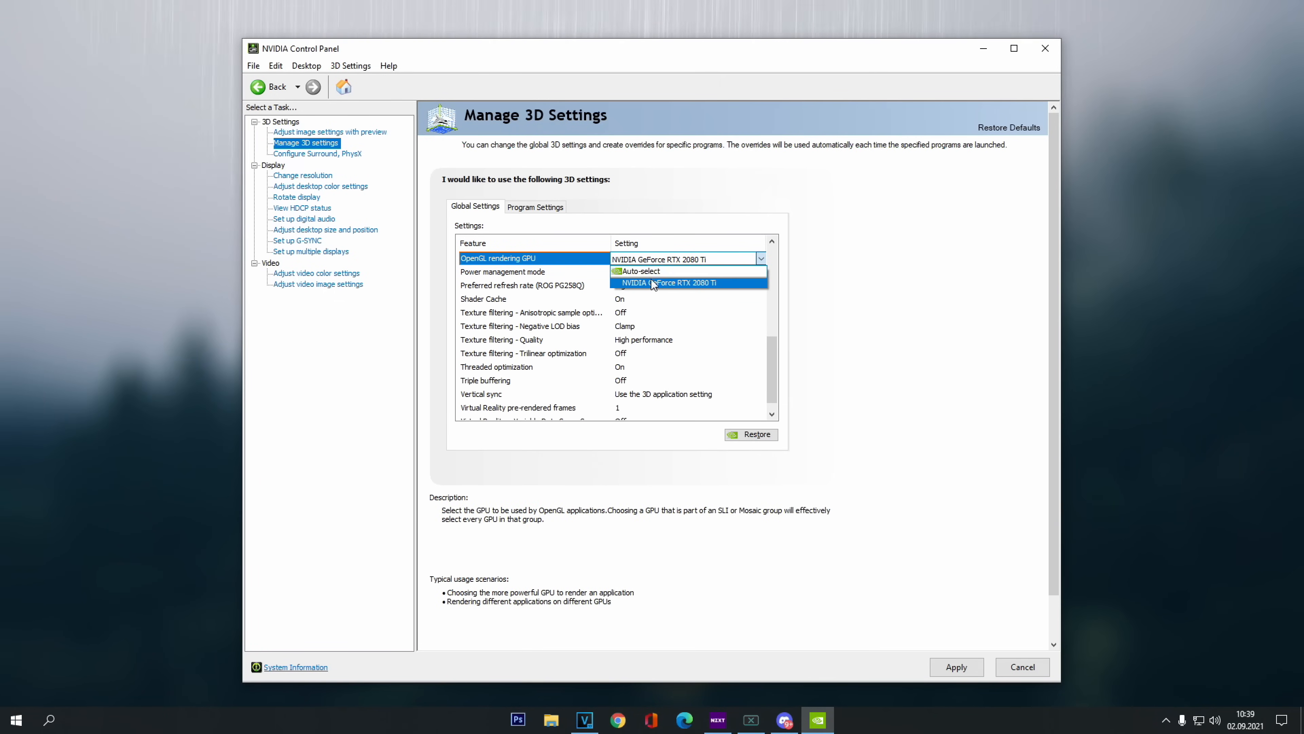
mouse_move(641, 271)
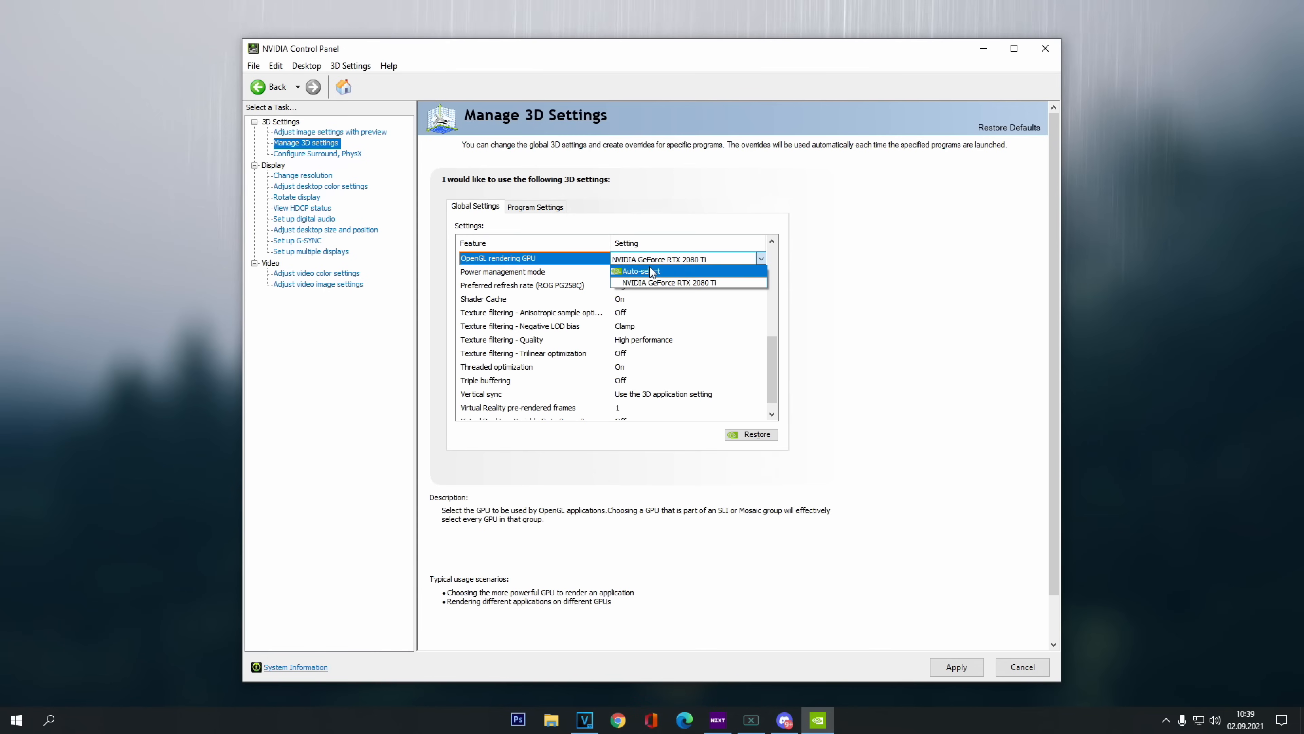
mouse_move(668, 282)
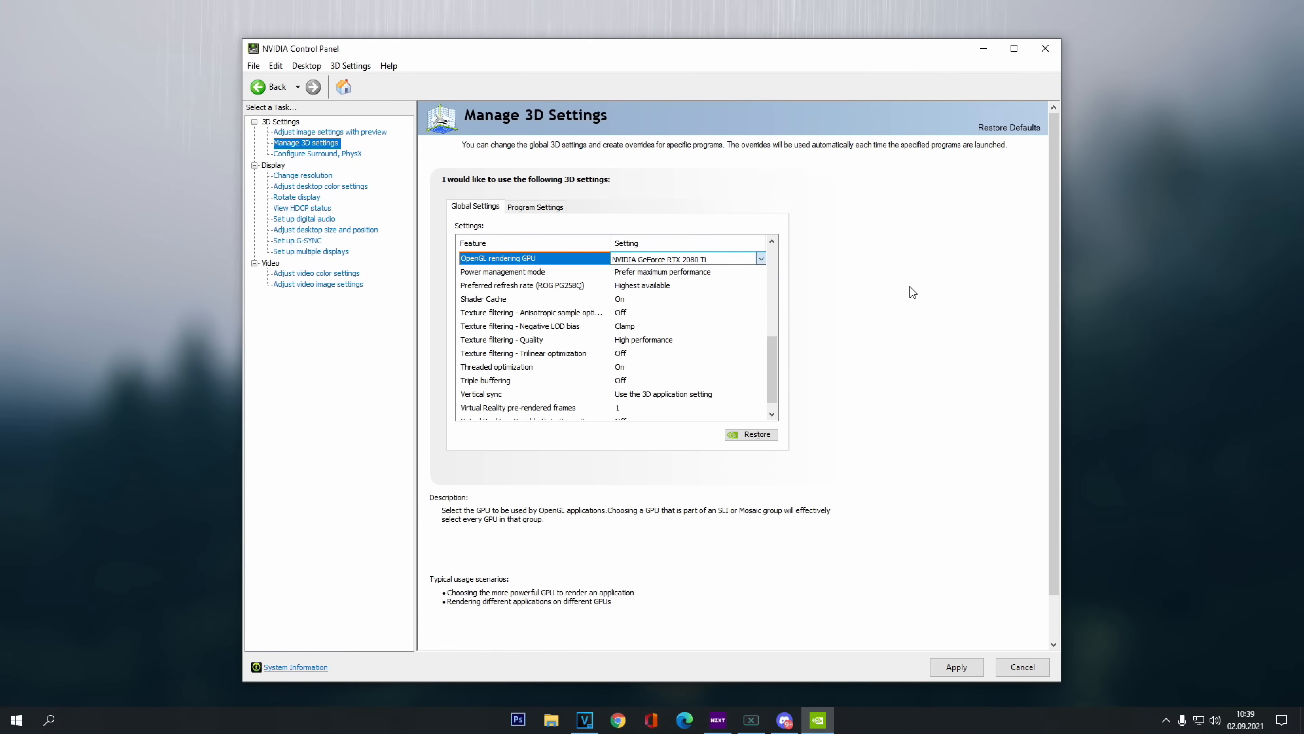
scroll("down", 3)
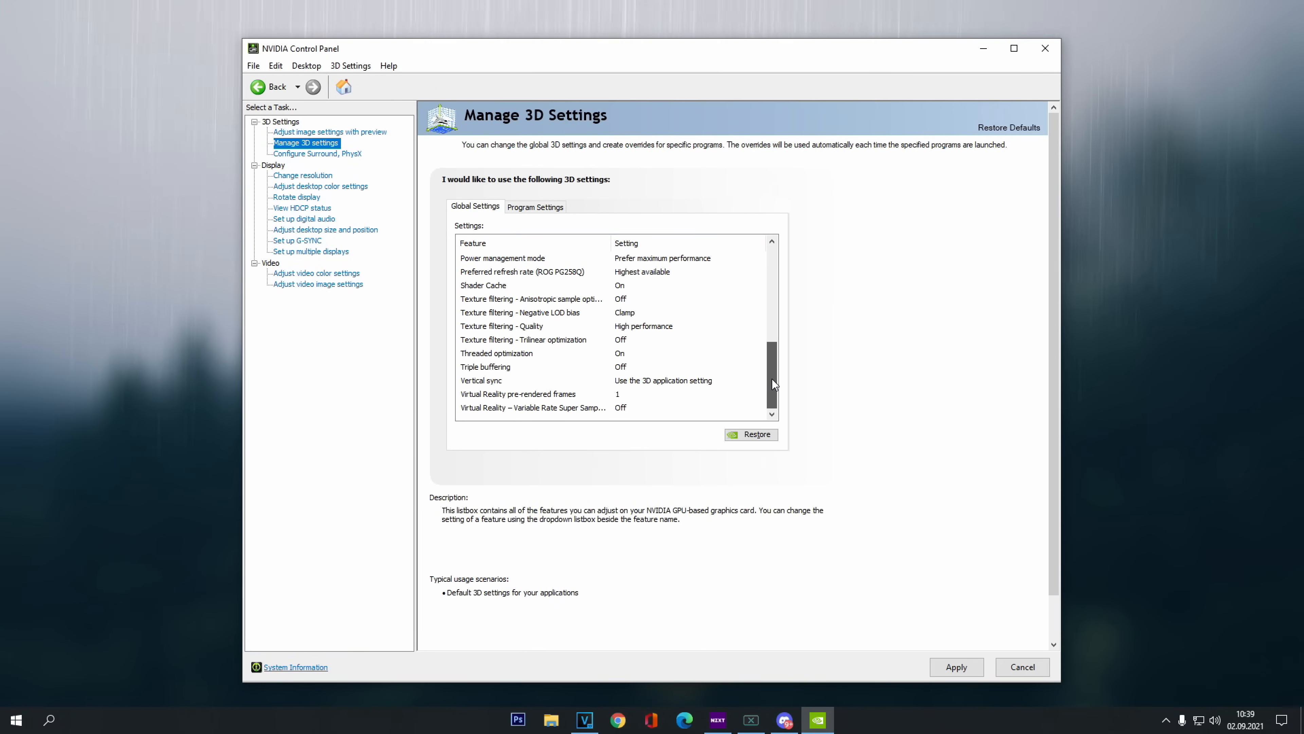
scroll("up", 3)
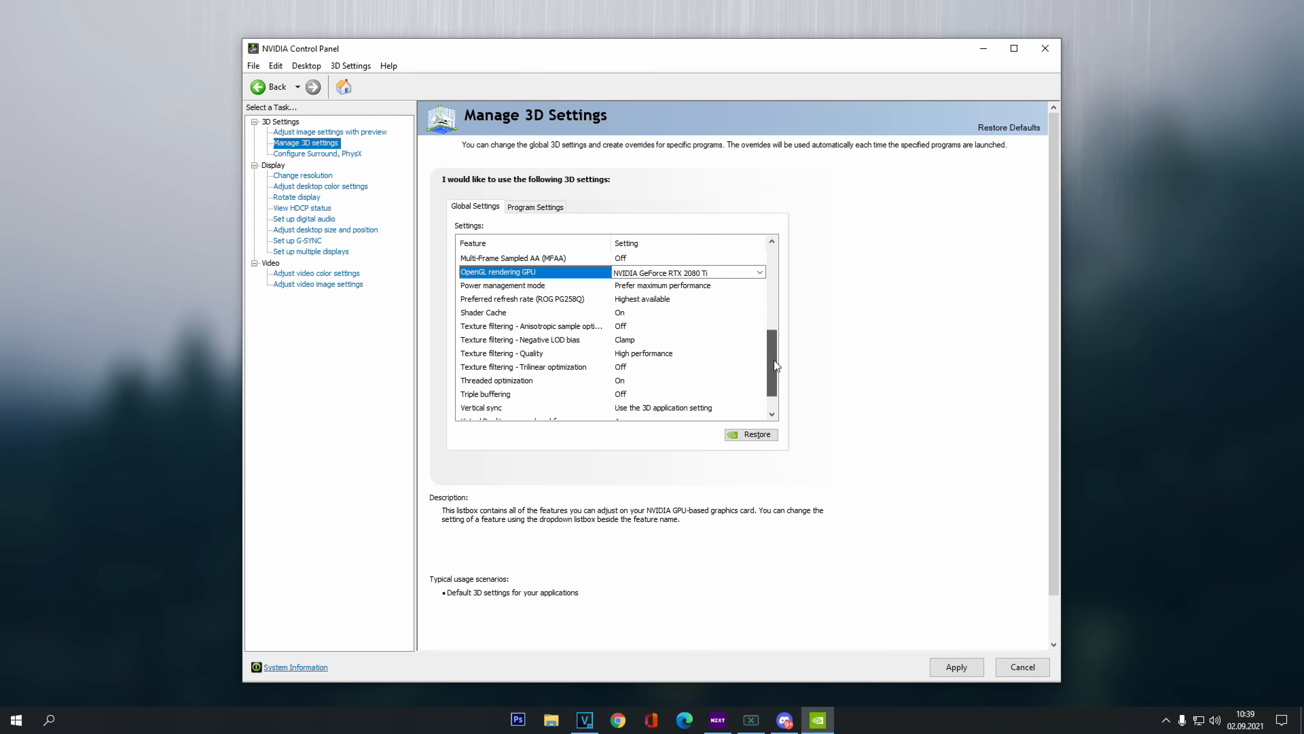
scroll("up", 3)
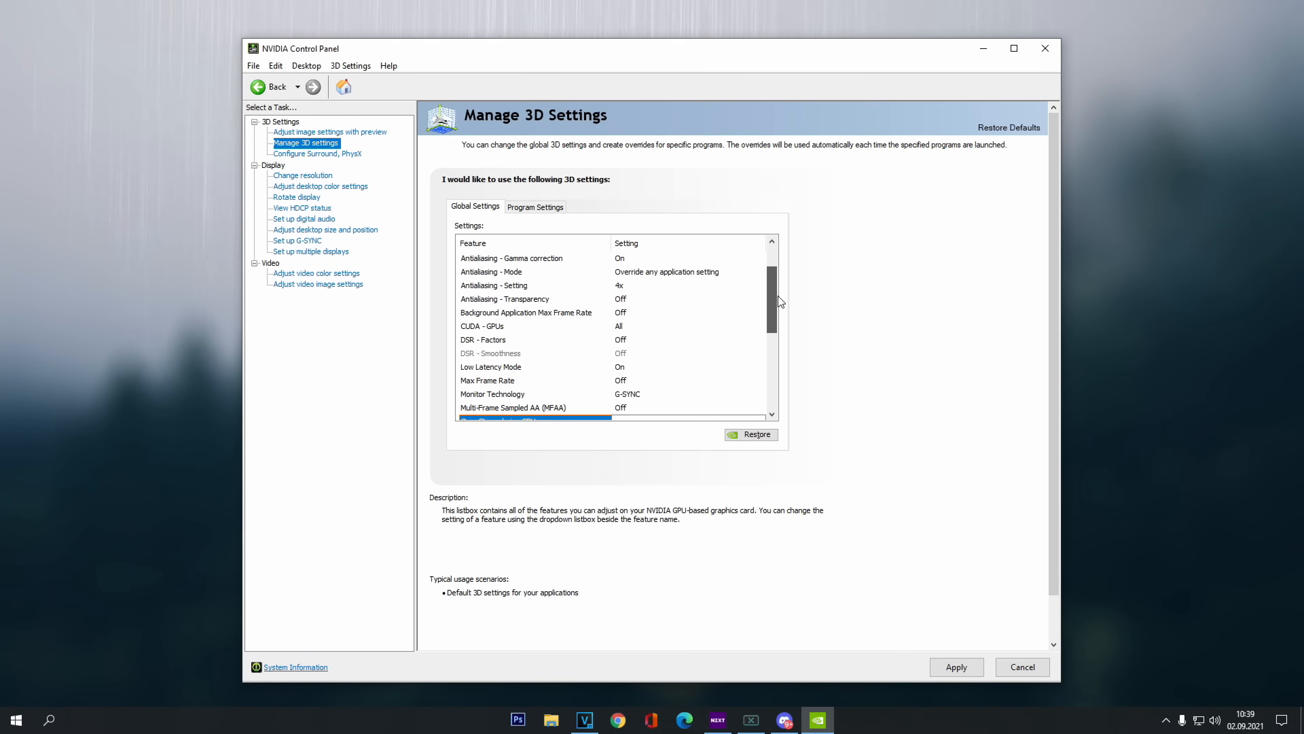
scroll("up", 3)
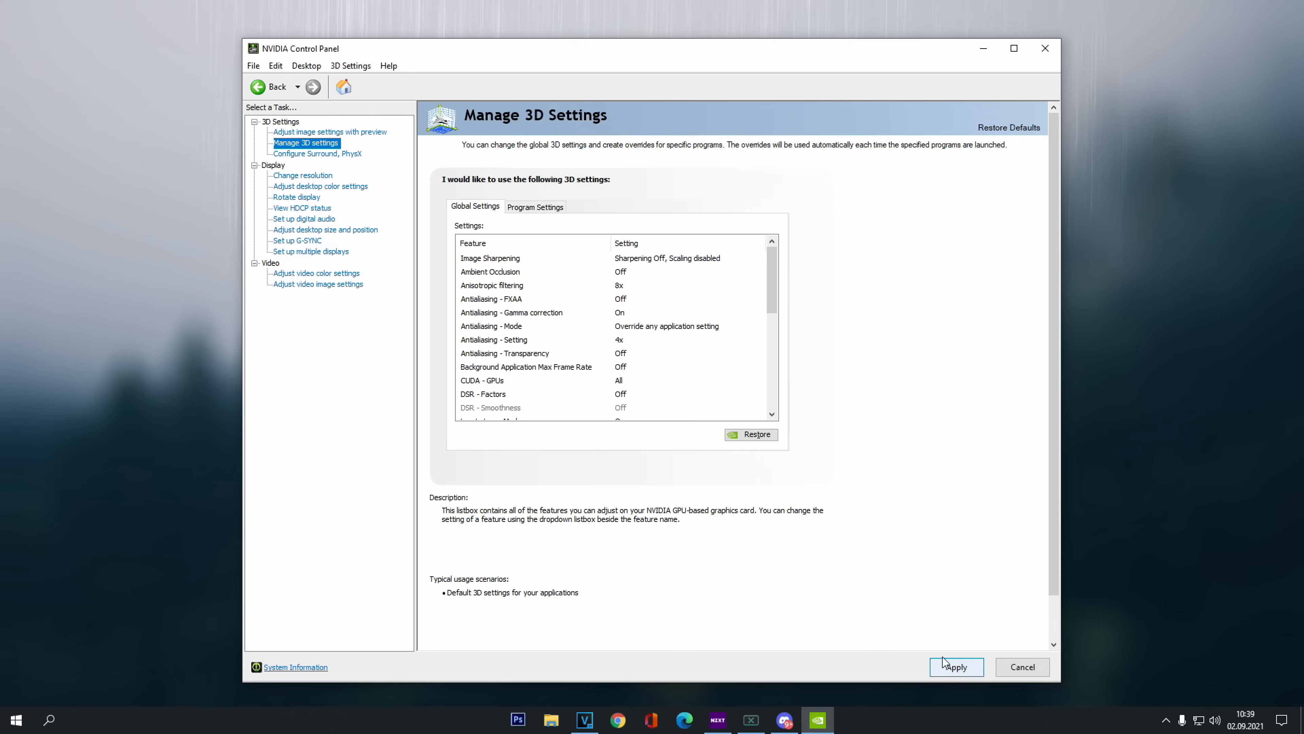
mouse_move(919, 490)
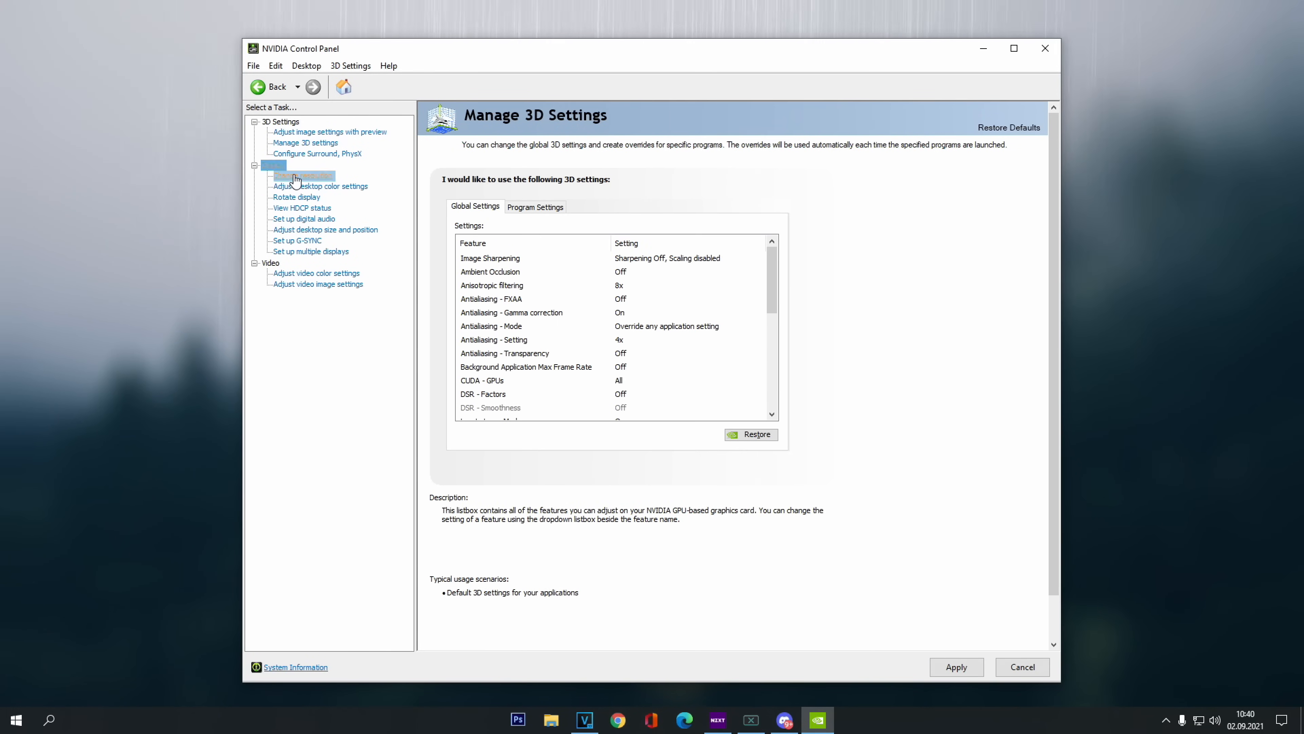
On Change resolution, confirm the ROG monitor at 1920 × 1080 native and 240Hz refresh rate
left_click(303, 174)
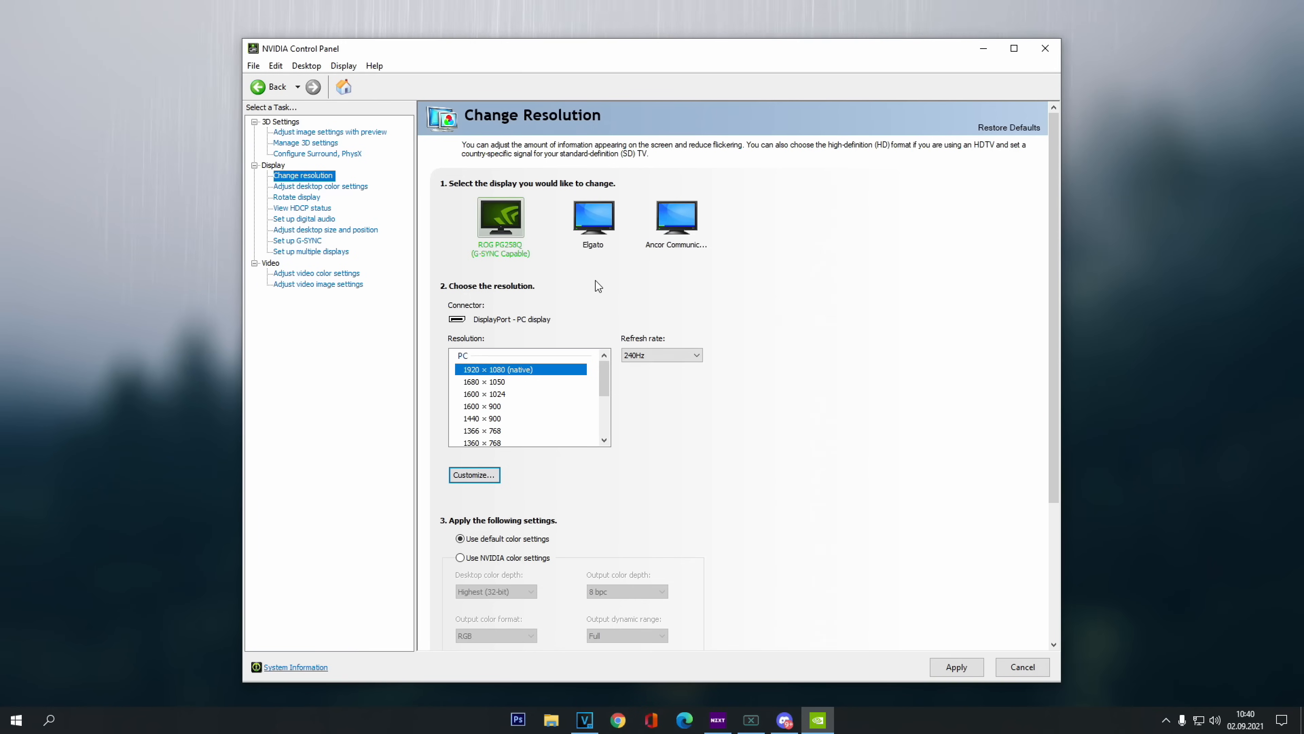
mouse_move(489, 233)
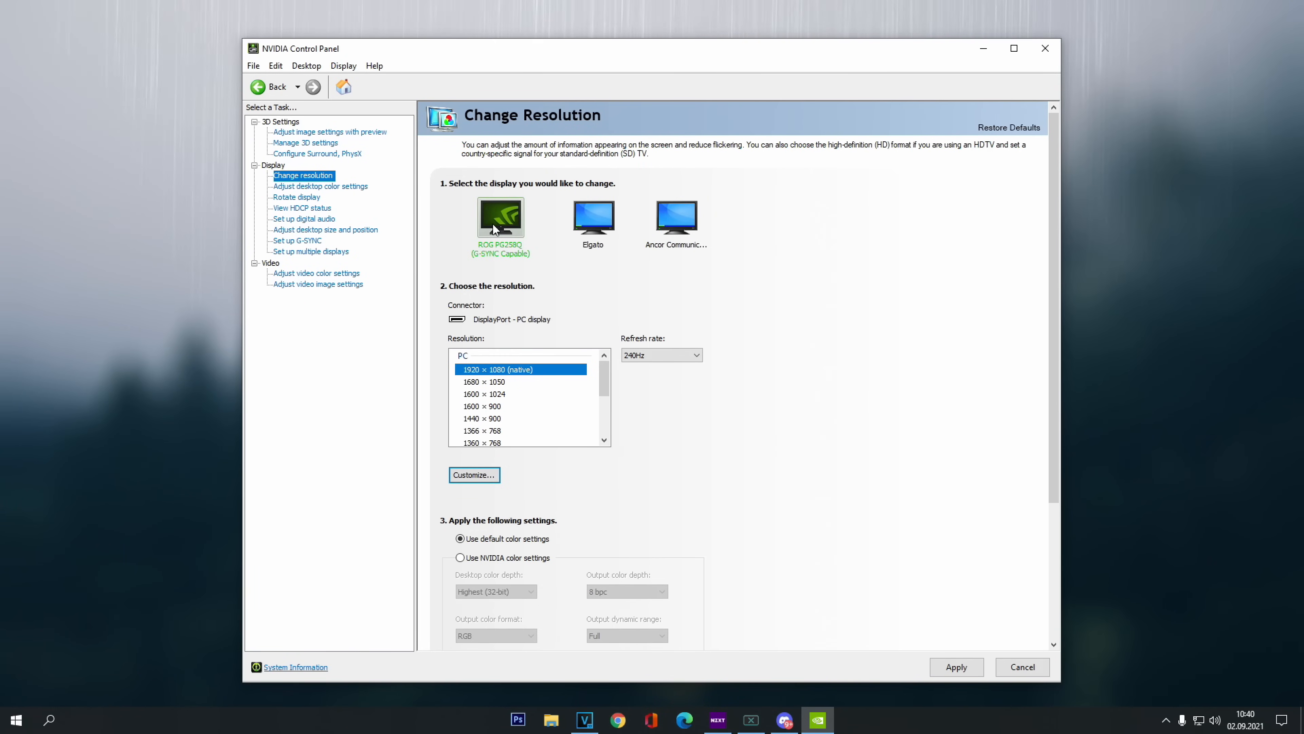
left_click(696, 354)
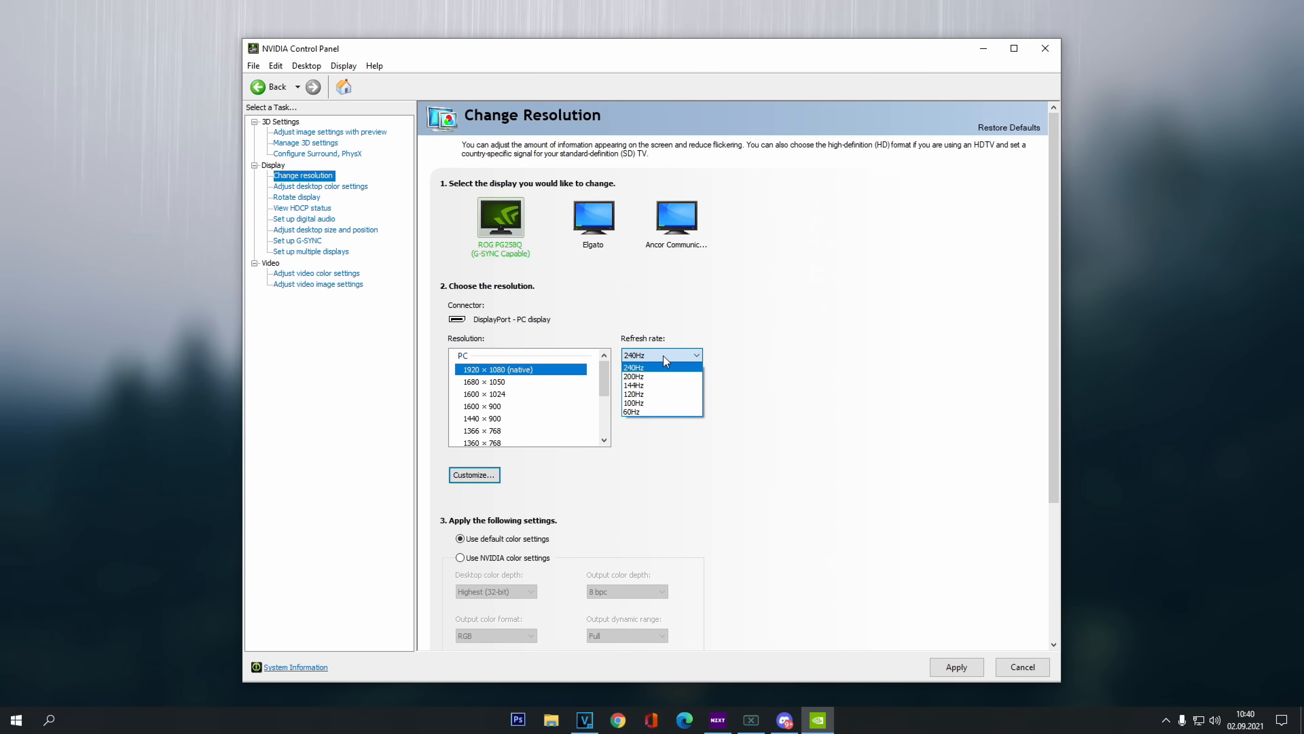
mouse_move(664, 360)
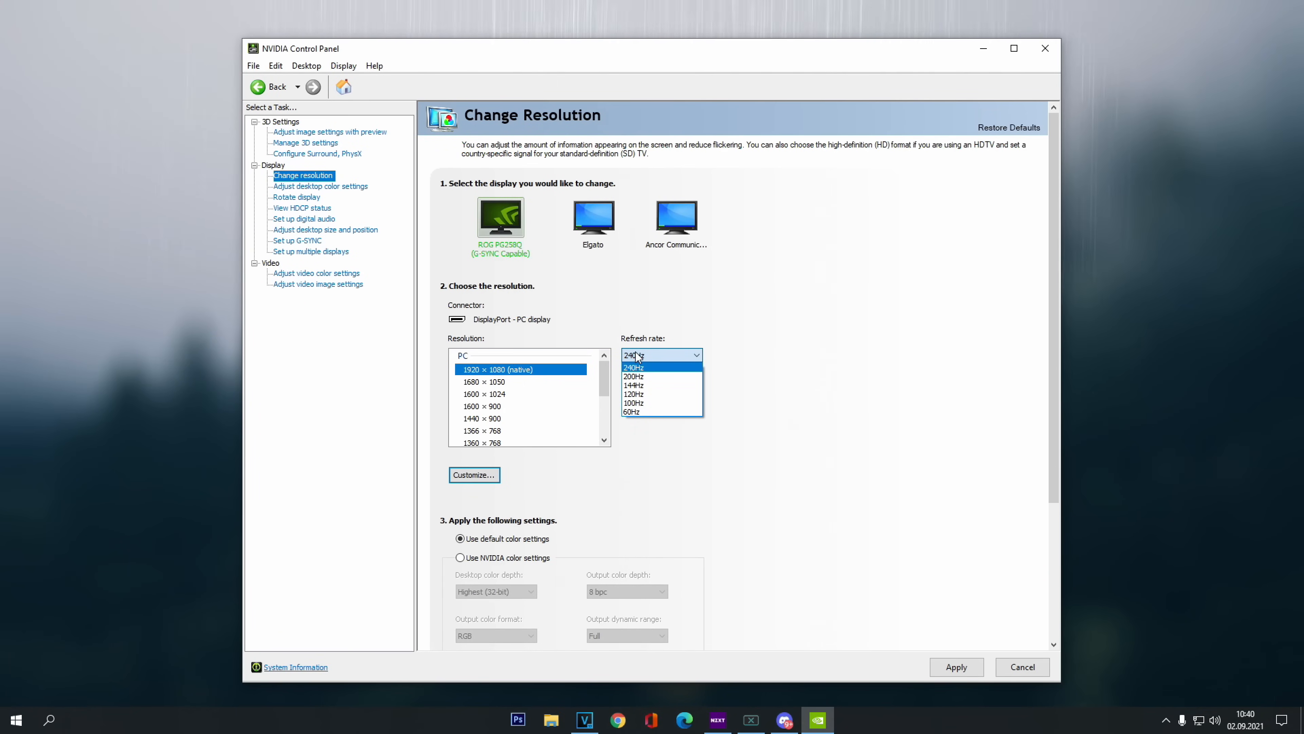
left_click(633, 367)
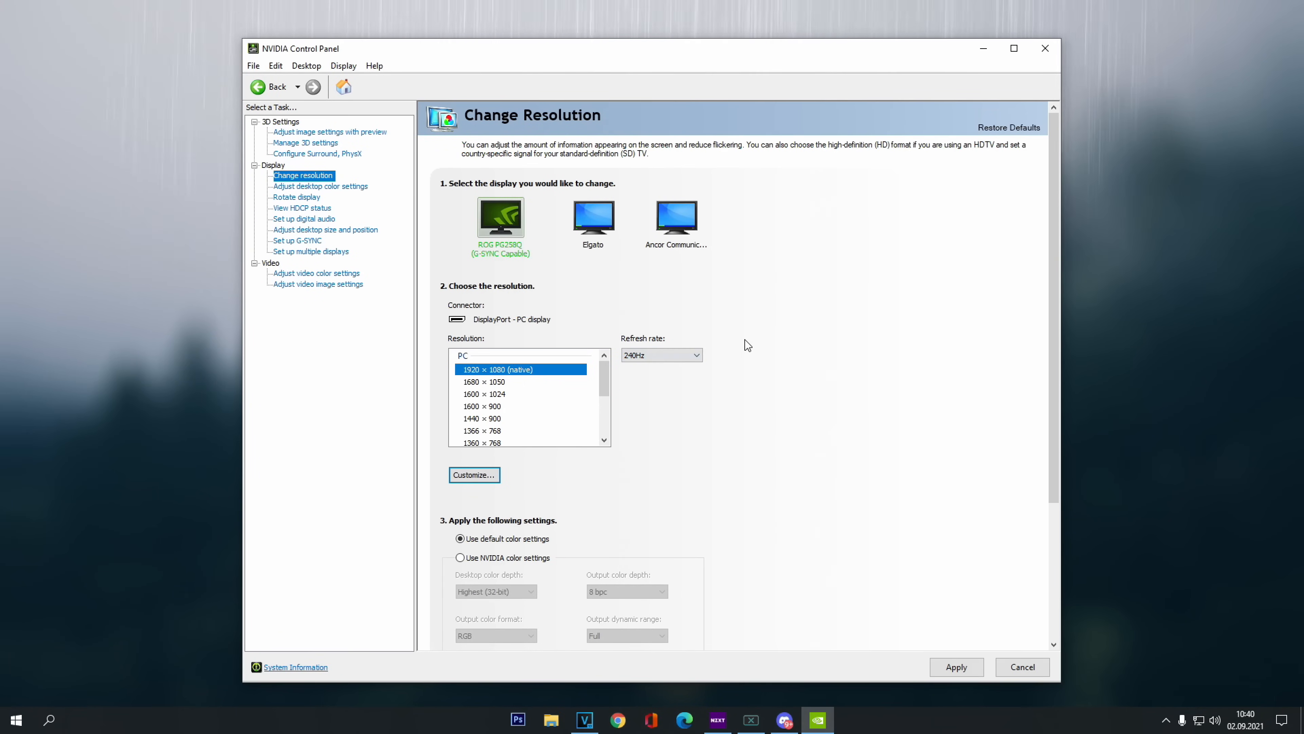
mouse_move(722, 340)
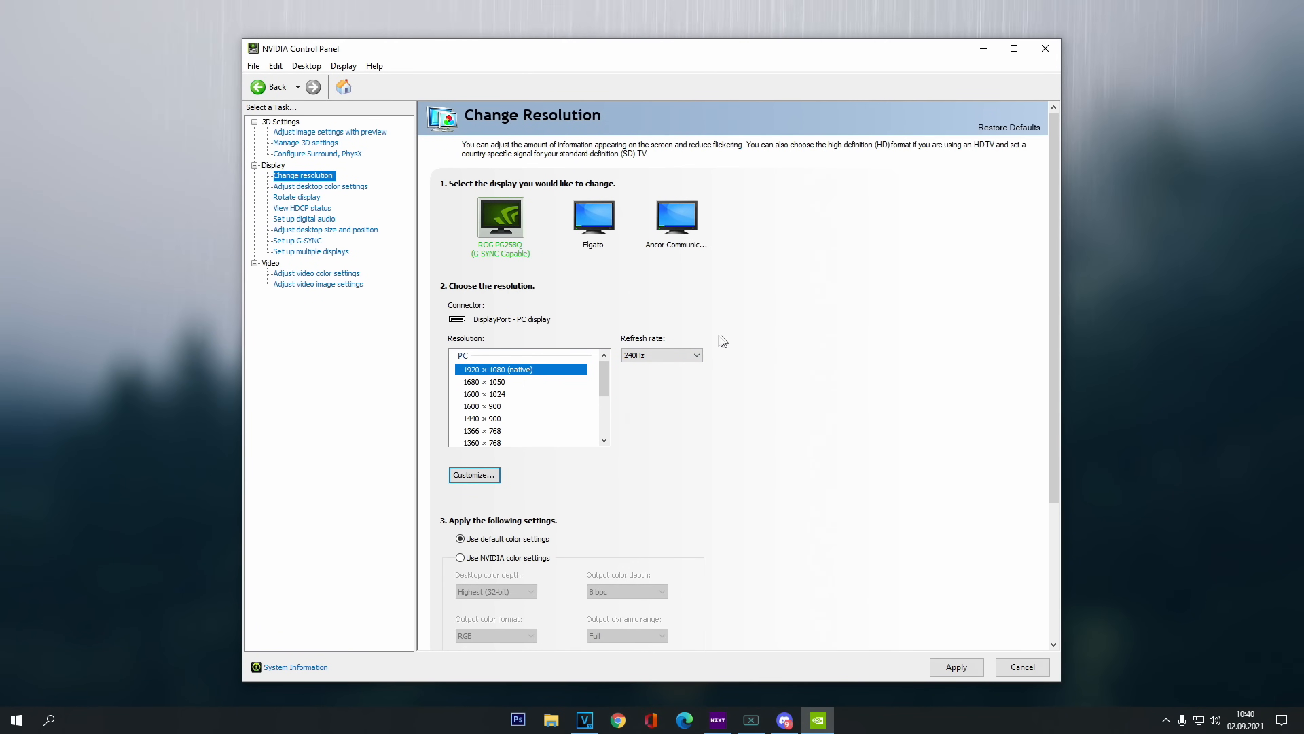
mouse_move(512, 379)
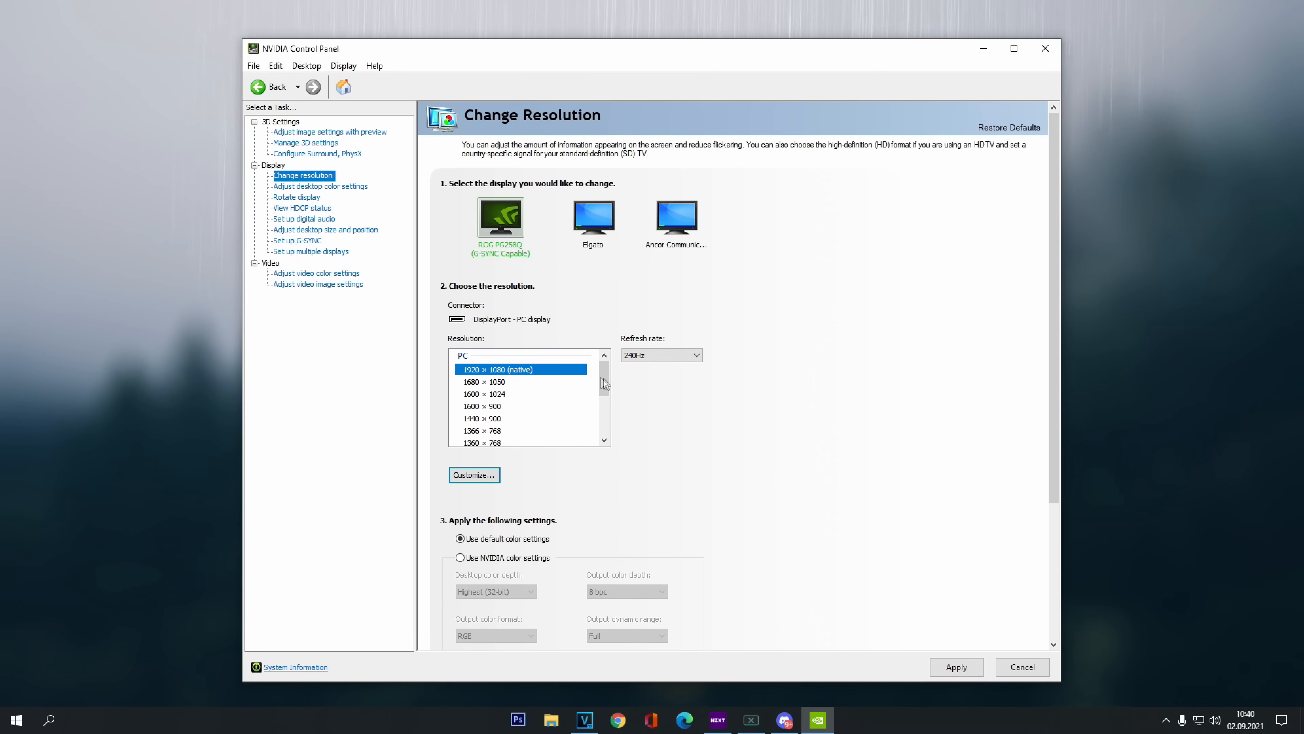
scroll("down", 3)
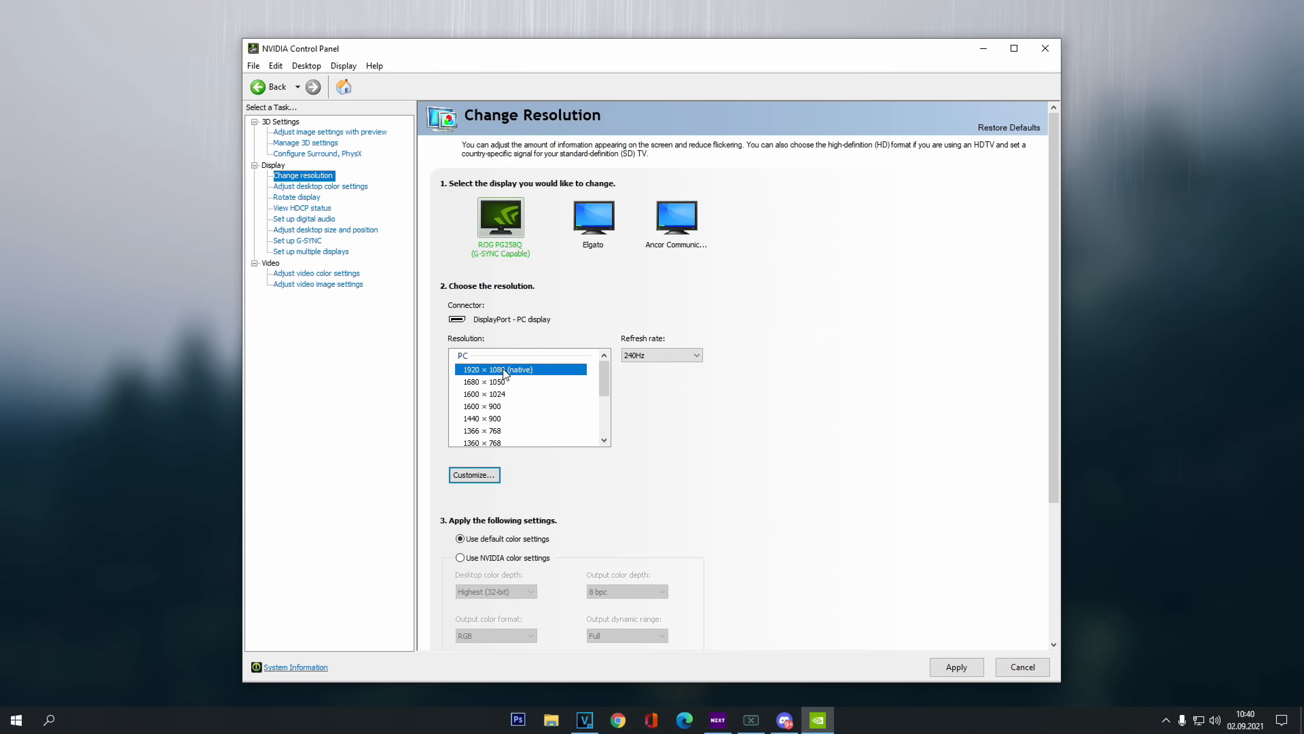
mouse_move(957, 666)
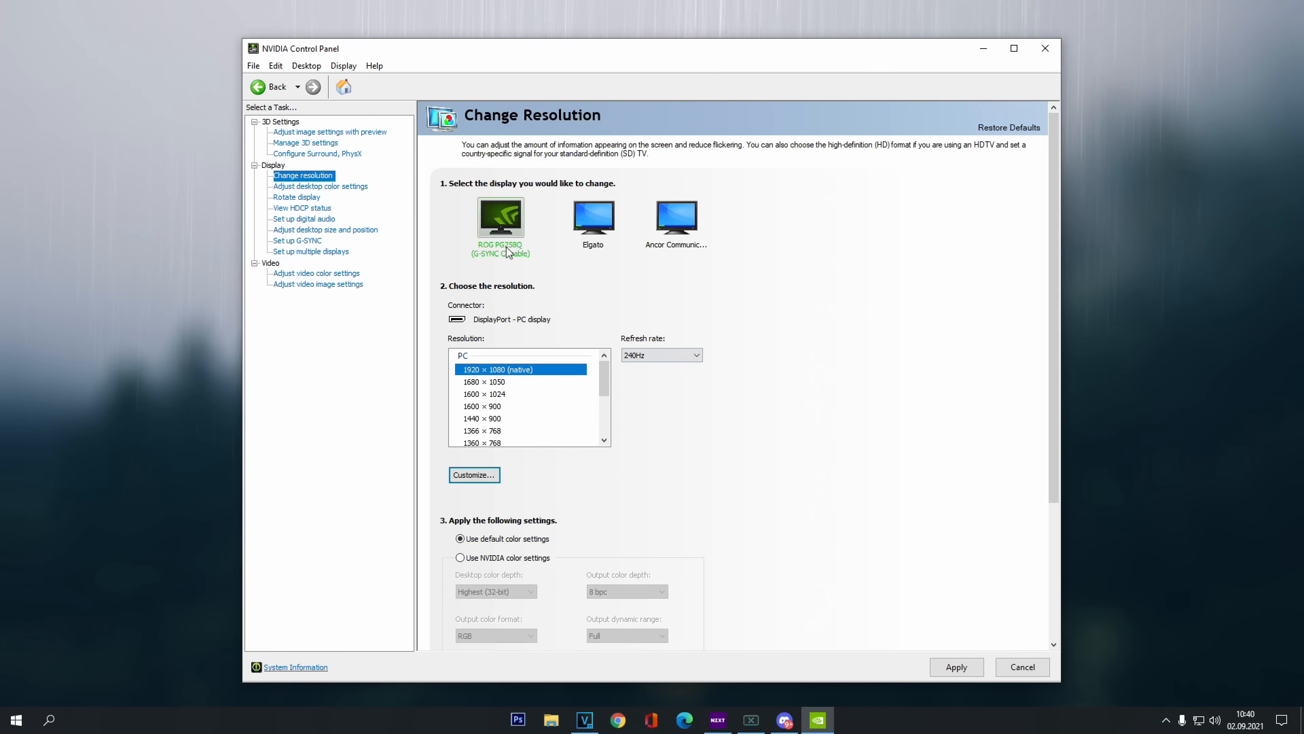
mouse_move(500, 225)
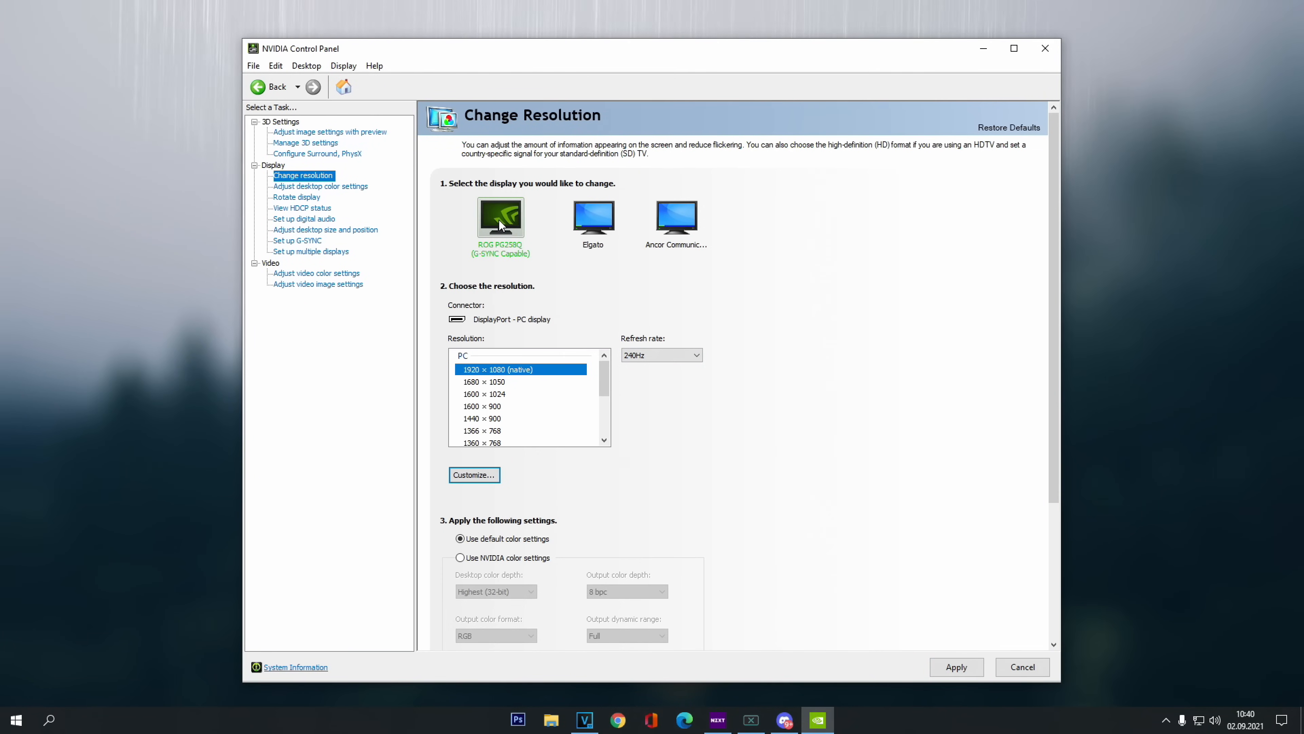
mouse_move(529, 265)
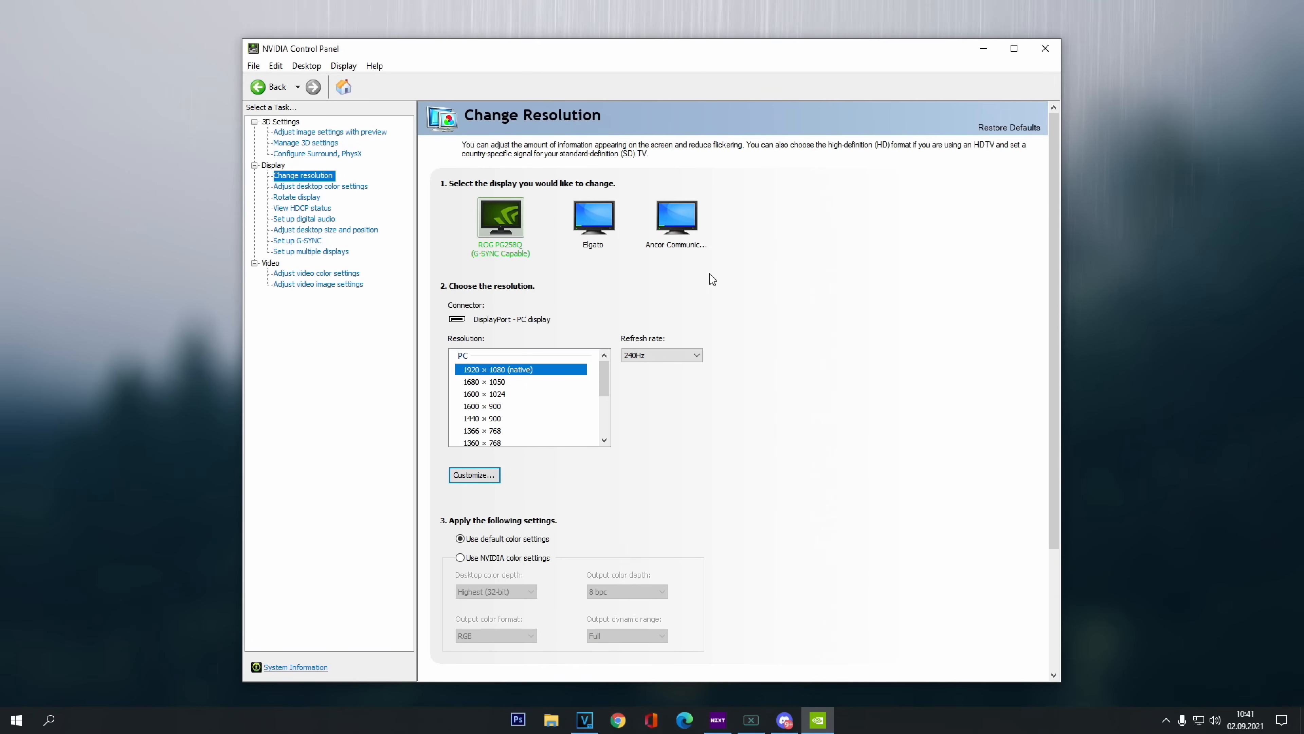
On Set up G-SYNC, keep G-SYNC enabled and settle on full screen mode only
left_click(297, 240)
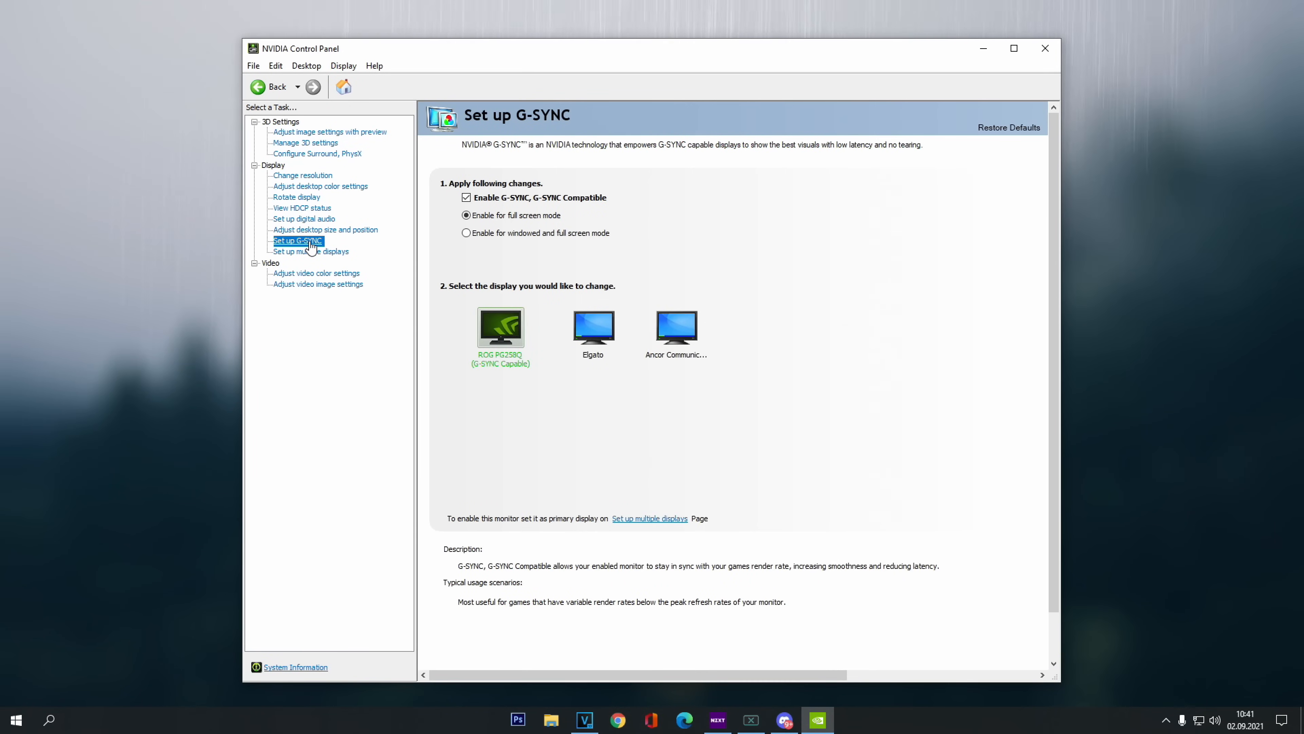
mouse_move(470, 206)
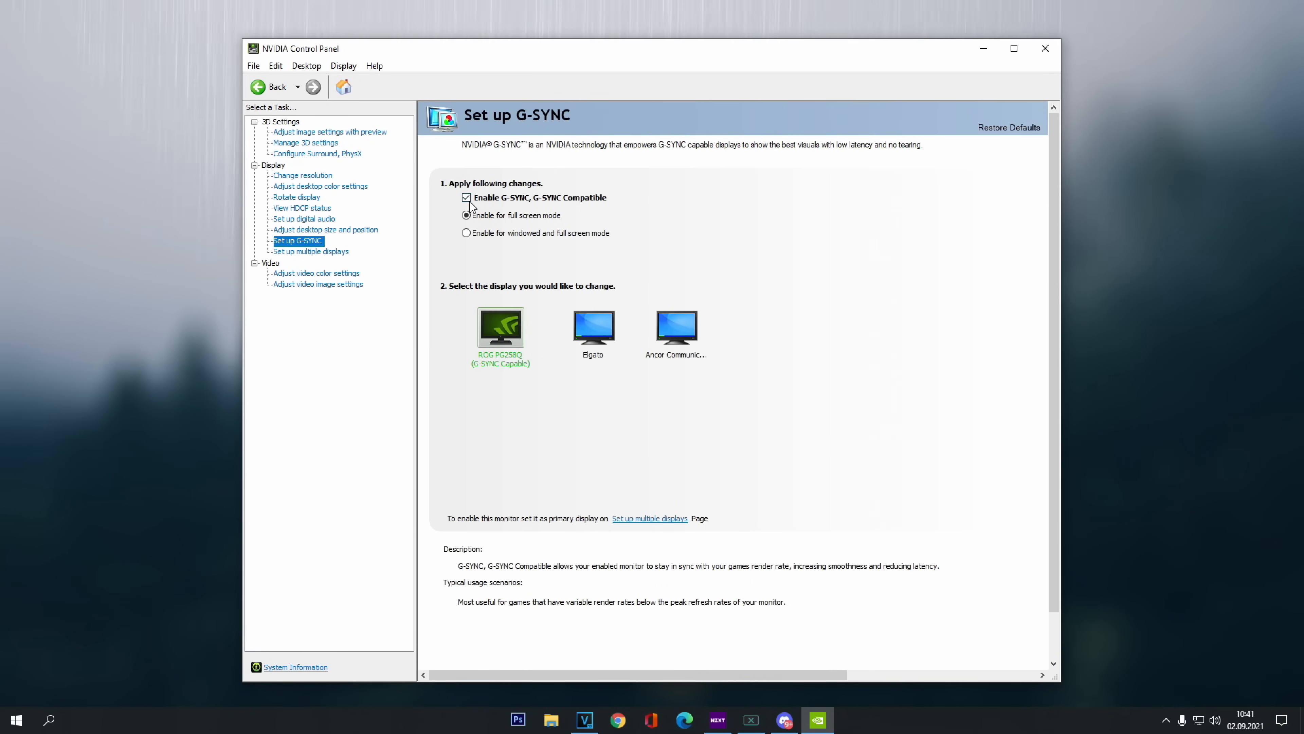
left_click(467, 216)
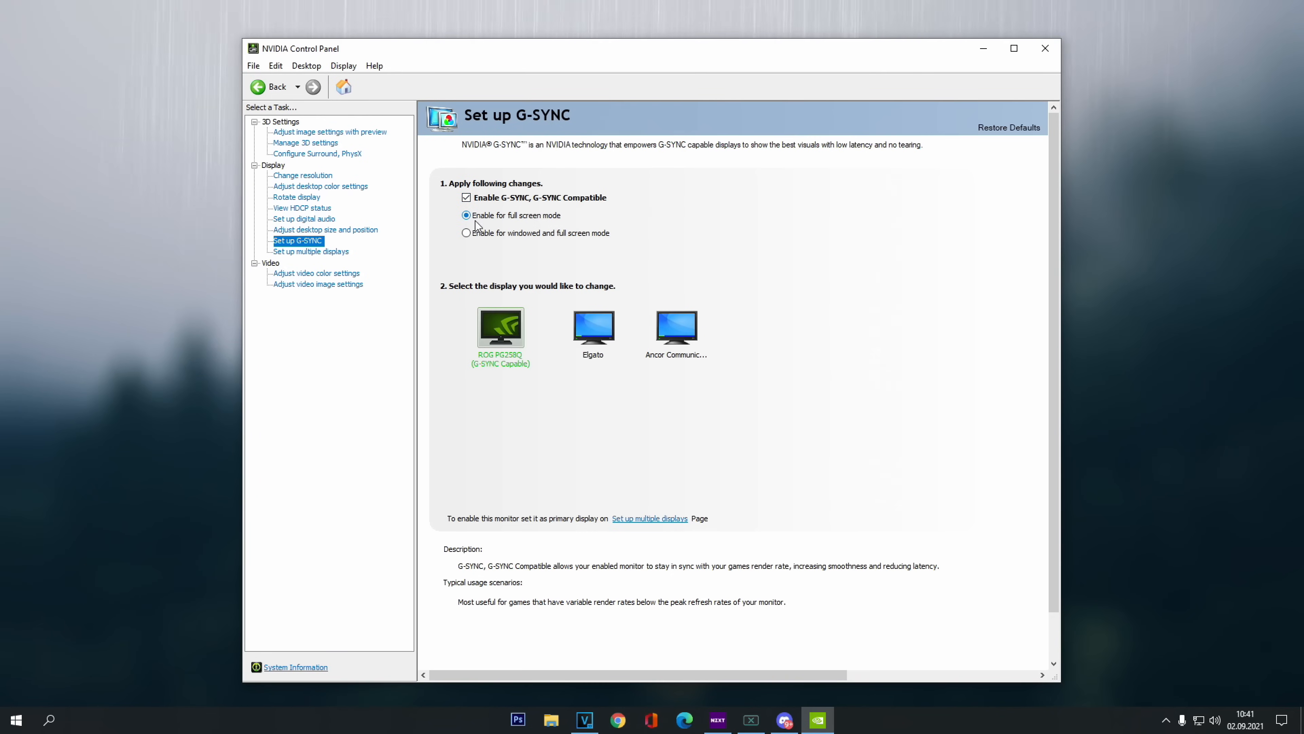
mouse_move(563, 223)
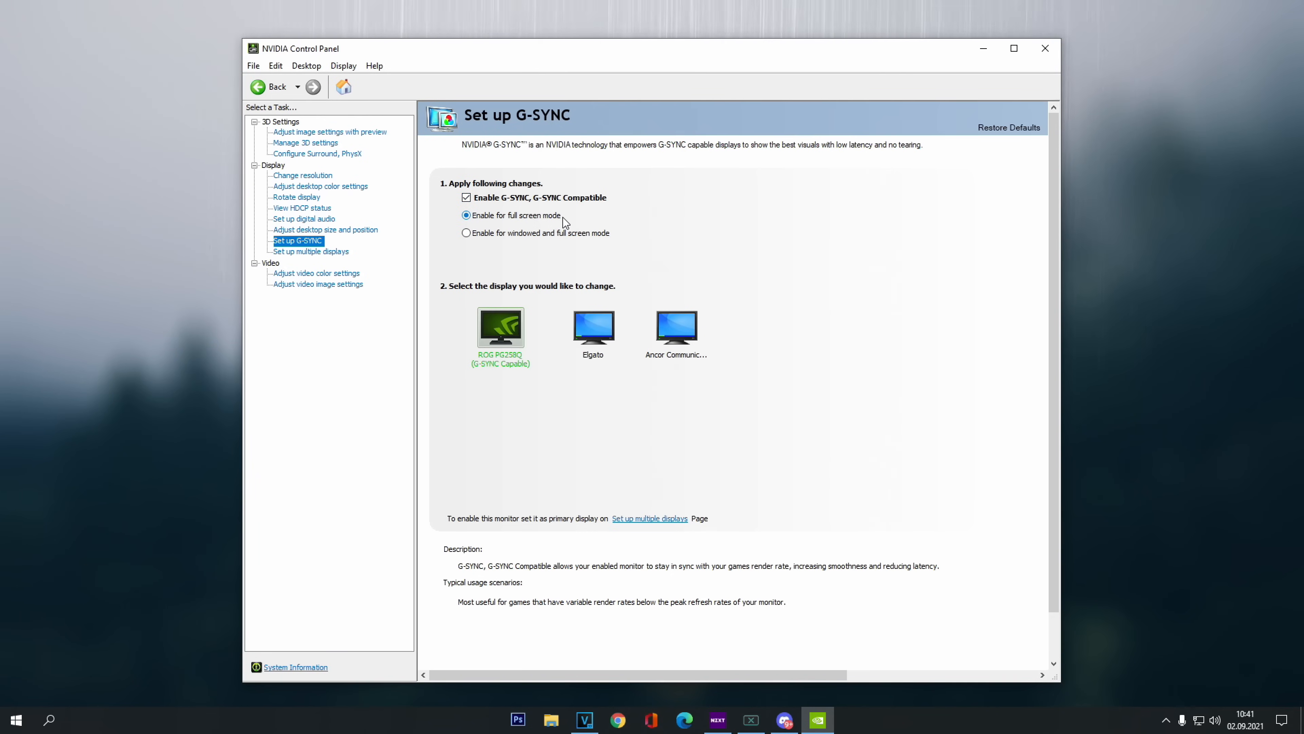
mouse_move(553, 226)
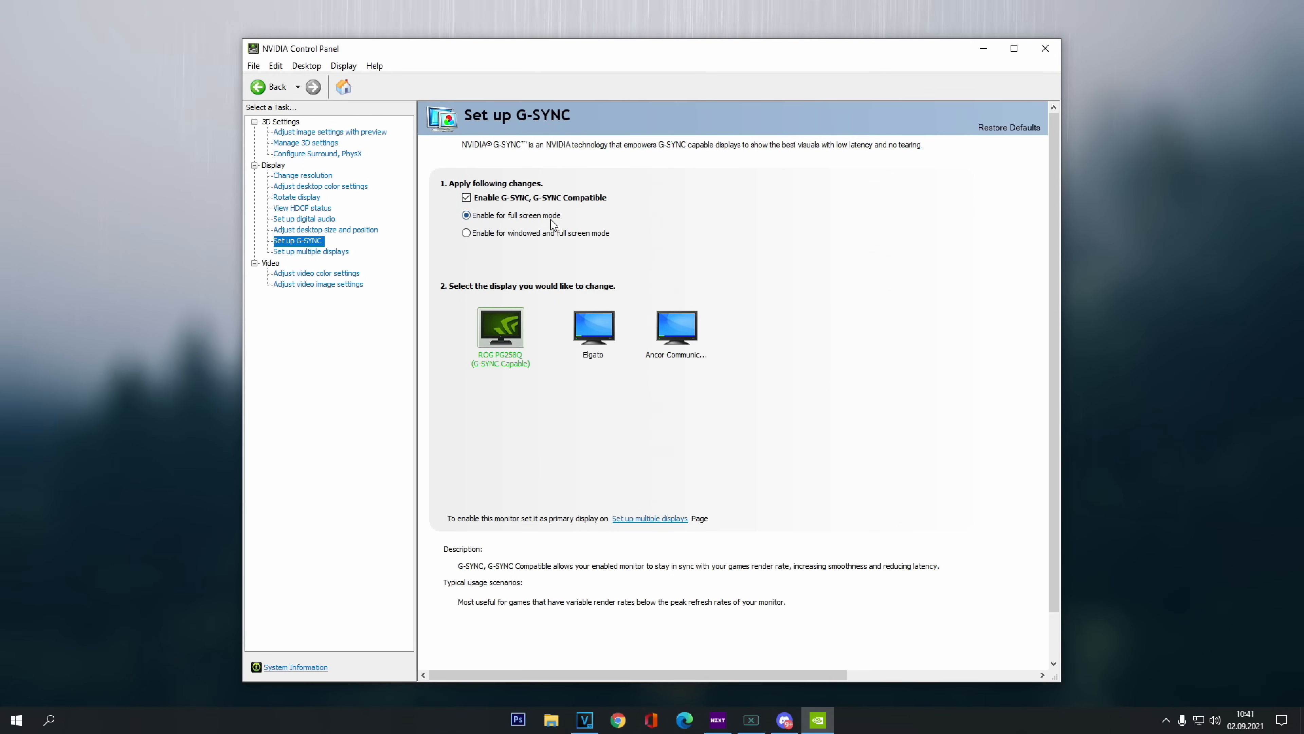
left_click(467, 233)
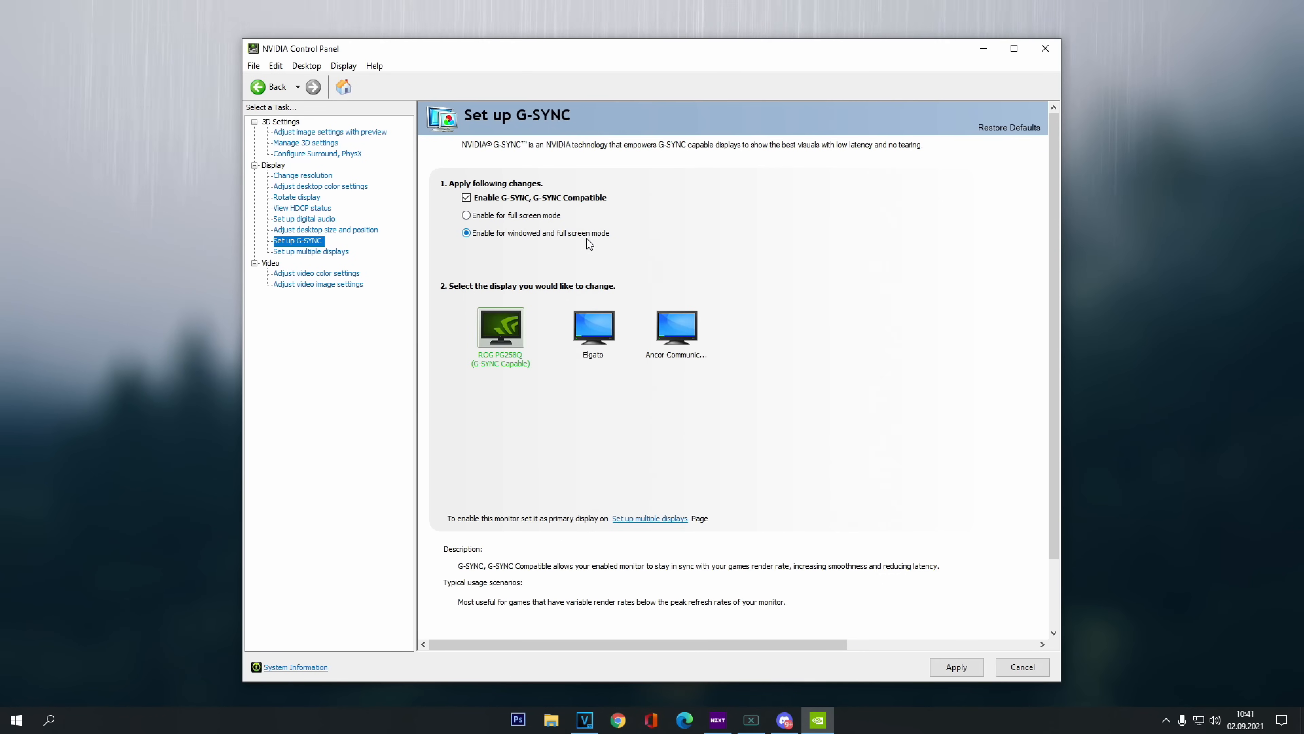
left_click(467, 214)
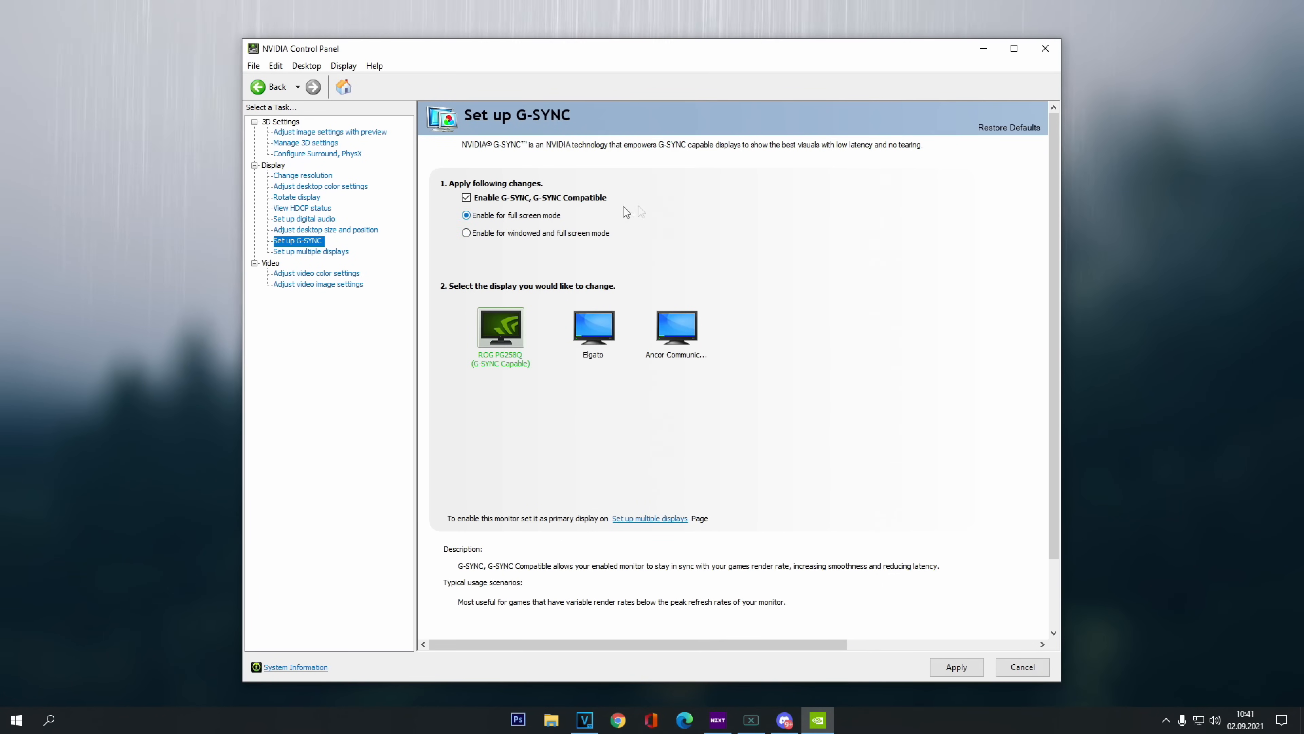
mouse_move(867, 522)
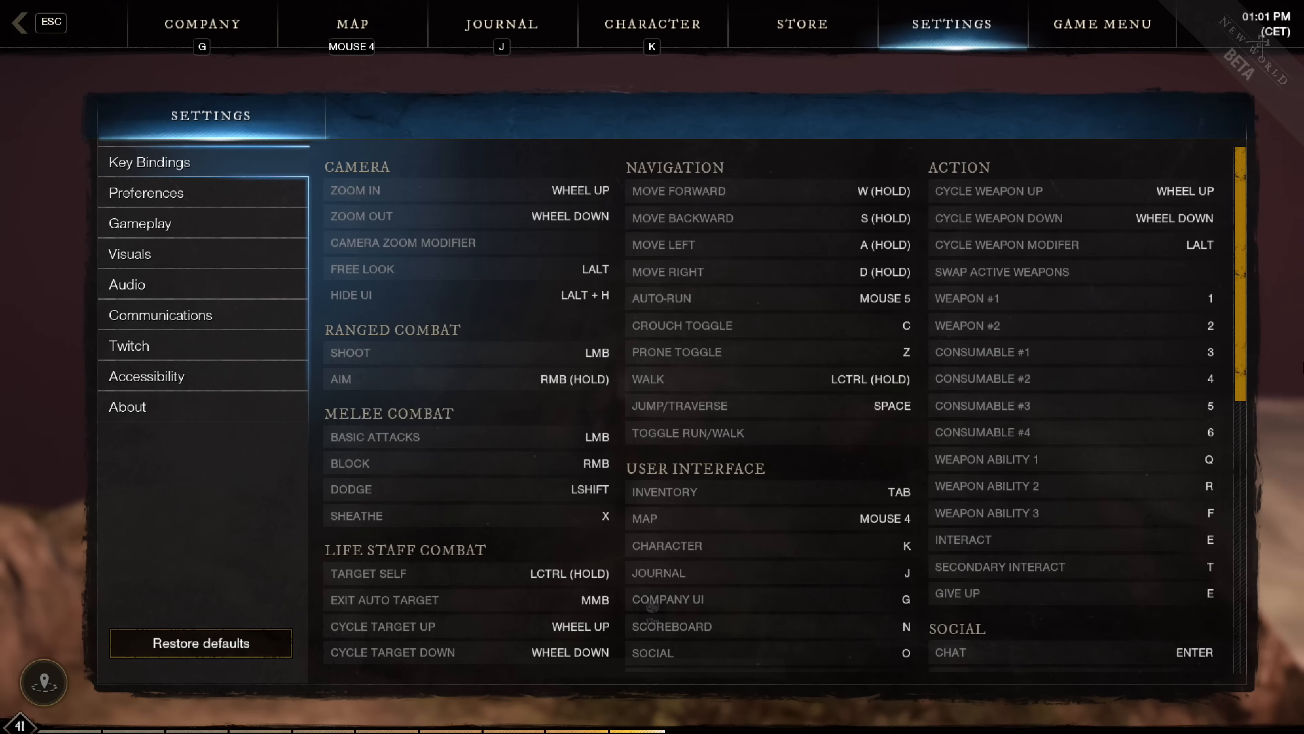
Enter New World's in-game Settings and move to the Preferences section
left_click(766, 518)
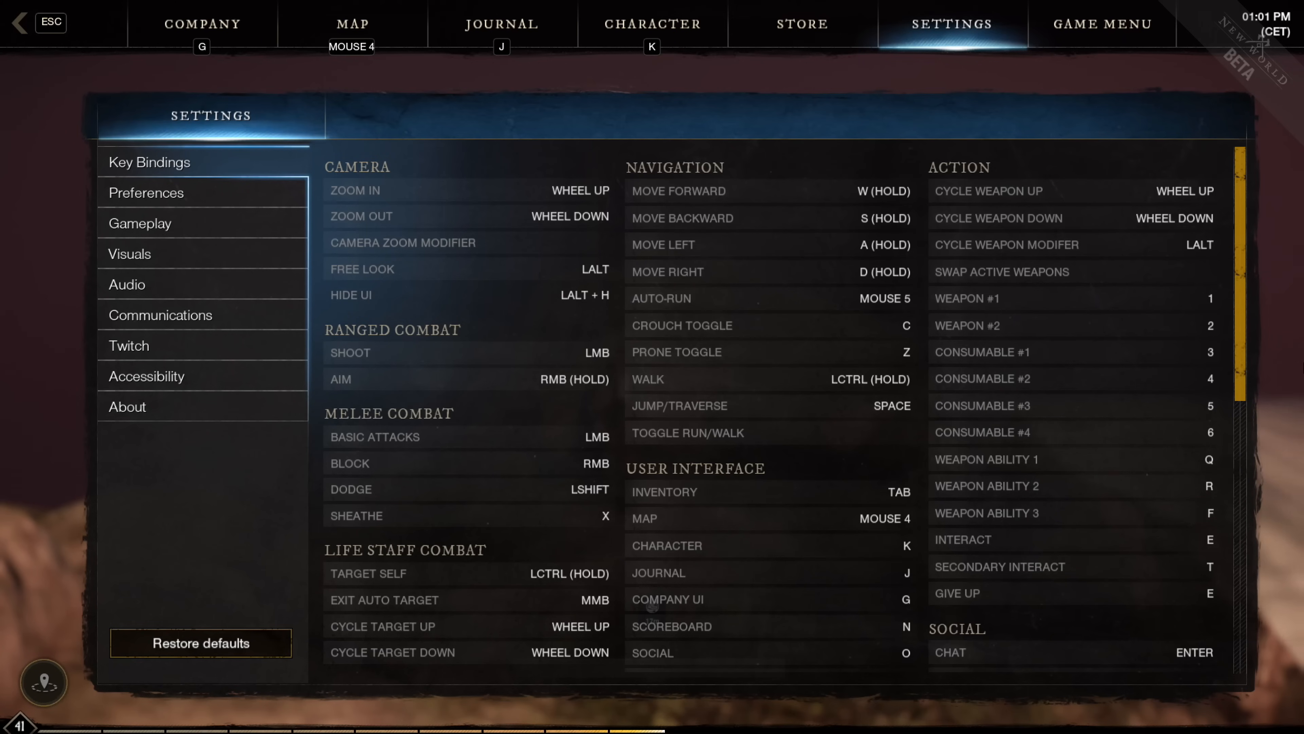
left_click(146, 192)
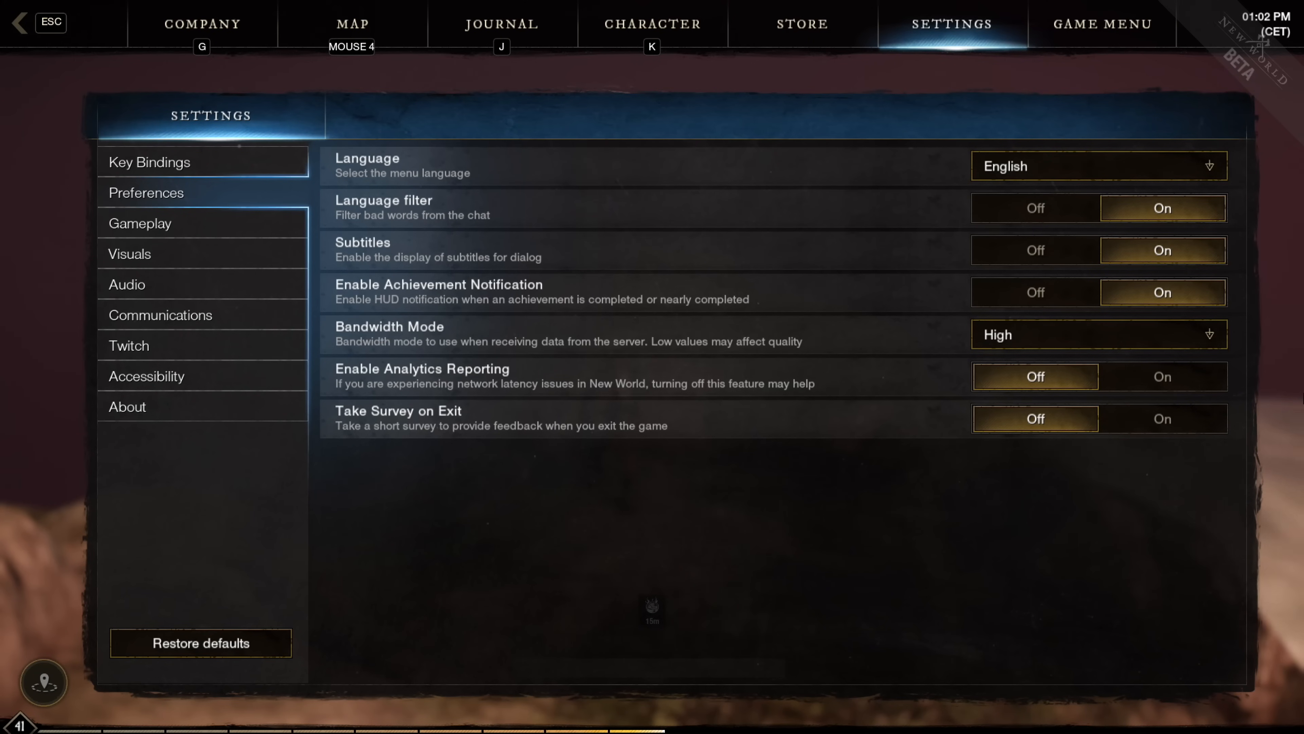
Move from Preferences (analytics and exit survey off) to the Visuals section
left_click(139, 222)
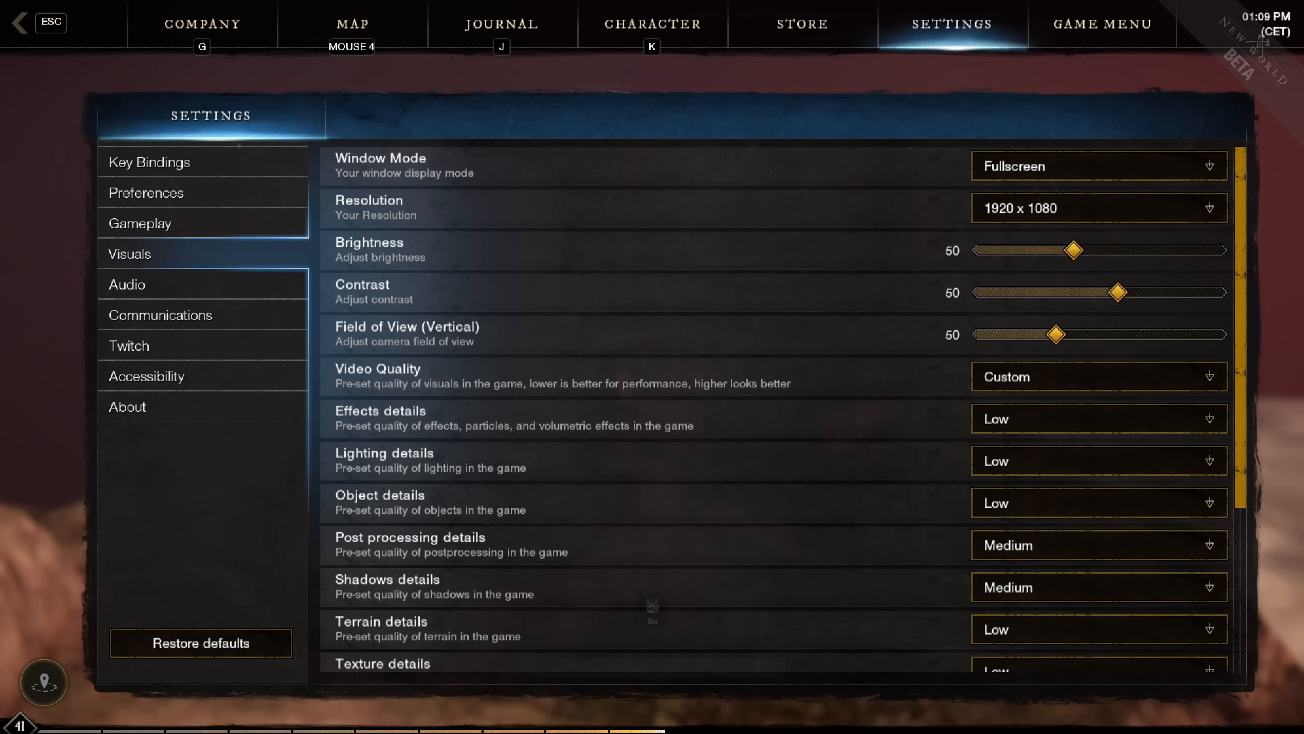
Scroll the Visuals page down to the texture, water and frame-rate settings
scroll("down", 3)
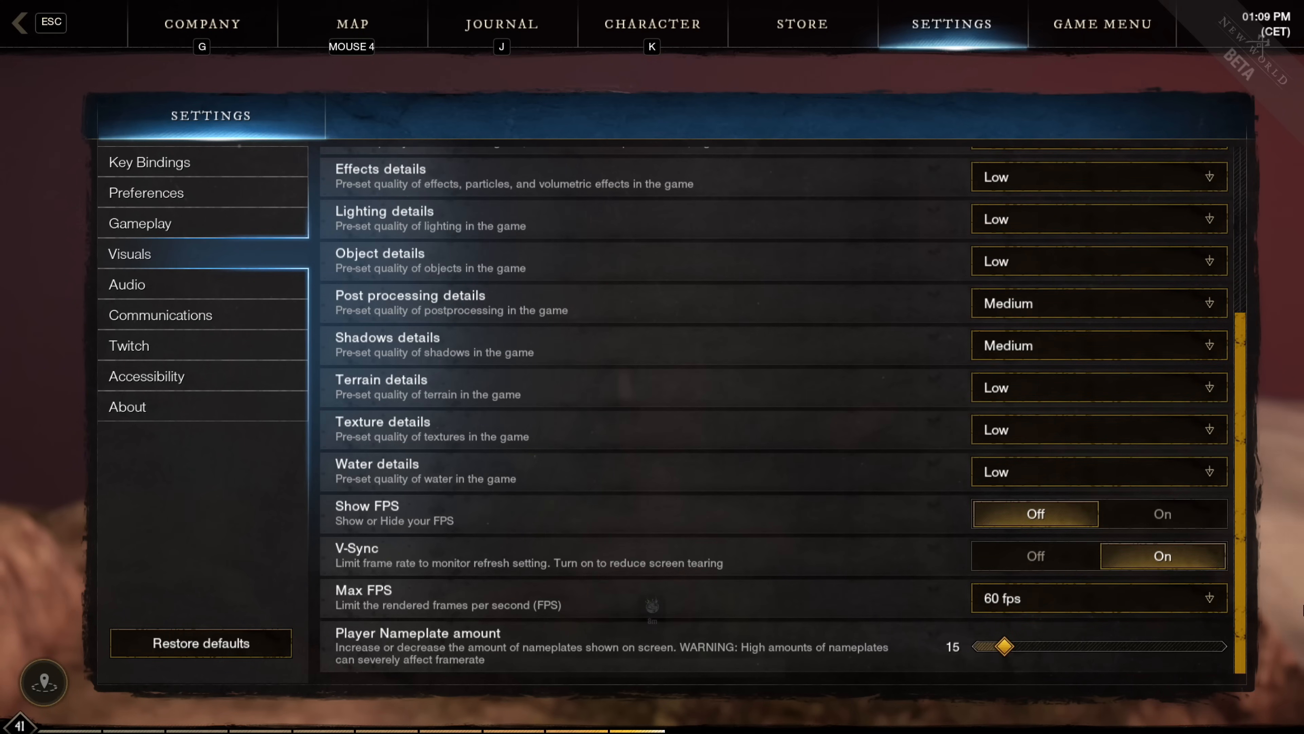
Adjust the remaining Visuals dropdown, then move to the Communications settings page
left_click(1161, 514)
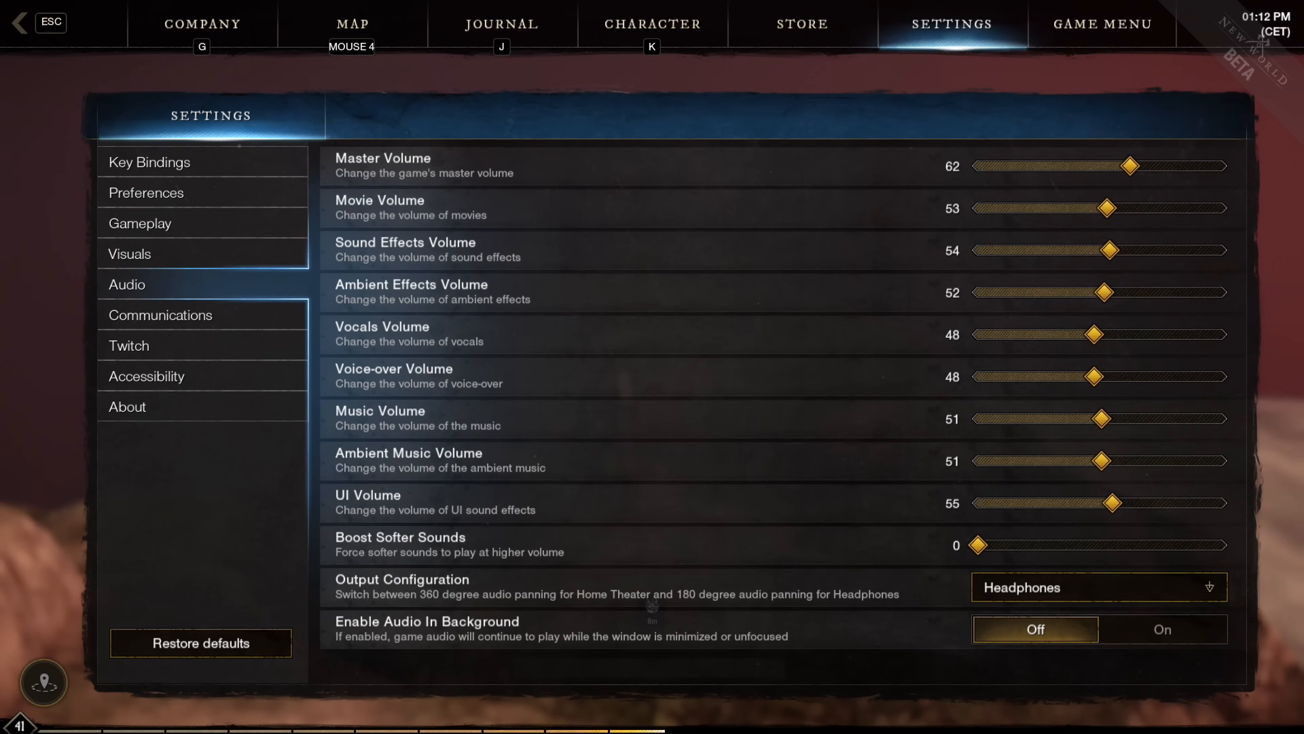
left_click(160, 314)
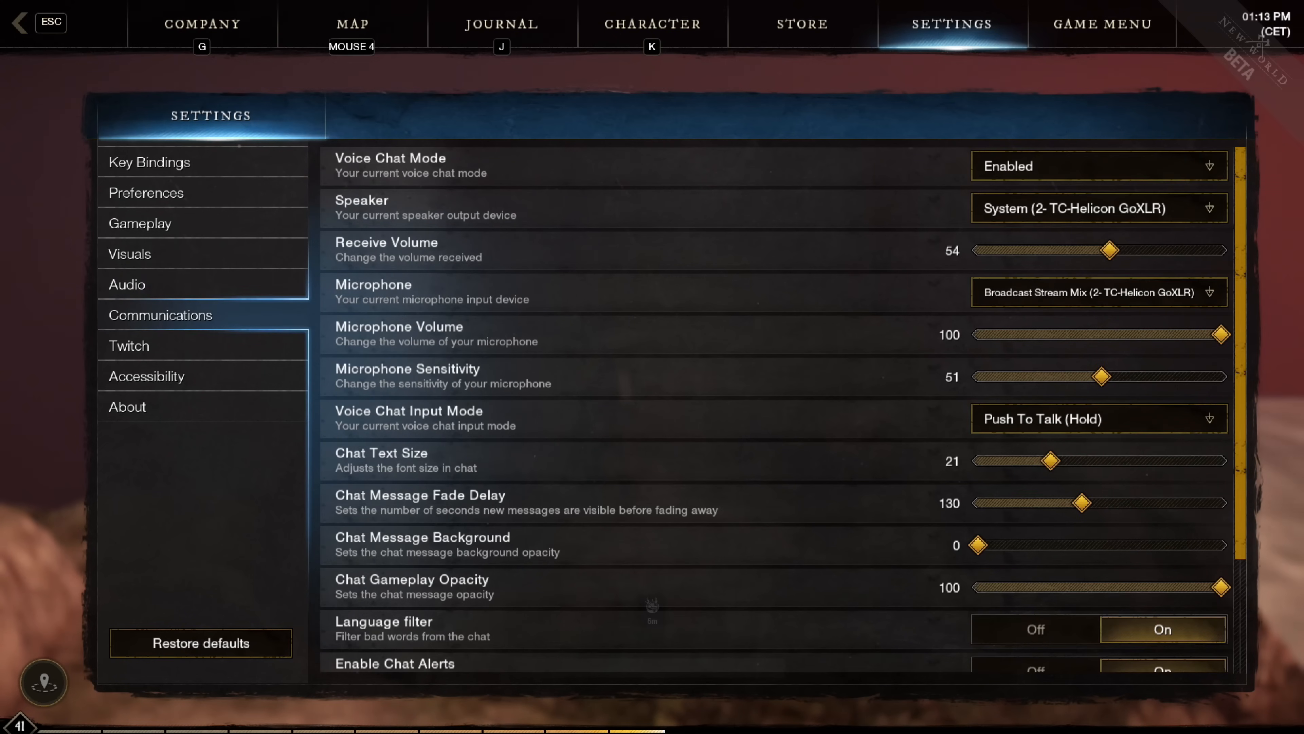